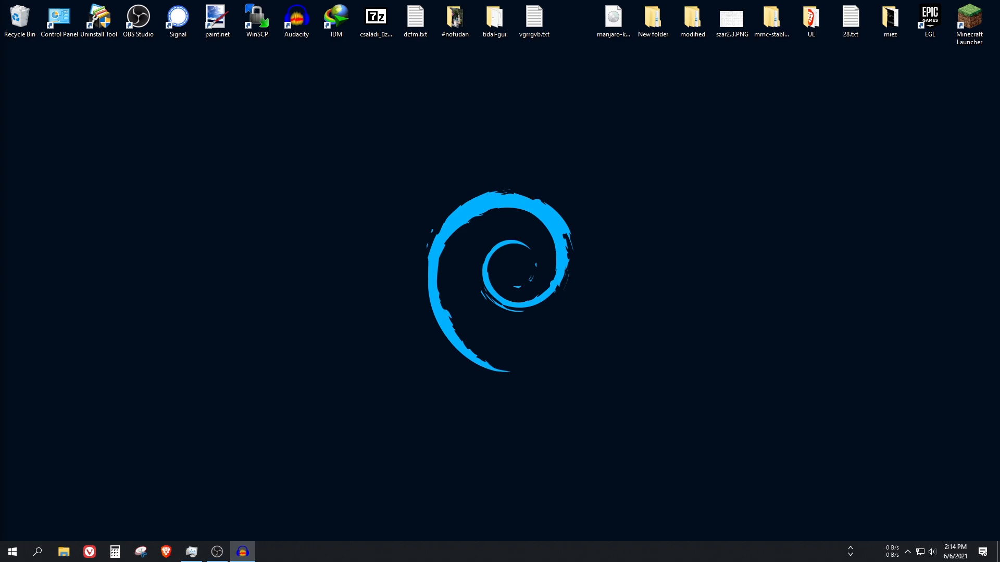
mouse_move(134, 364)
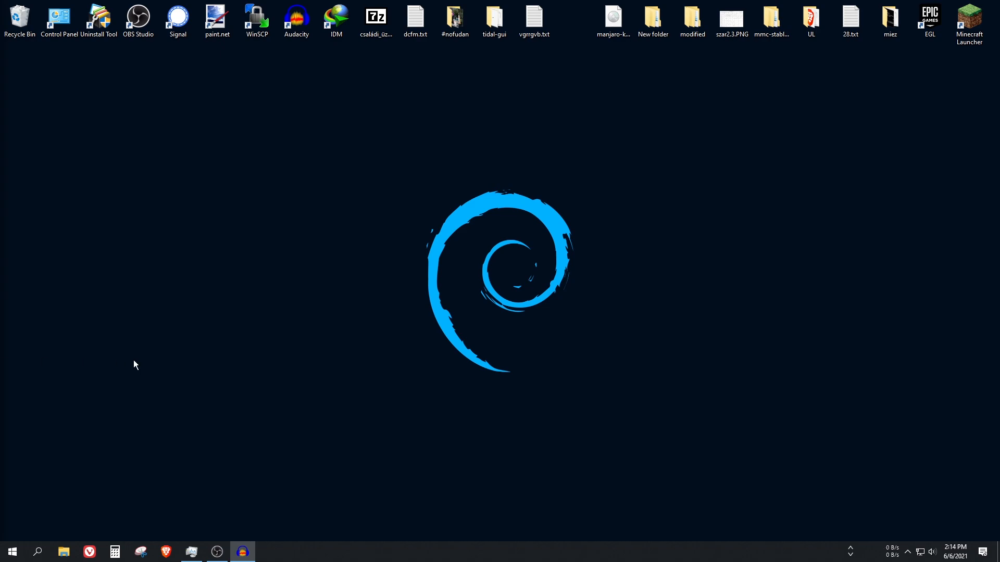
mouse_move(73, 331)
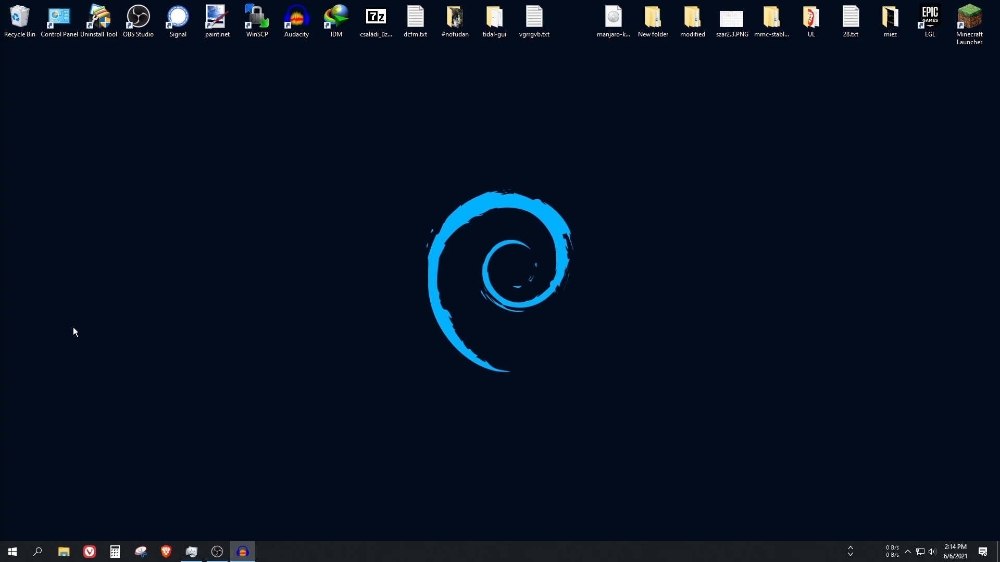
Step: Browse to minecraft.net in Brave and open the Minecraft 1.17 Release Candidate 1 article
left_click(166, 552)
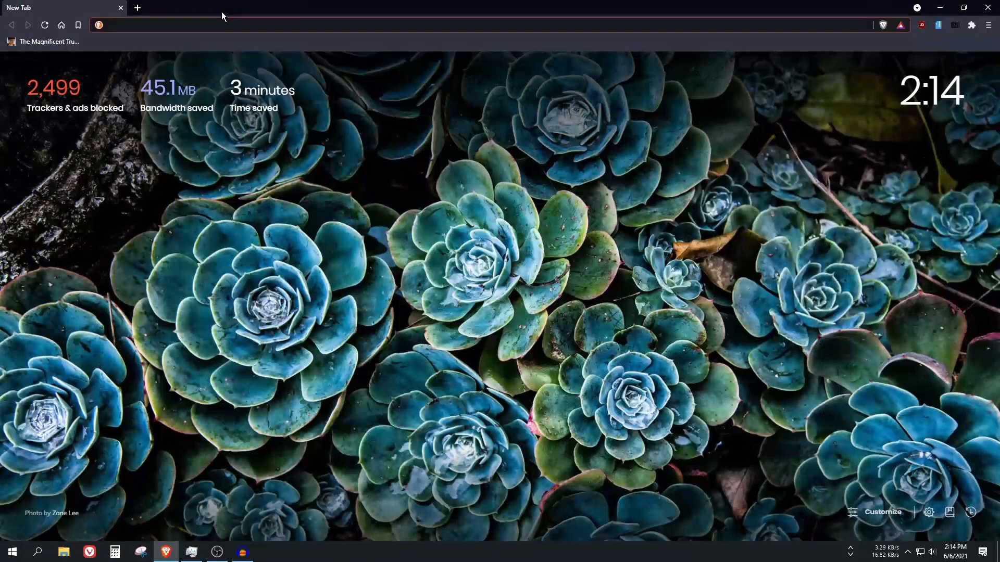
type("minecraft.net/en-us")
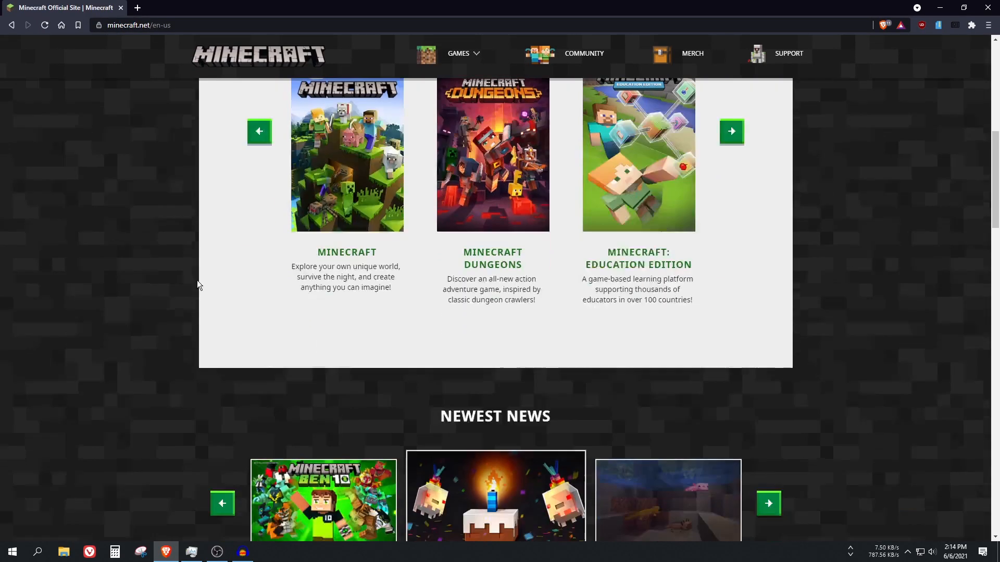
scroll("down", 3)
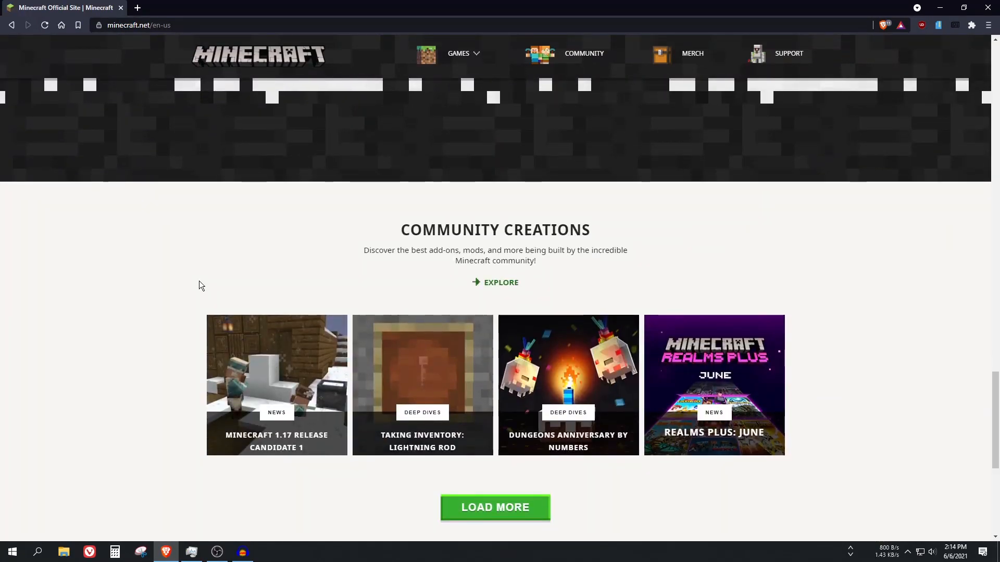
mouse_move(391, 527)
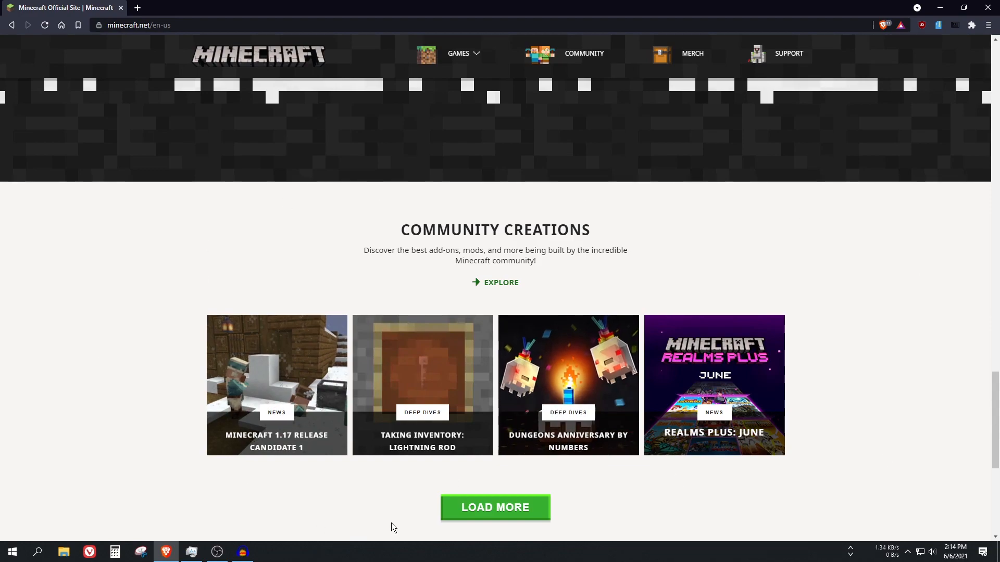
left_click(276, 385)
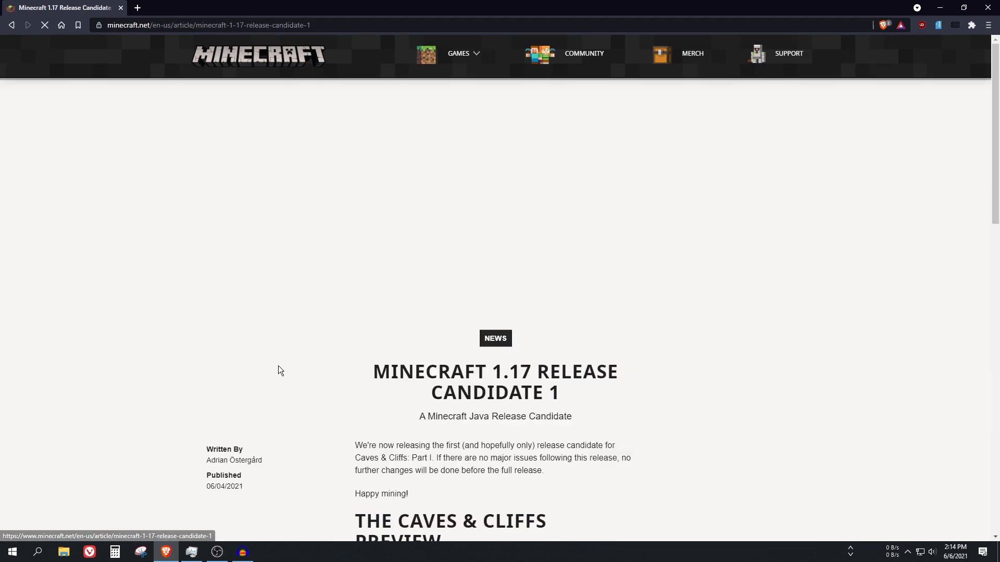
Step: Download the Minecraft server jar and save it to the Desktop as server.jar
scroll("down", 3)
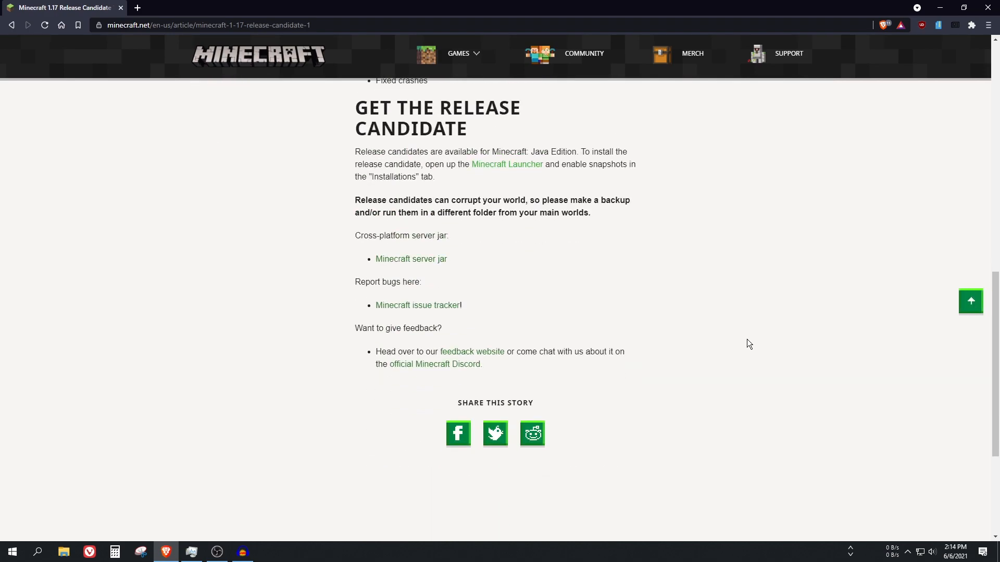
double_click(411, 259)
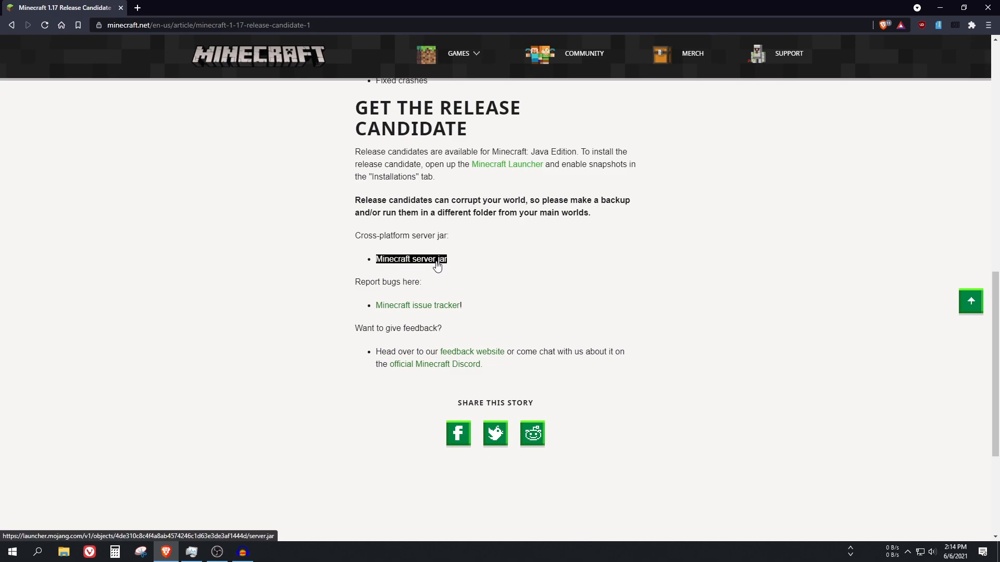
left_click(410, 260)
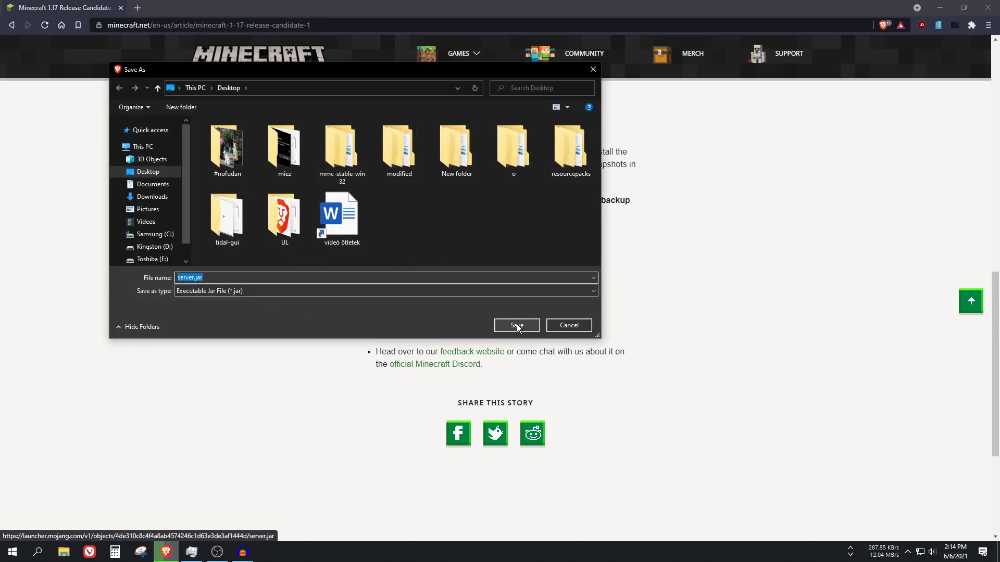
left_click(516, 325)
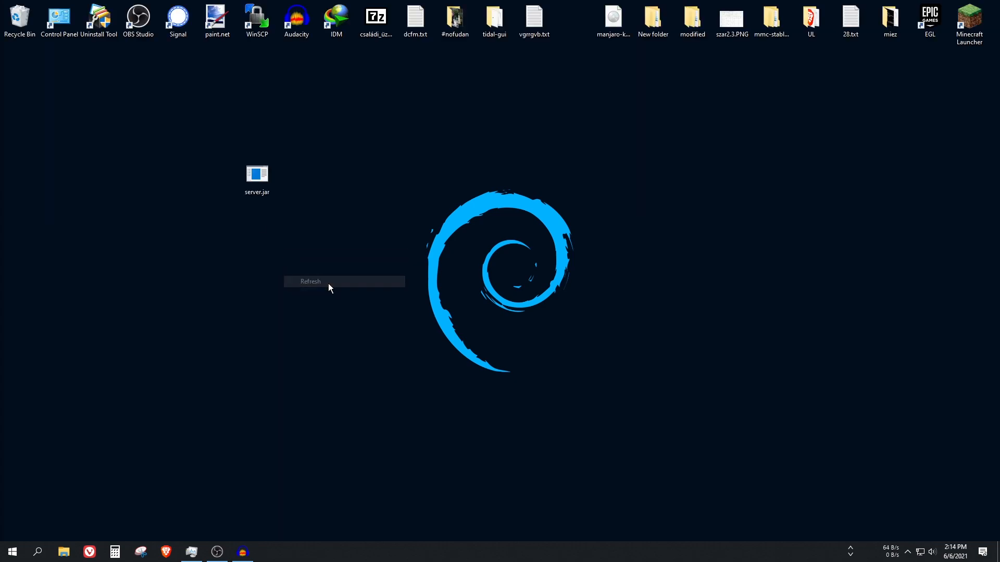
mouse_move(177, 334)
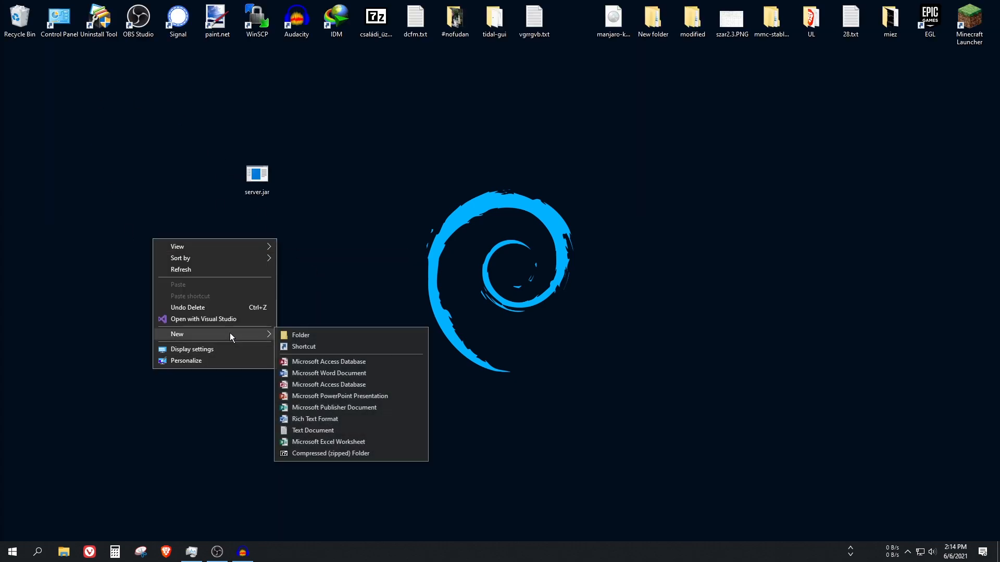
Step: Create a desktop folder named 'name' holding server.jar and open it in File Explorer
left_click(300, 335)
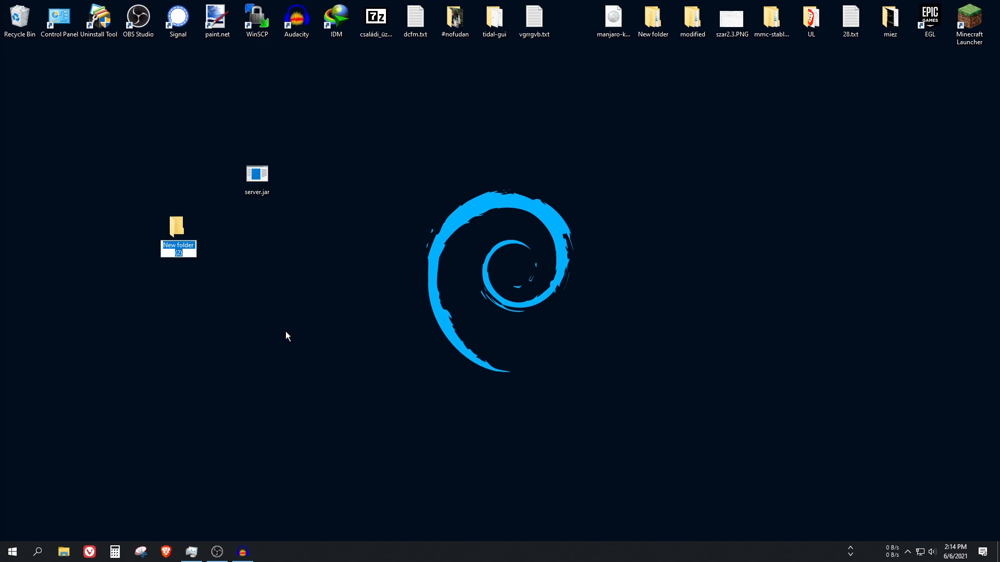
type("name")
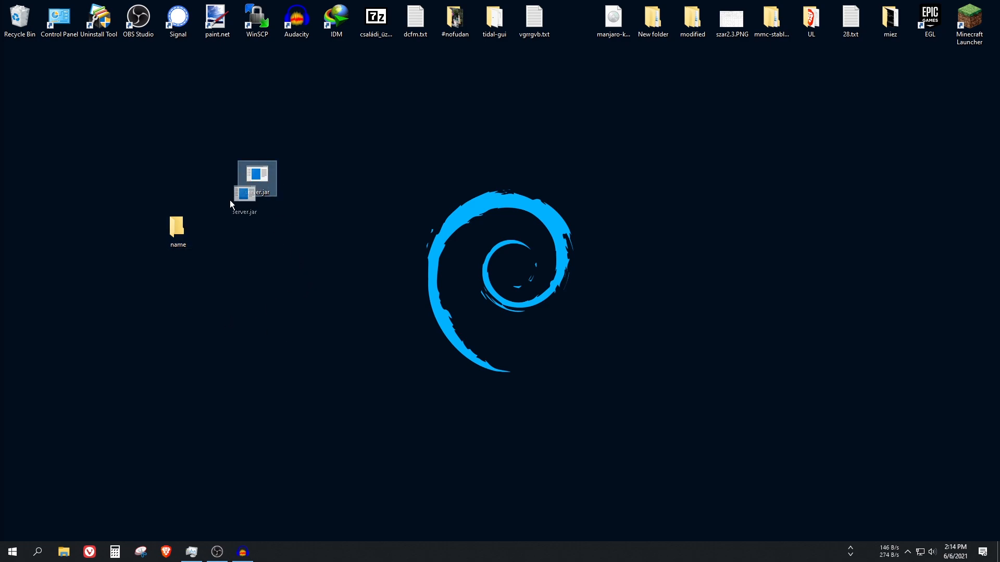
double_click(177, 231)
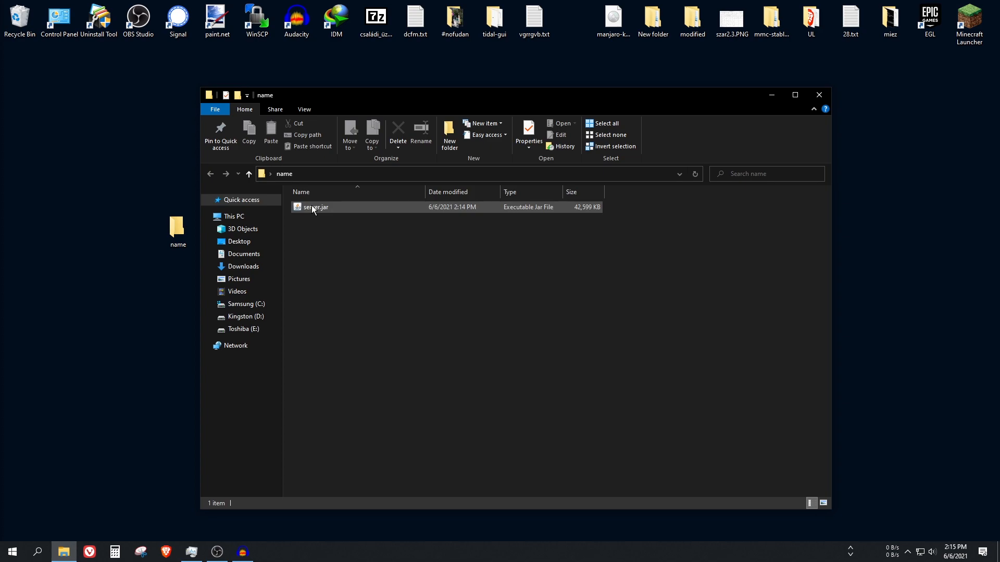
double_click(314, 207)
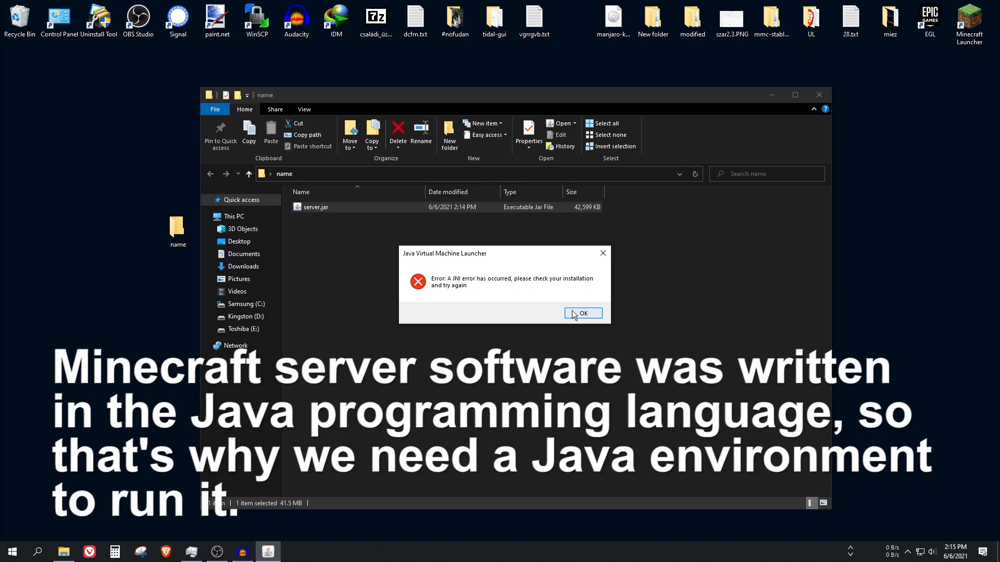
left_click(581, 313)
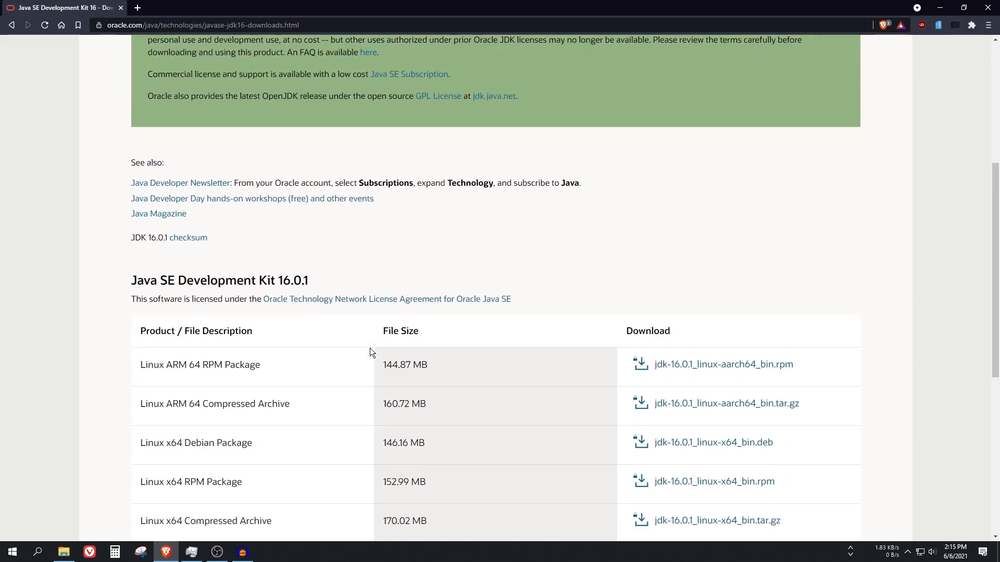
Step: Download jdk-16.0.1_windows-x64_bin.exe from Oracle, accepting the license, and save it to the Desktop
scroll("down", 3)
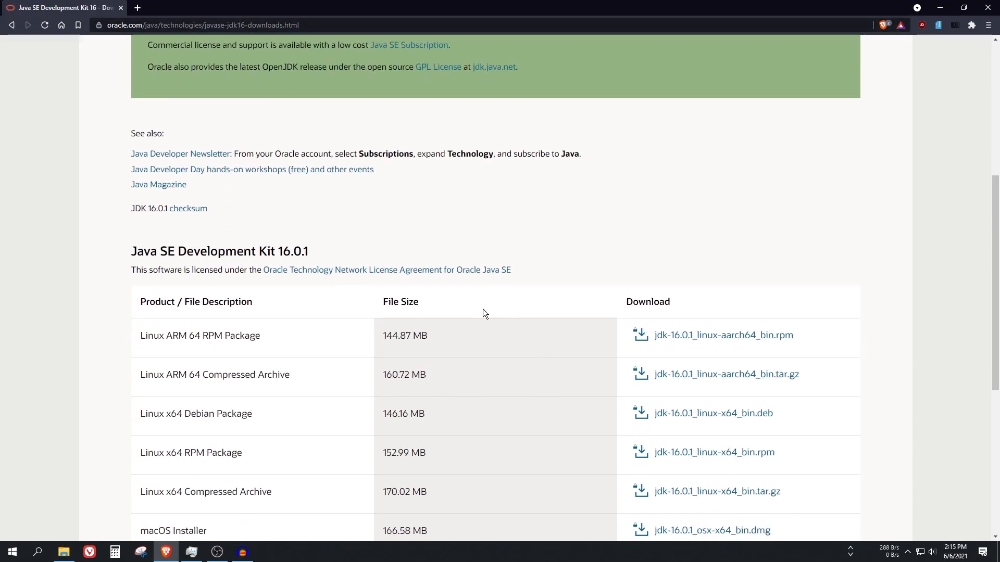
scroll("down", 3)
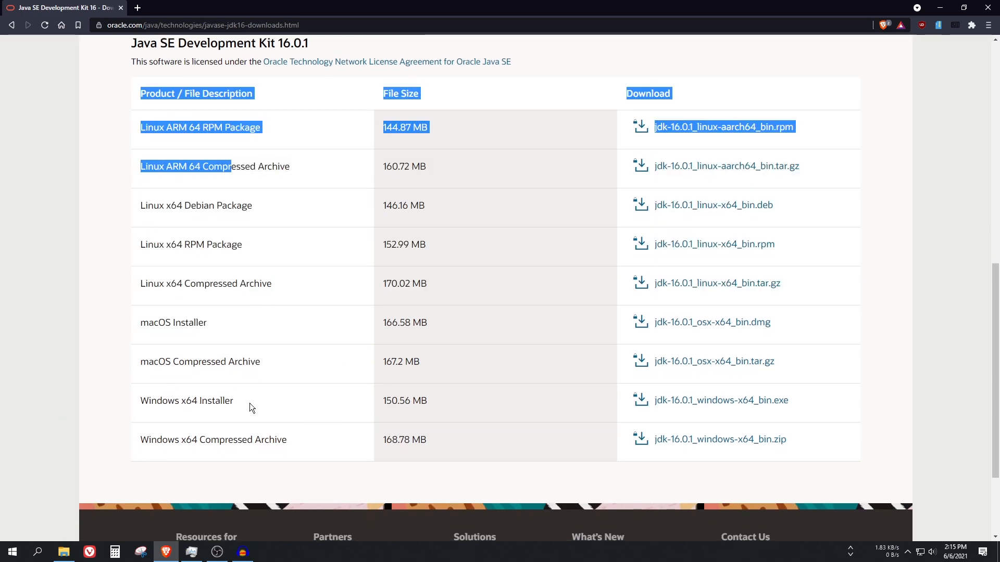
mouse_move(721, 400)
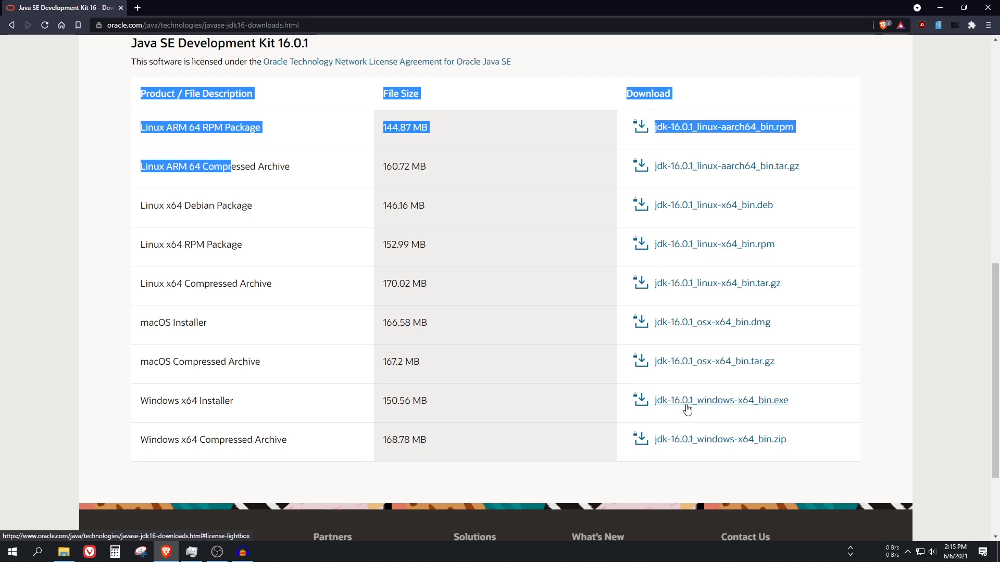
left_click(721, 400)
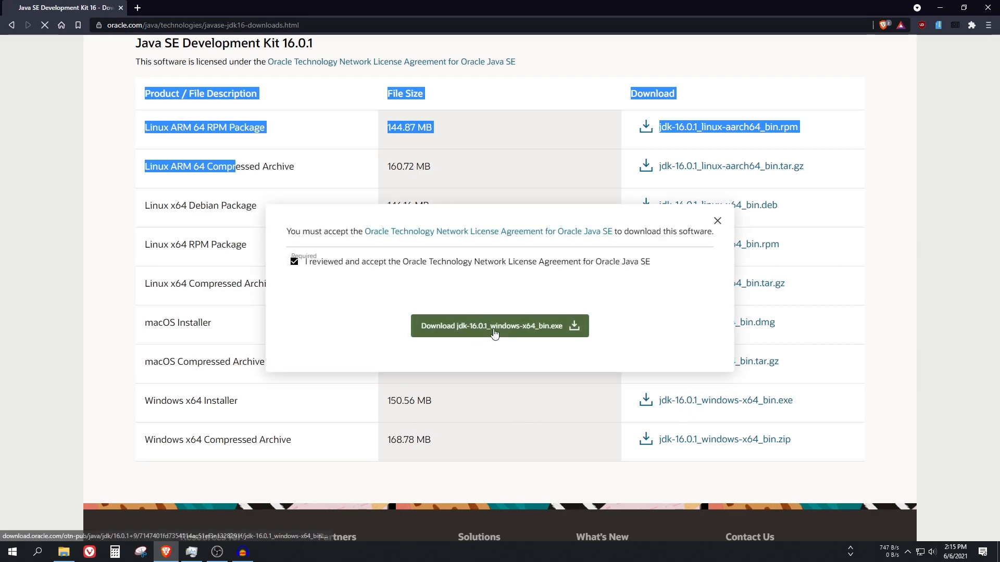
left_click(498, 326)
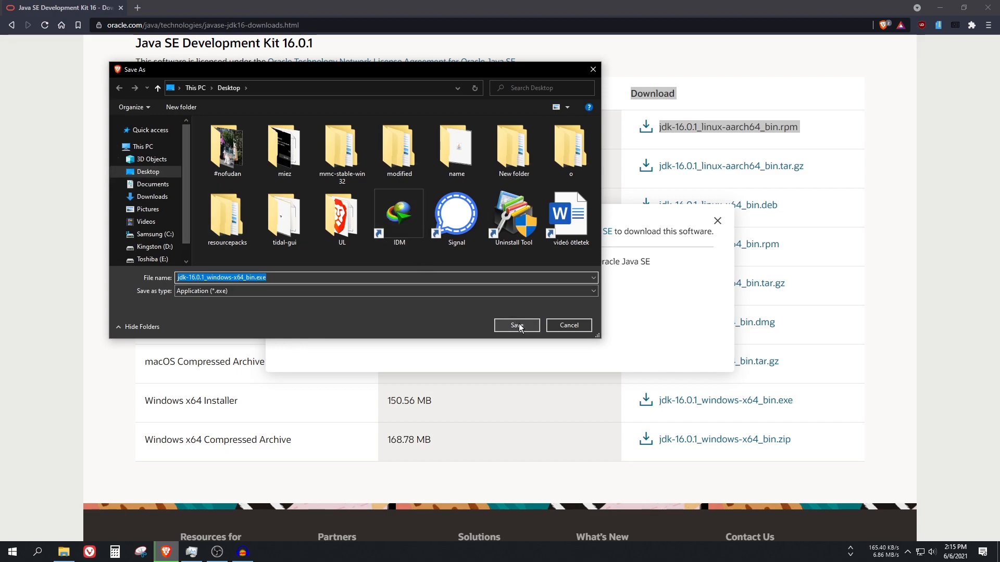
left_click(515, 325)
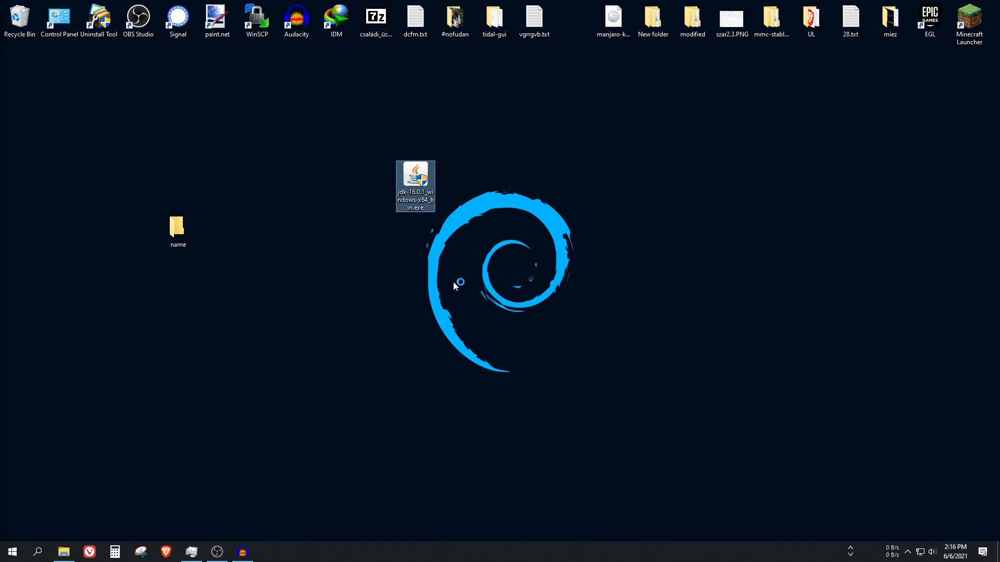
Step: Install JDK 16.0.1 (64-bit) through the setup wizard and close it when finished
double_click(414, 185)
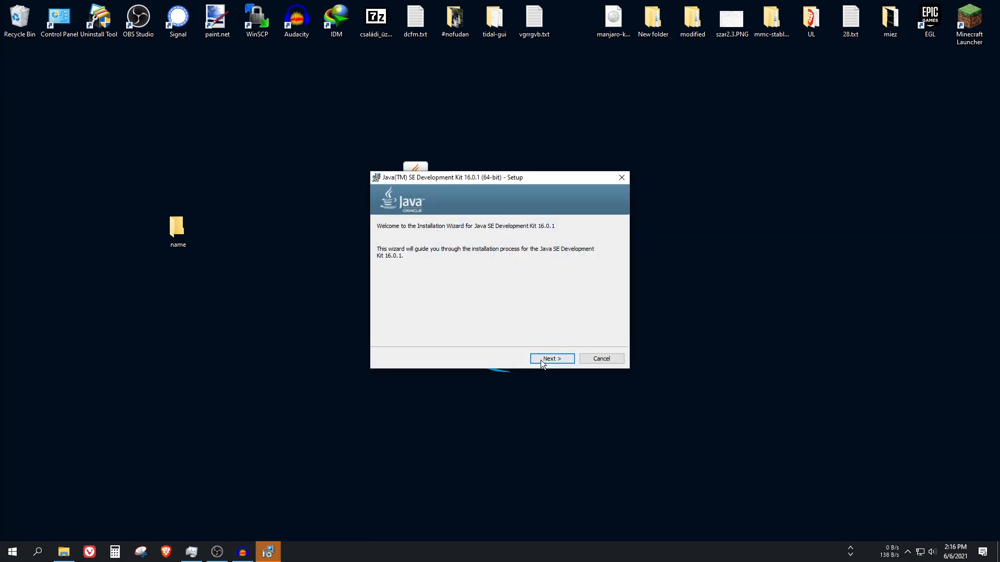
left_click(551, 358)
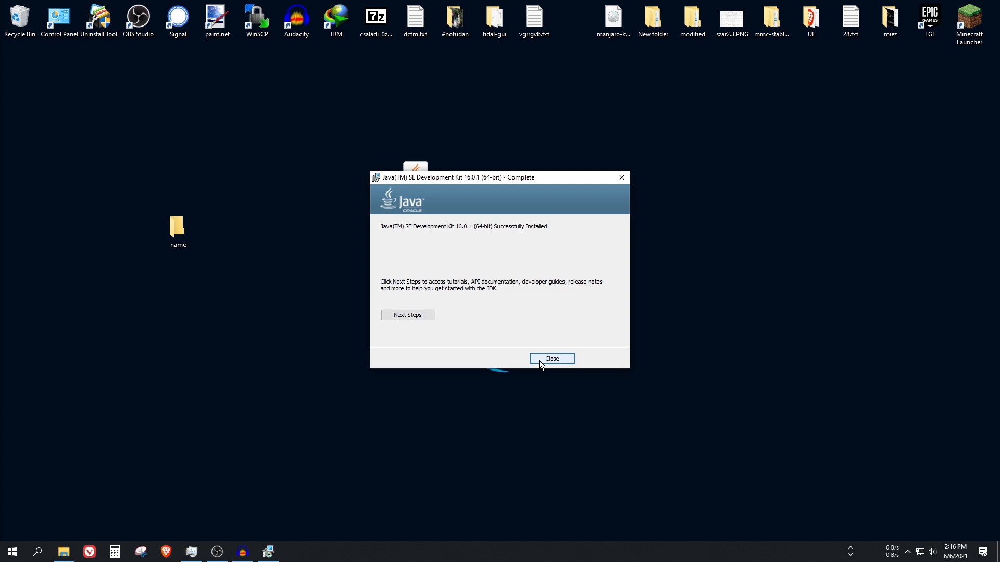
left_click(551, 359)
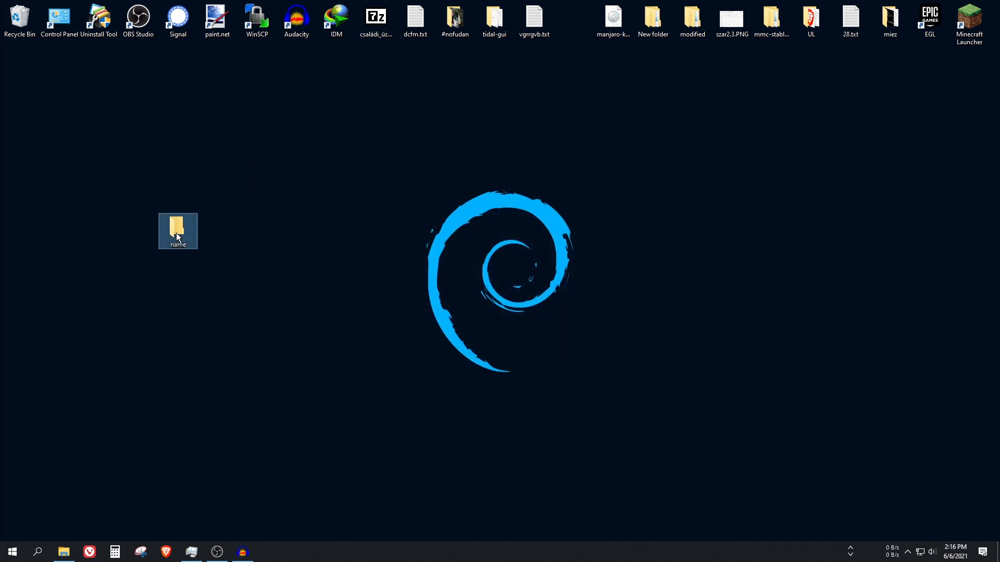
Step: Review the generated logs, eula.txt and server.properties in the name folder and select eula.txt
double_click(178, 231)
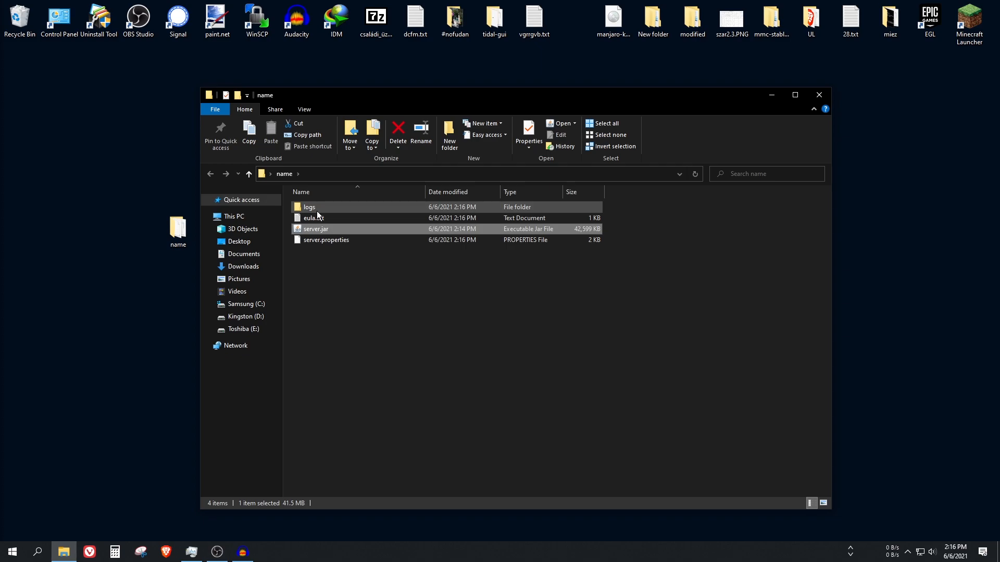
left_click(309, 206)
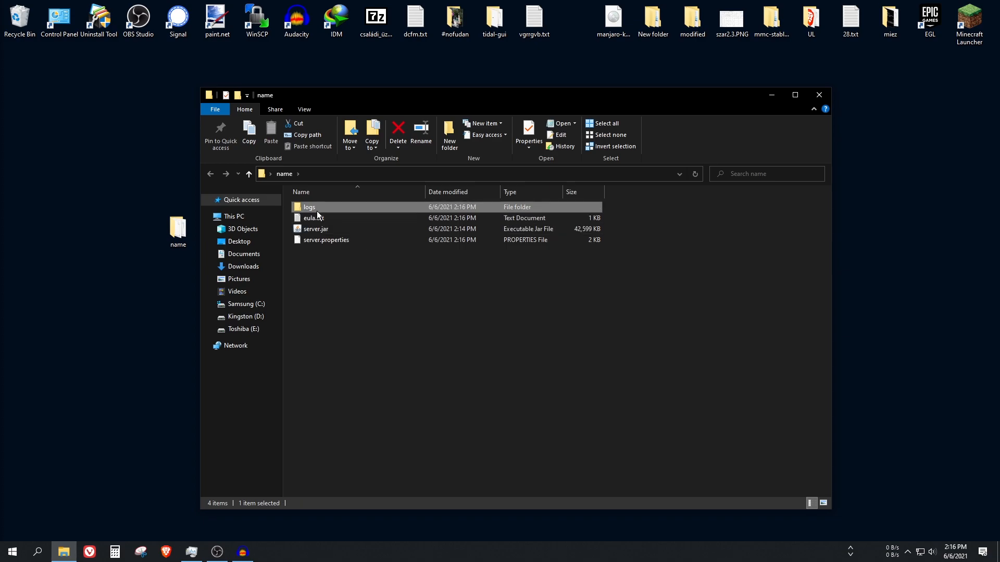
left_click(326, 239)
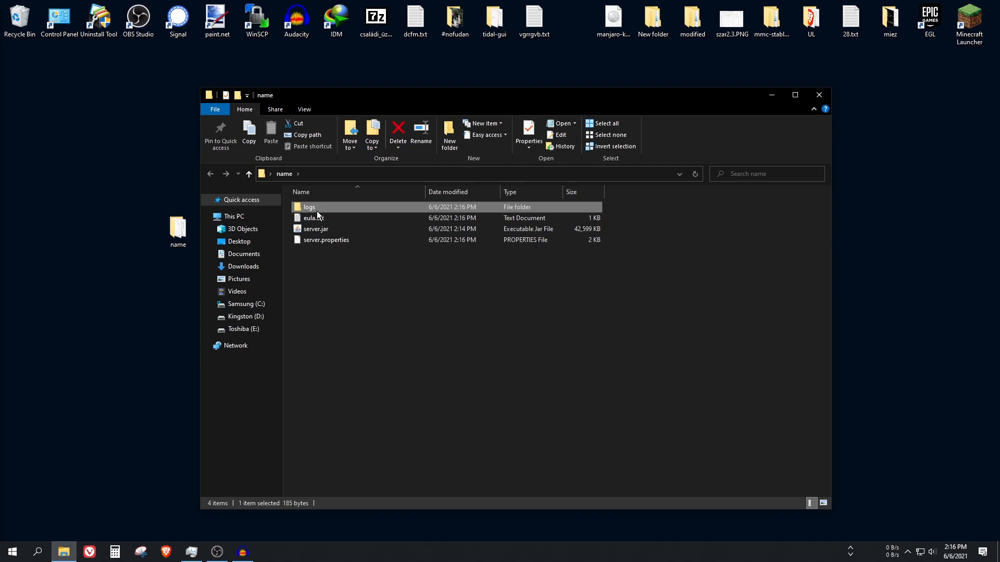
left_click(326, 239)
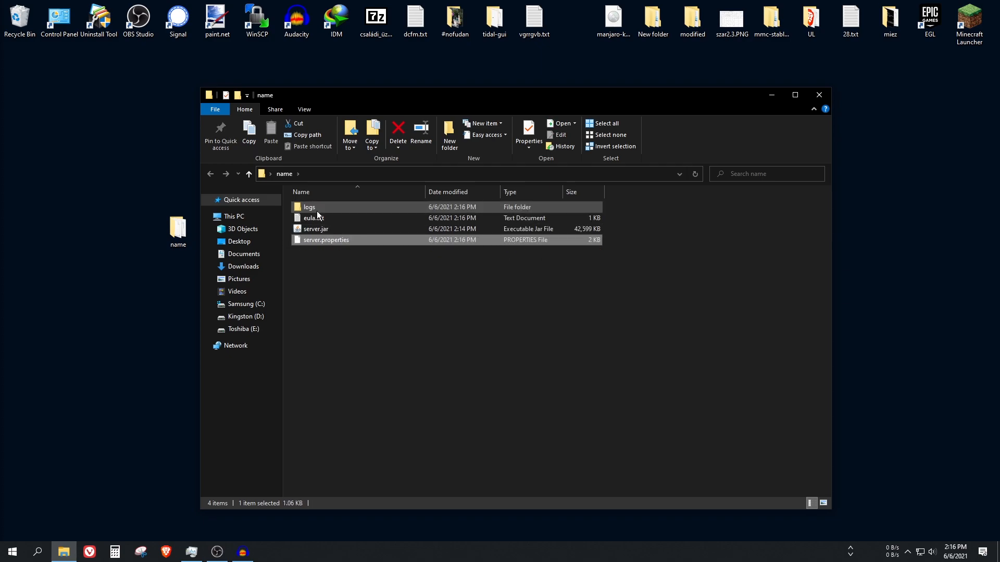
left_click(317, 228)
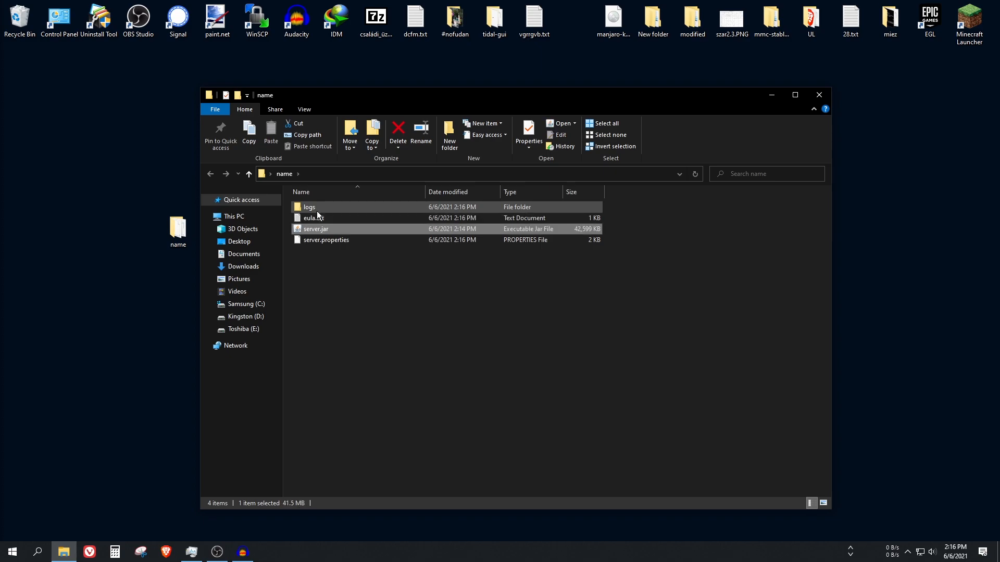
left_click(314, 218)
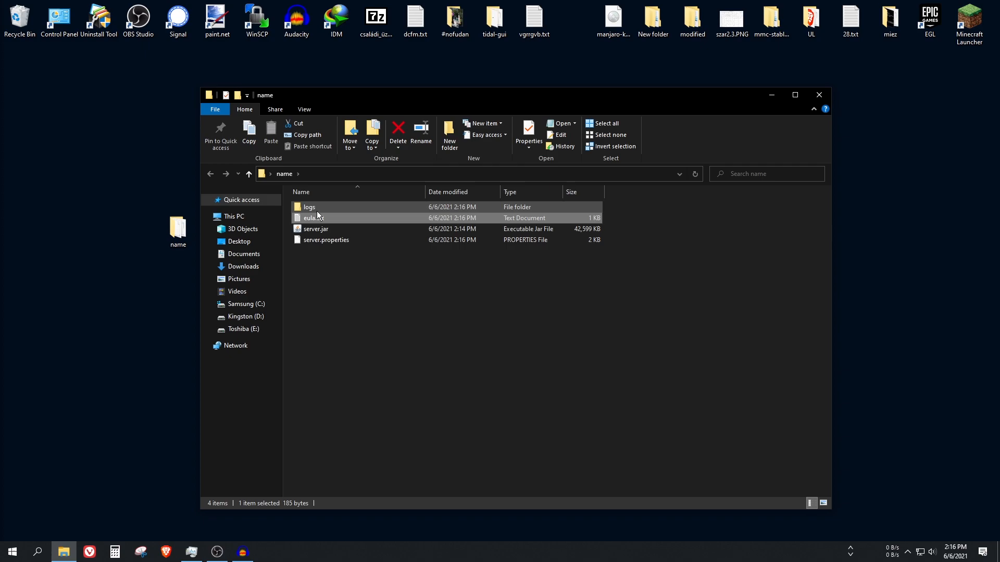
mouse_move(312, 218)
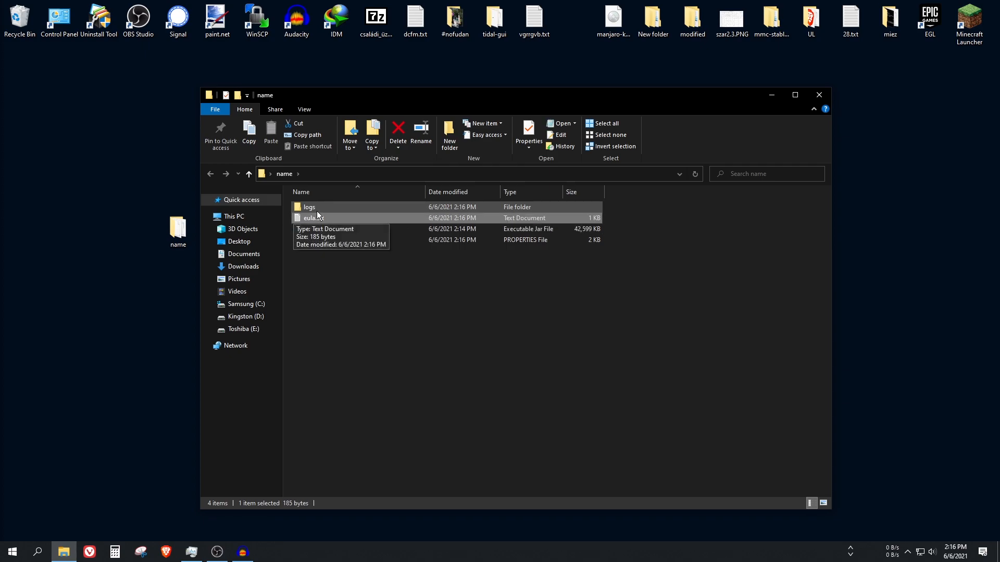
Step: Edit eula.txt in Notepad so it reads eula=true, then save and close it
double_click(313, 217)
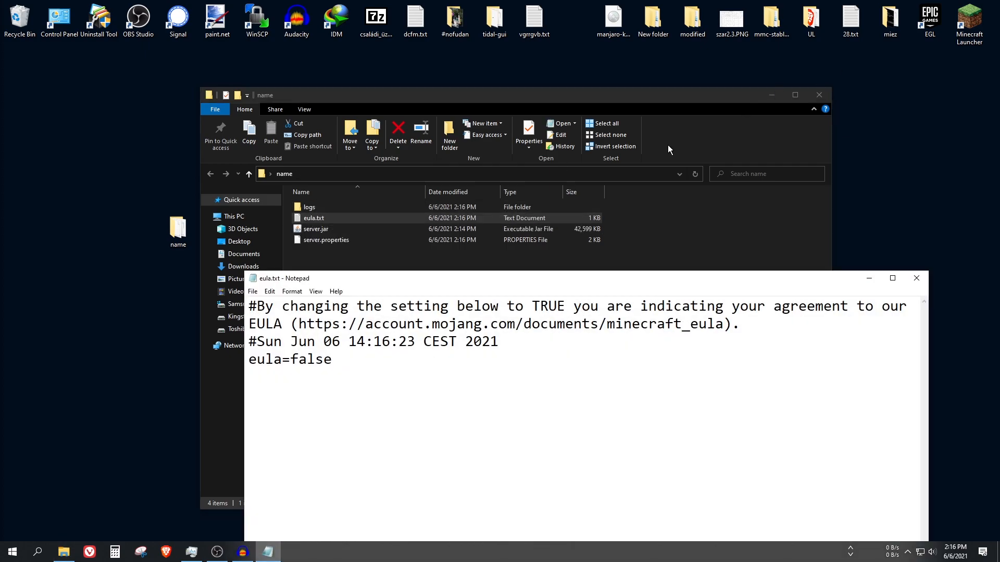
left_click(288, 359)
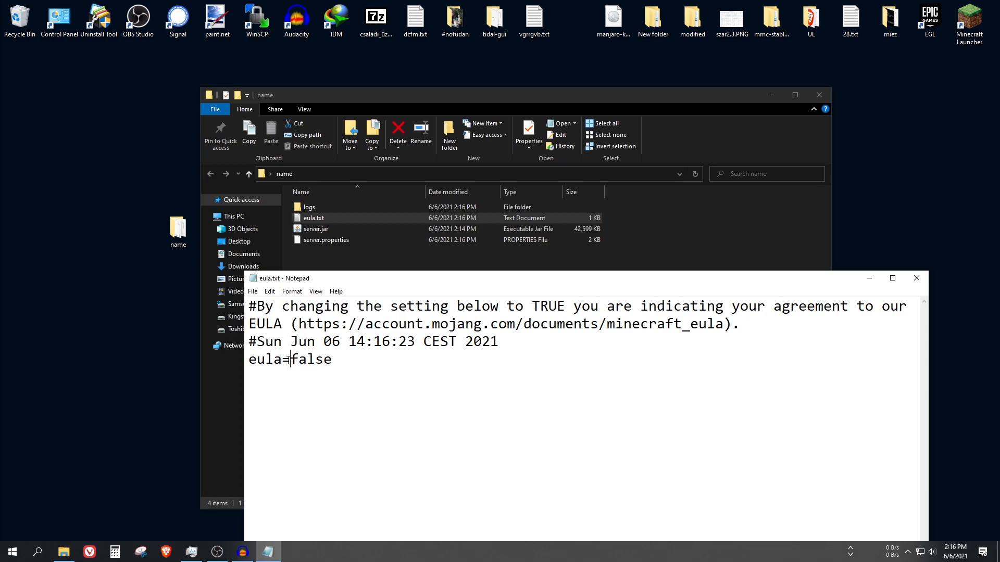
type("true")
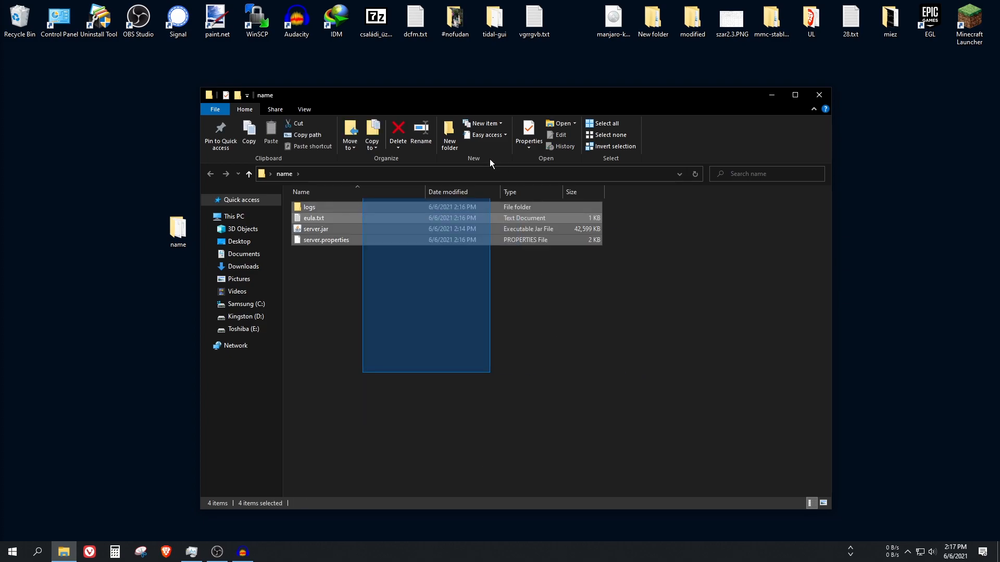
Step: Write the launch line 'java -Xms2G -Xmx2G -jar server.jar nogui' in a new Notepad document
left_click(514, 371)
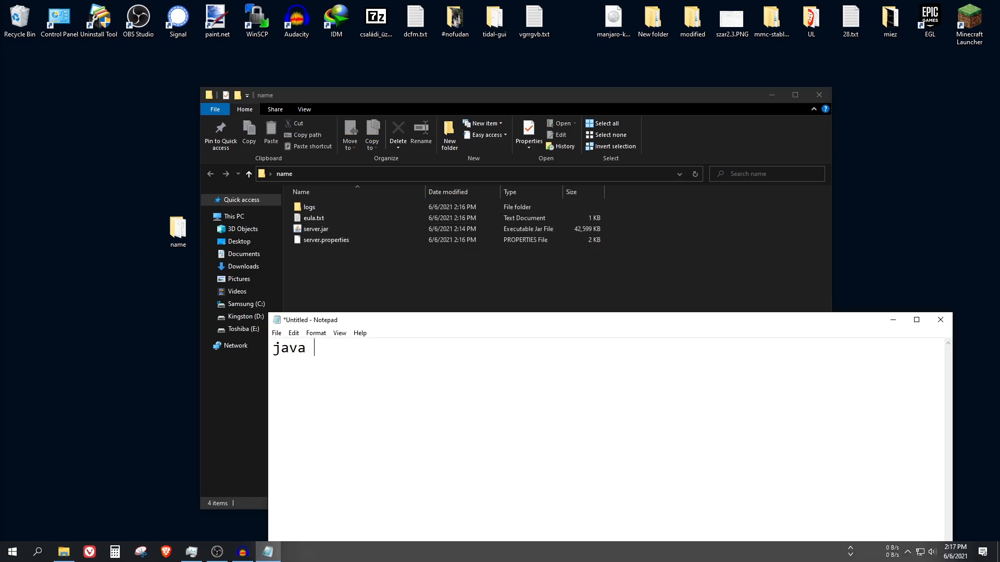
type("-XMs")
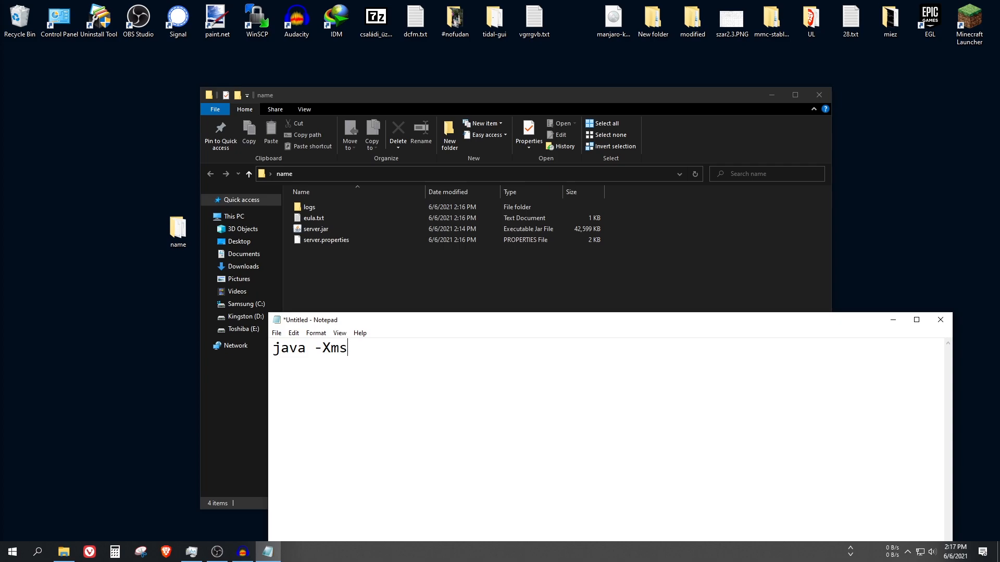
type("2G")
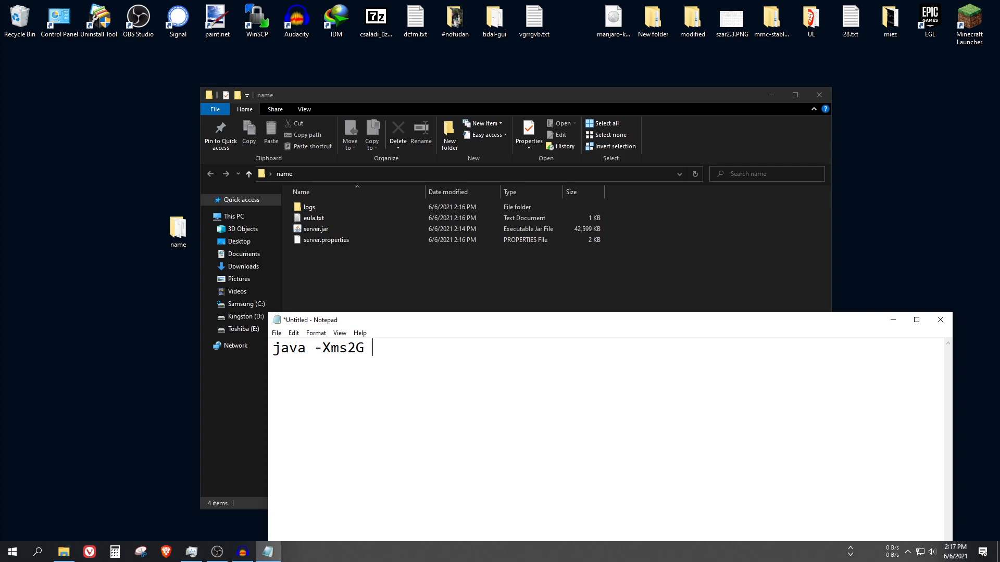
type("-X")
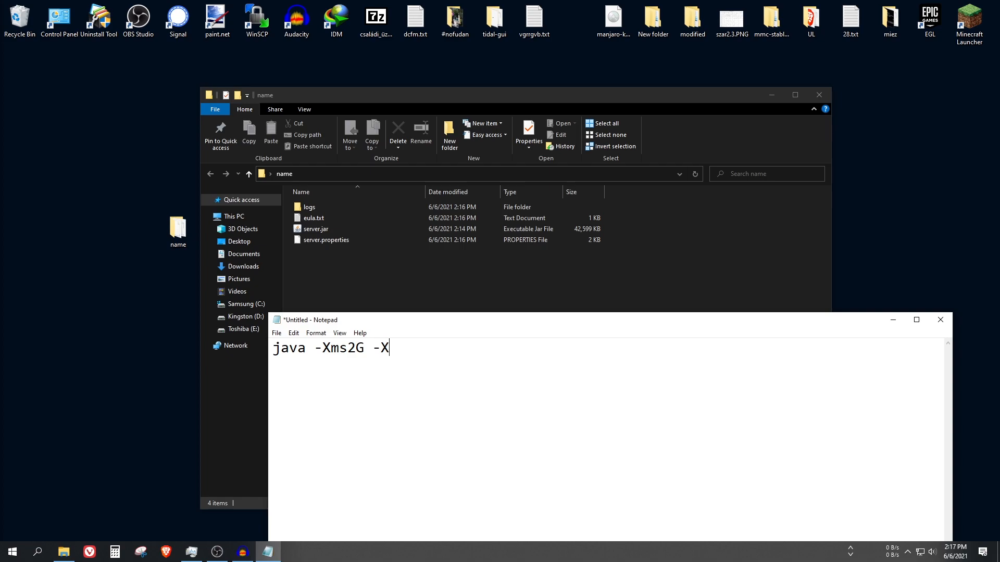
type("mx2")
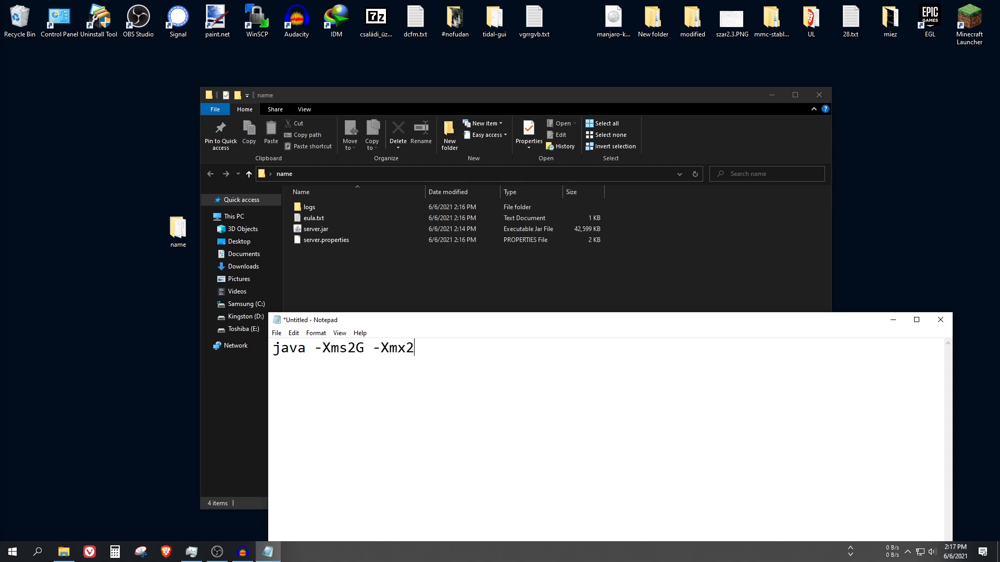
type("G")
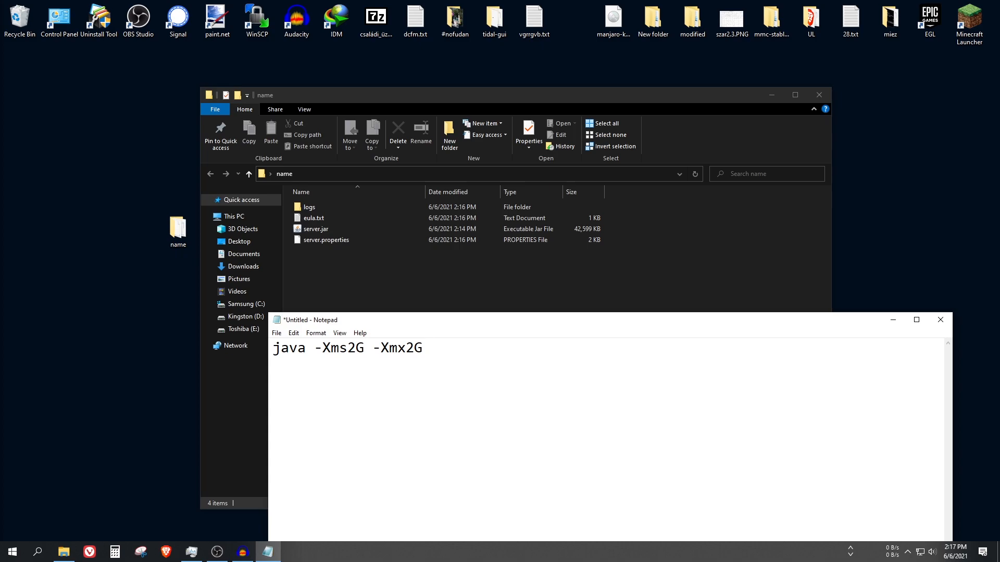
type("-jar server.jar no")
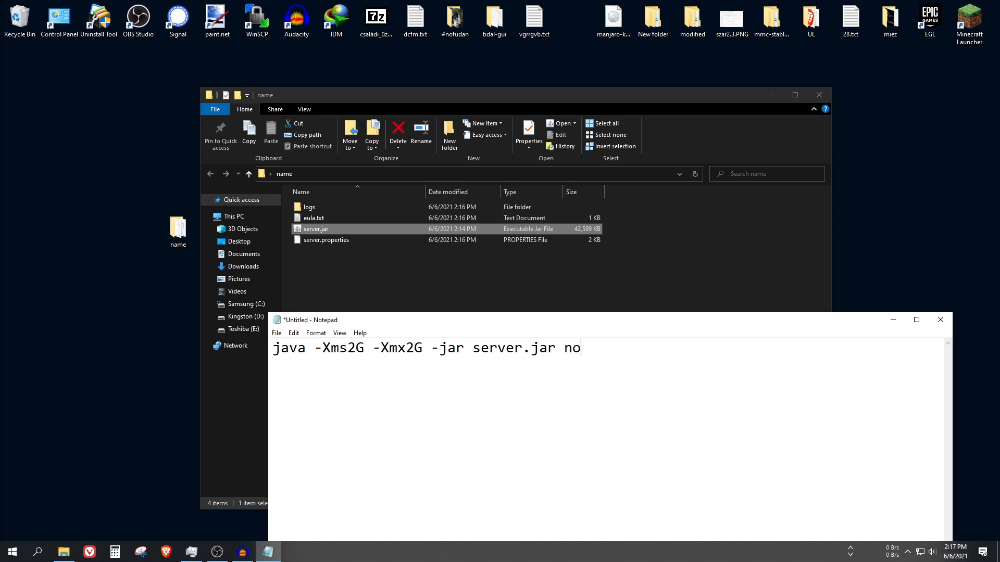
type("gui")
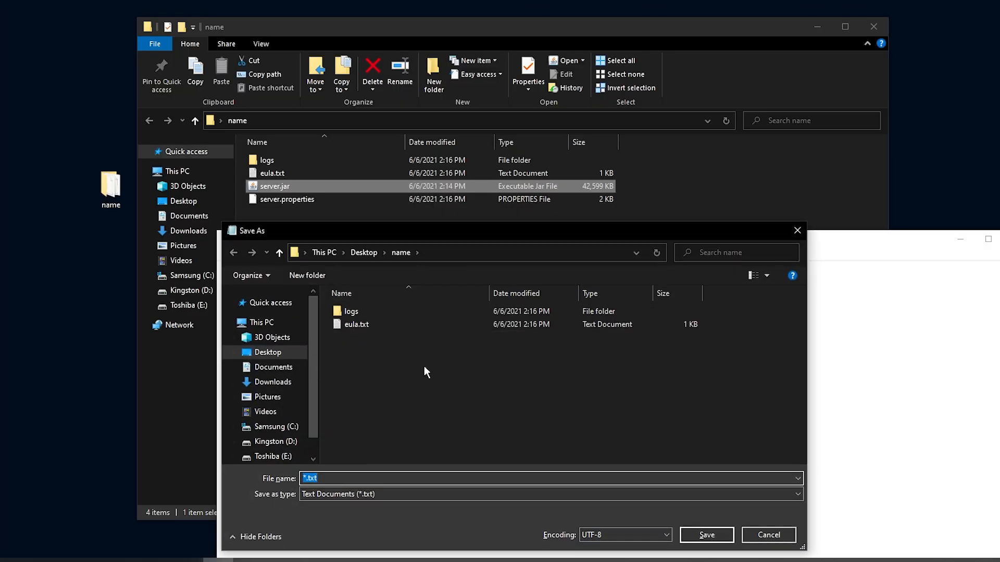
Step: Save the launch command as run.bat (All Files type) inside the name folder
type("run.bn")
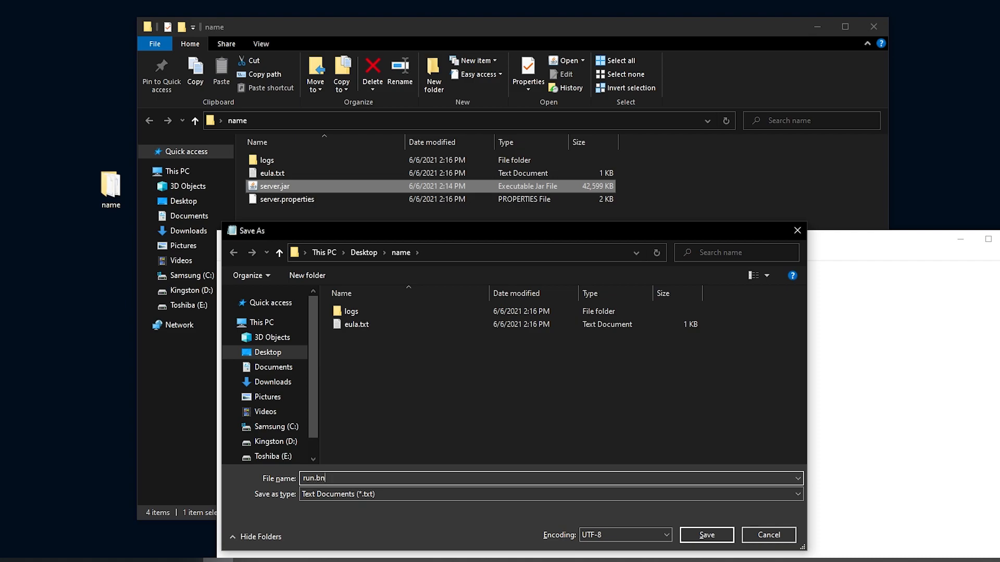
type("ar")
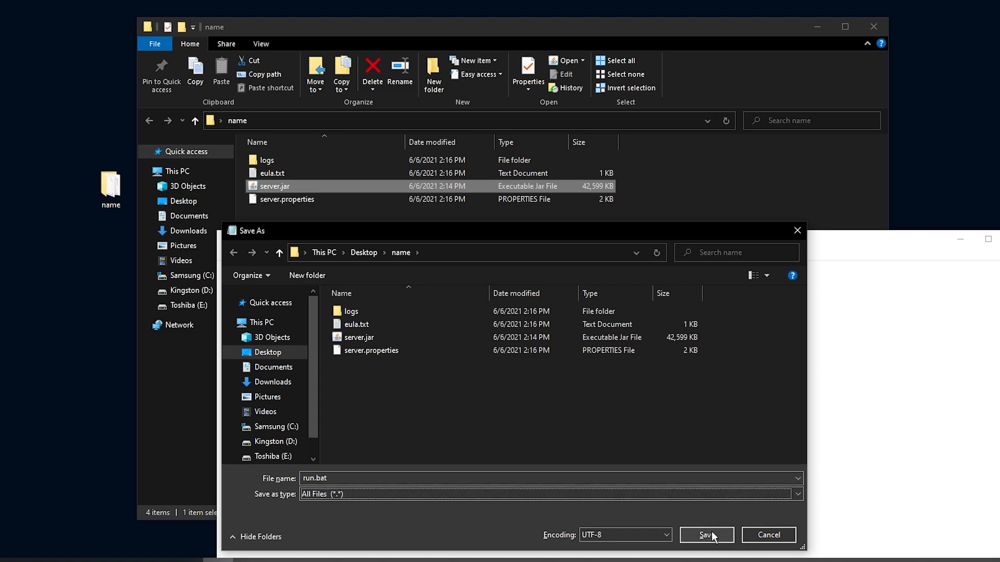
left_click(706, 535)
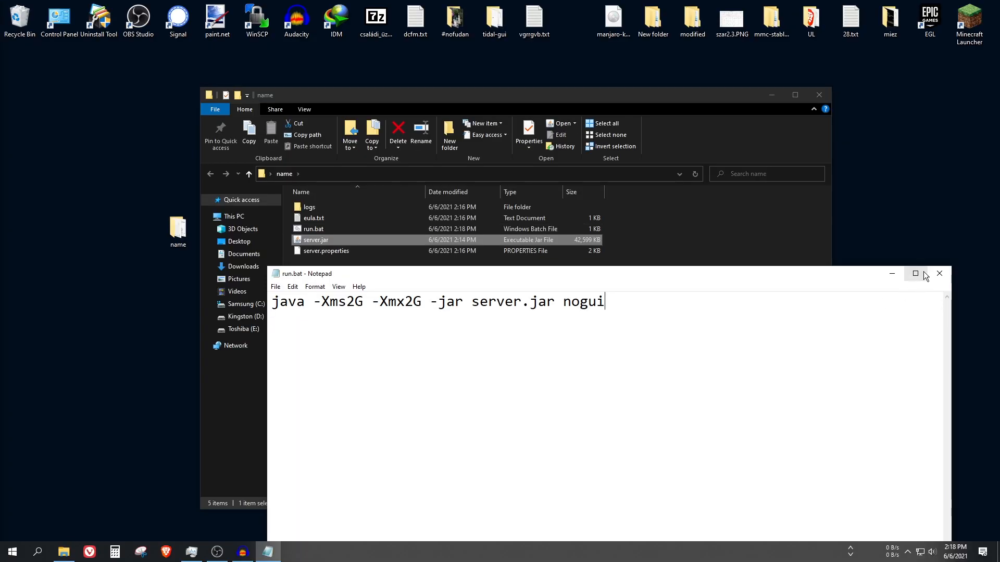
Step: Run run.bat, allow Java through the firewall, let the world generate, then stop the server
double_click(313, 228)
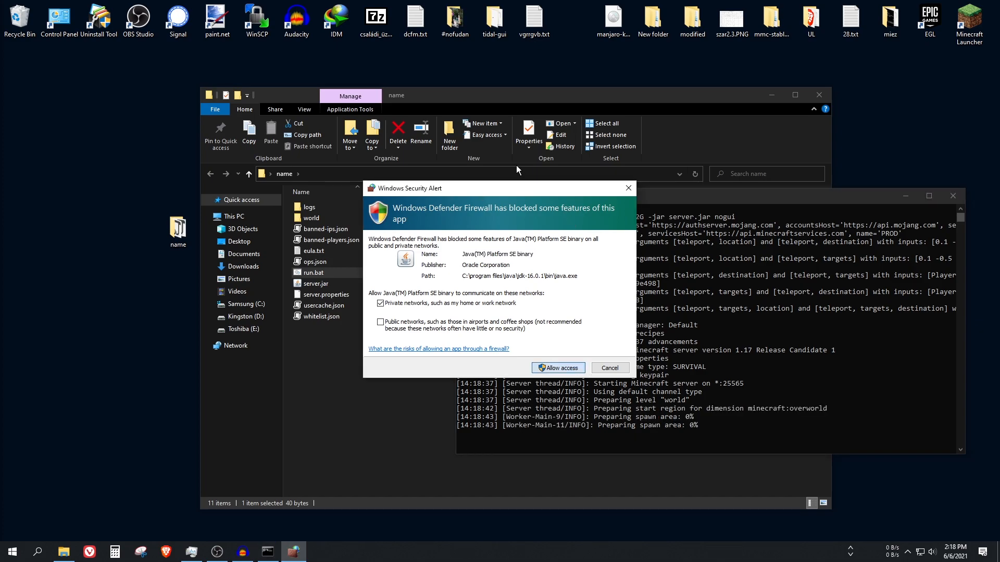
left_click(556, 368)
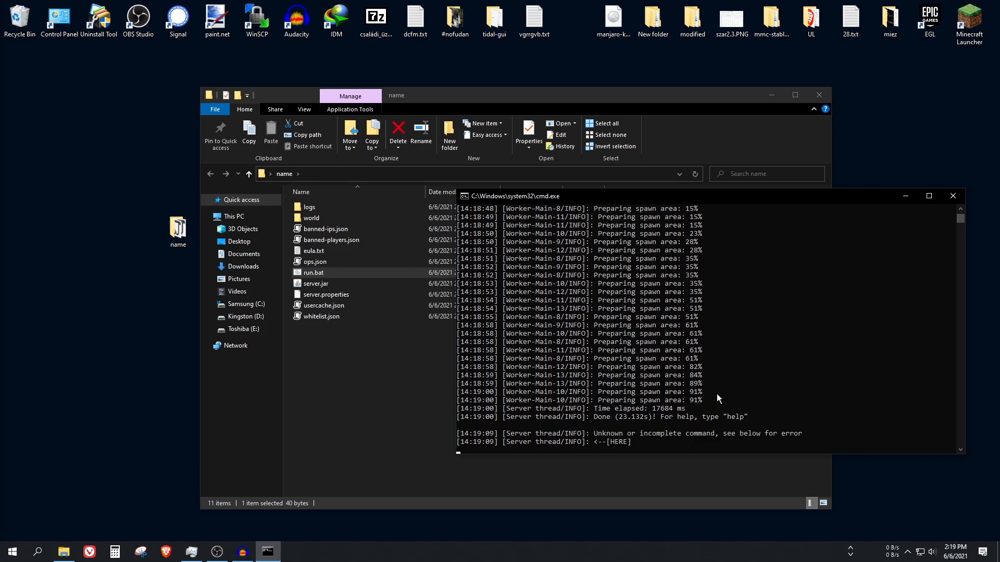
type("stop")
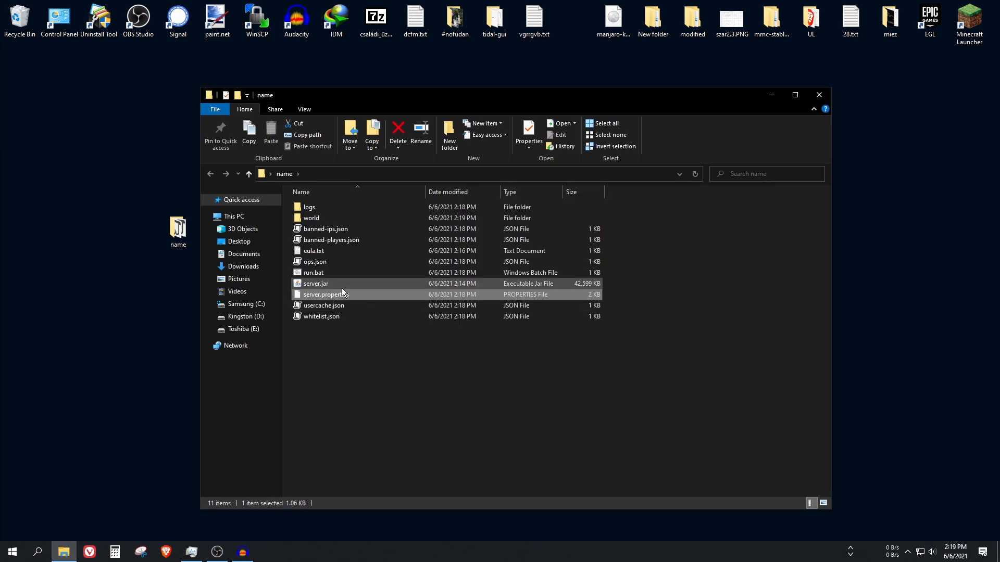
mouse_move(341, 295)
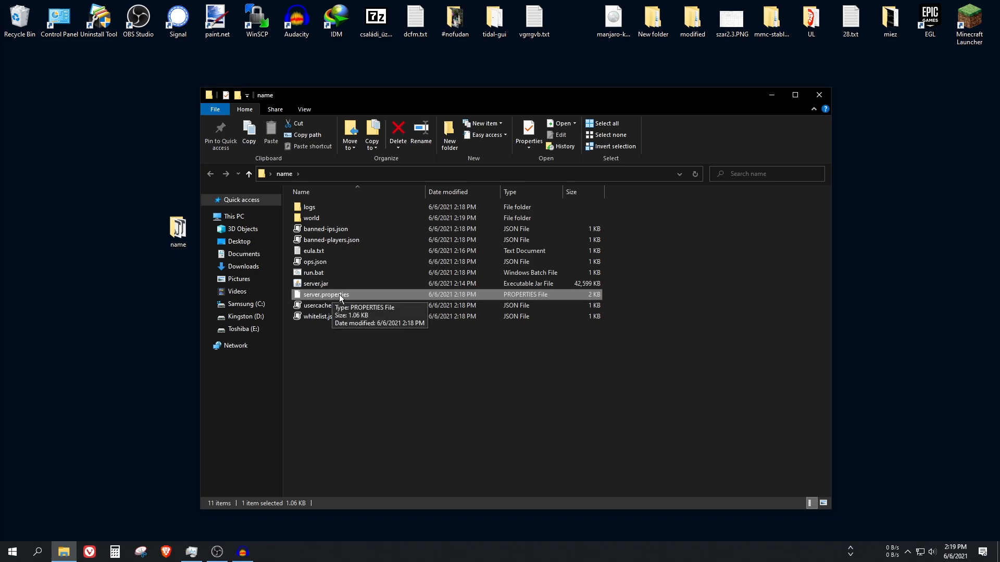
Step: Edit server.properties in Notepad++ and set view-distance to 16
right_click(325, 295)
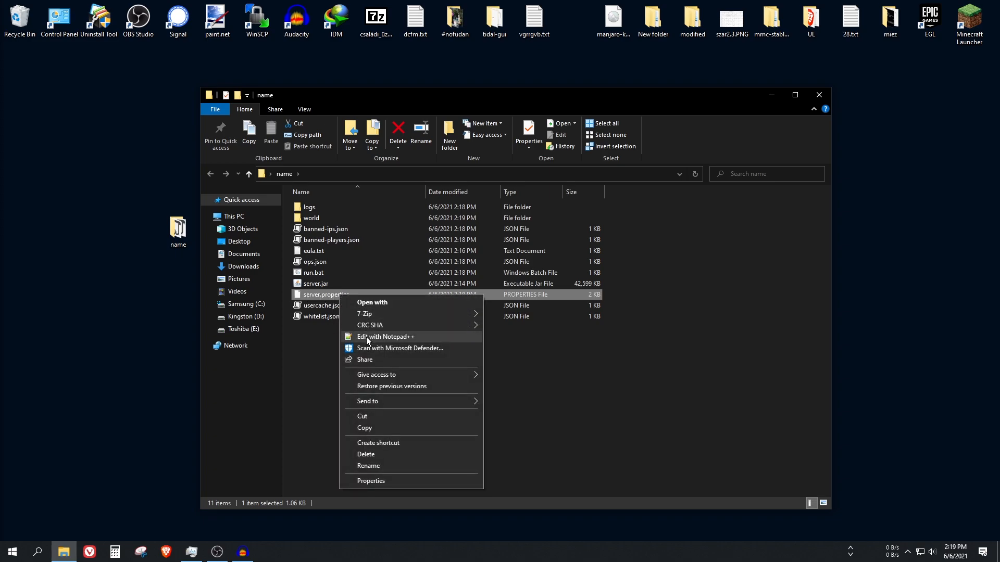
left_click(386, 337)
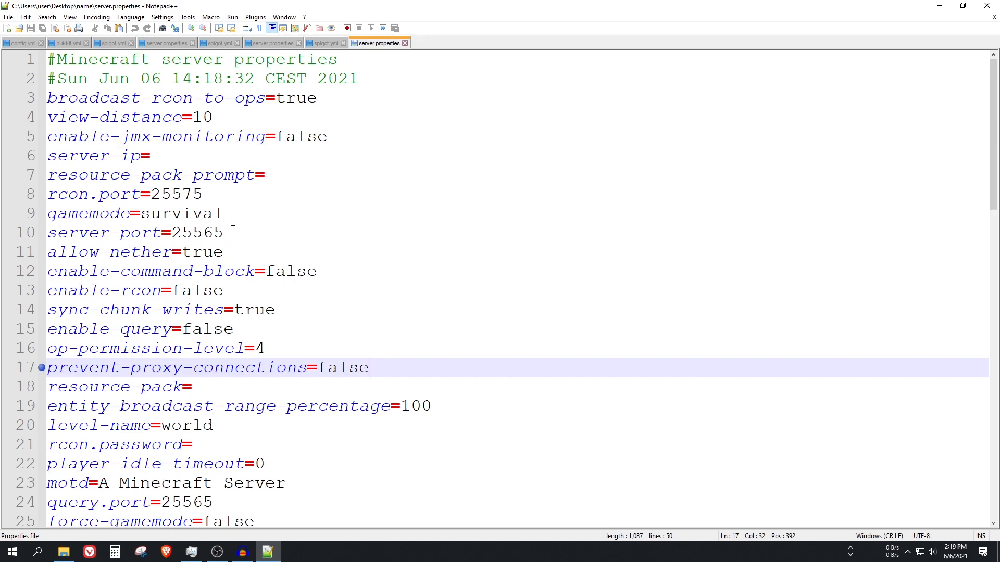
scroll("down", 3)
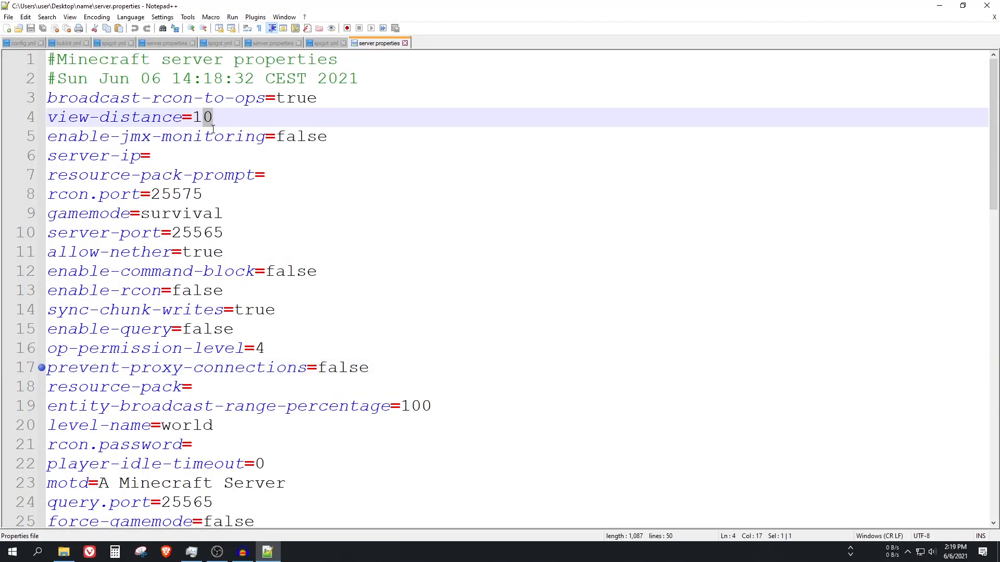
type("6")
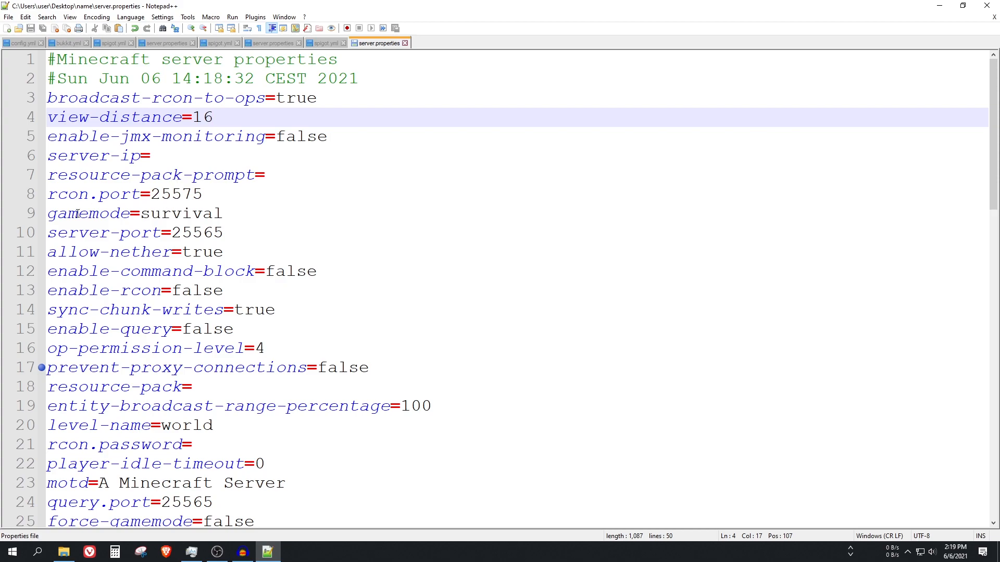
Step: Change gamemode from survival to creative
double_click(181, 212)
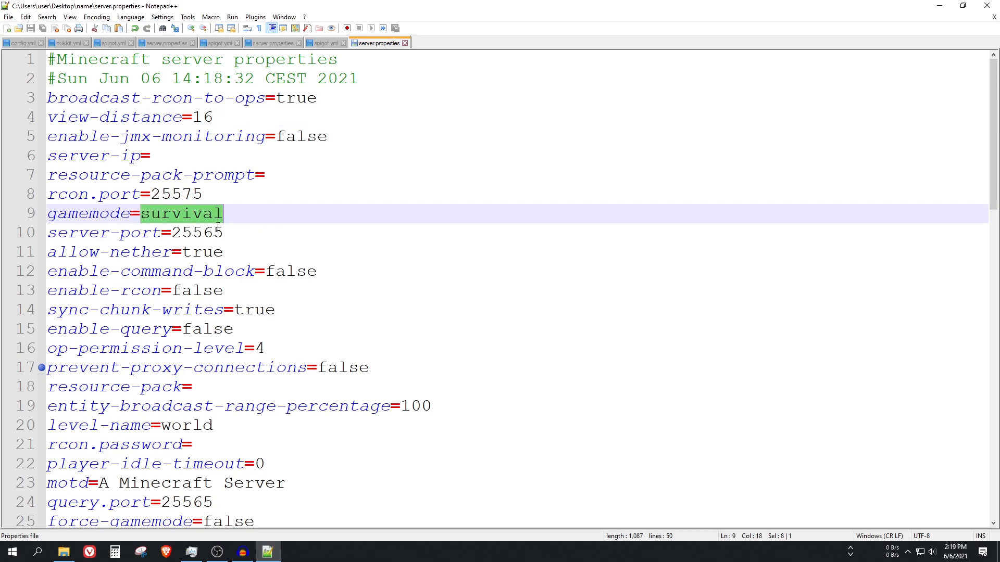
type("creat")
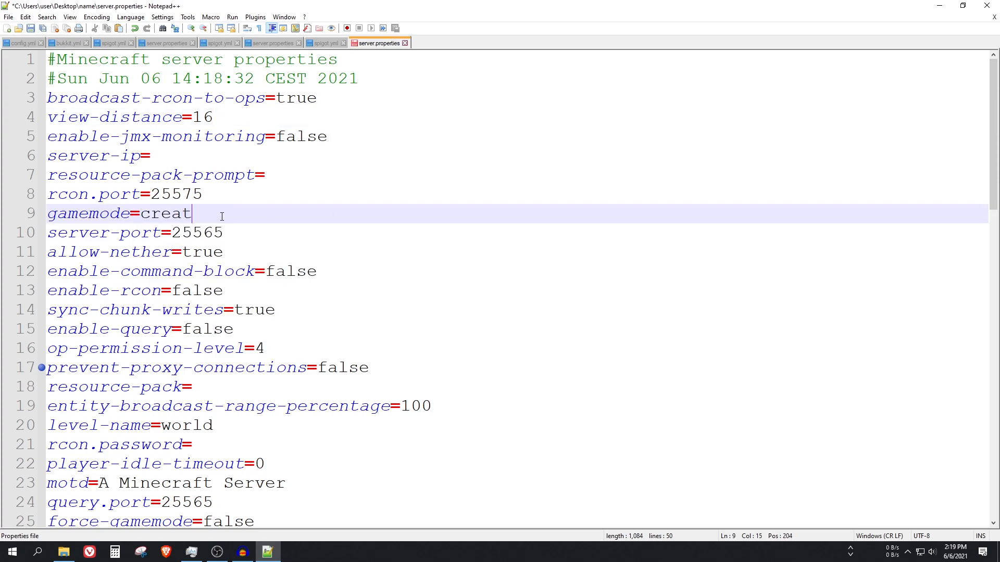
type("ive")
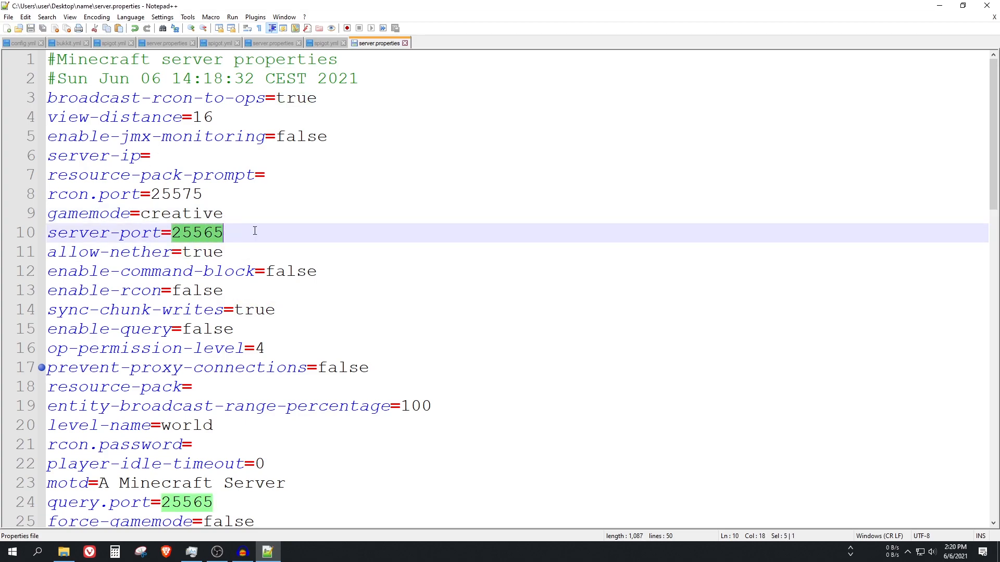
Step: Set the server motd in server.properties to 'random text'
scroll("down", 3)
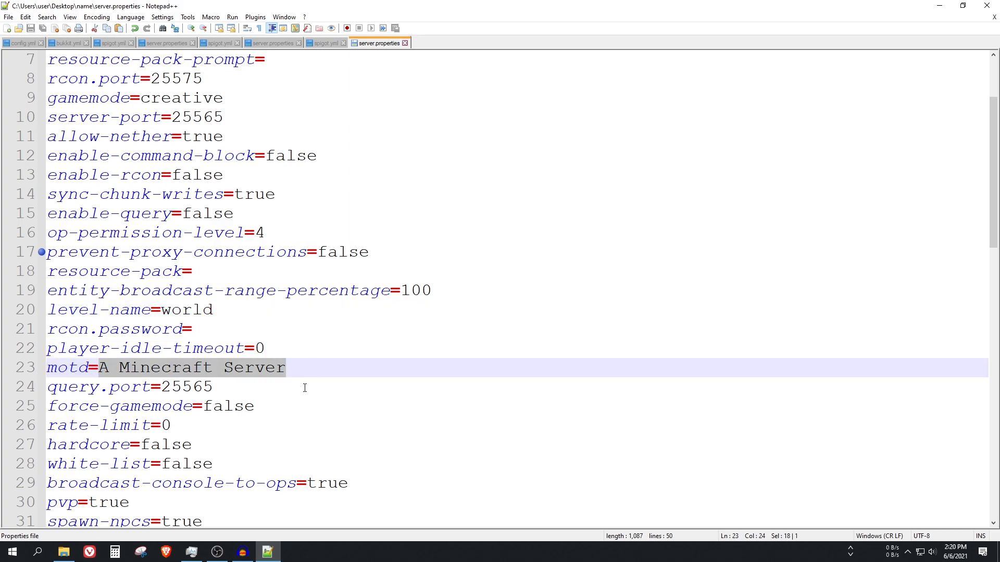
type("random")
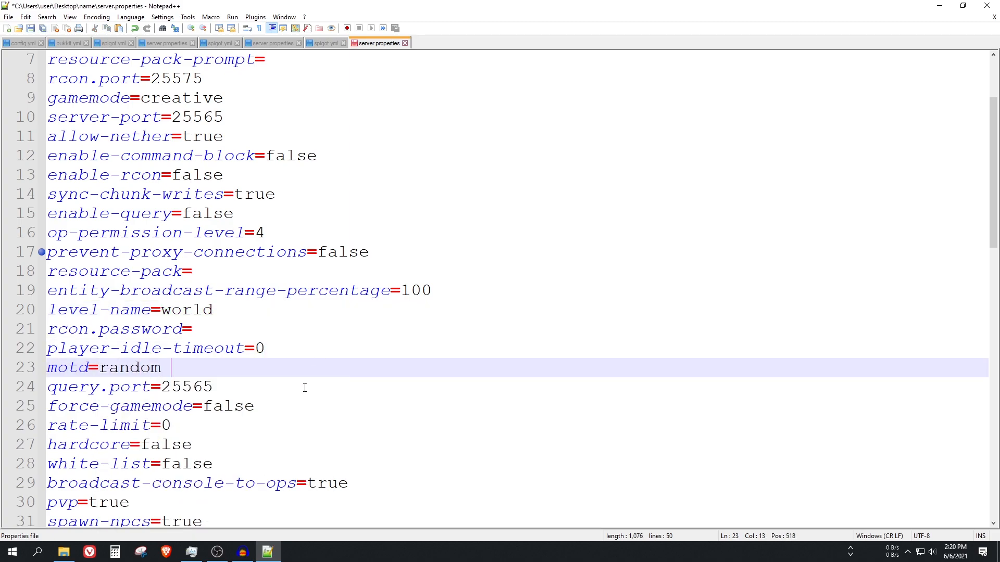
type("text")
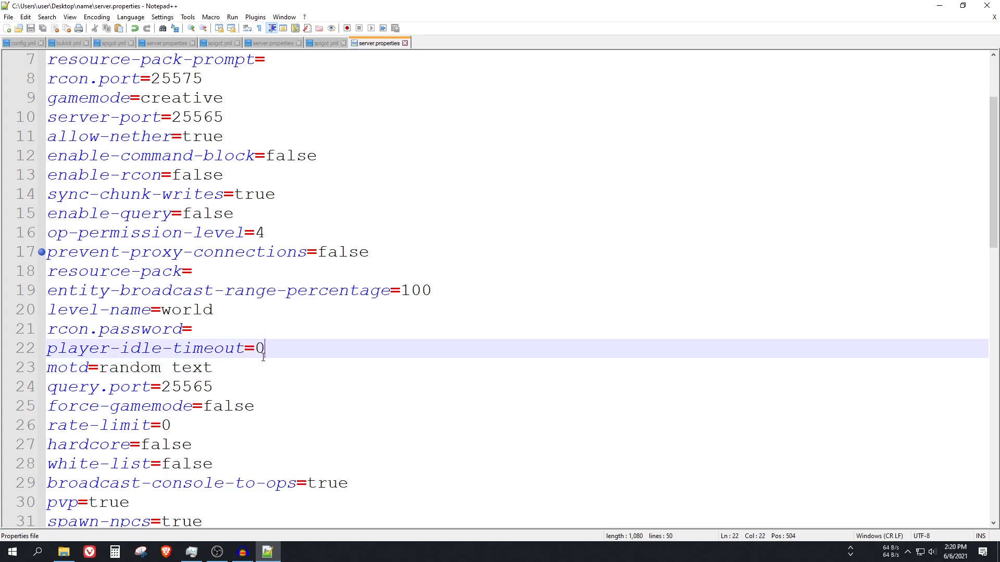
Step: Change max-players from 20 to 5, review online-mode=true, and return to the server command window
scroll("down", 3)
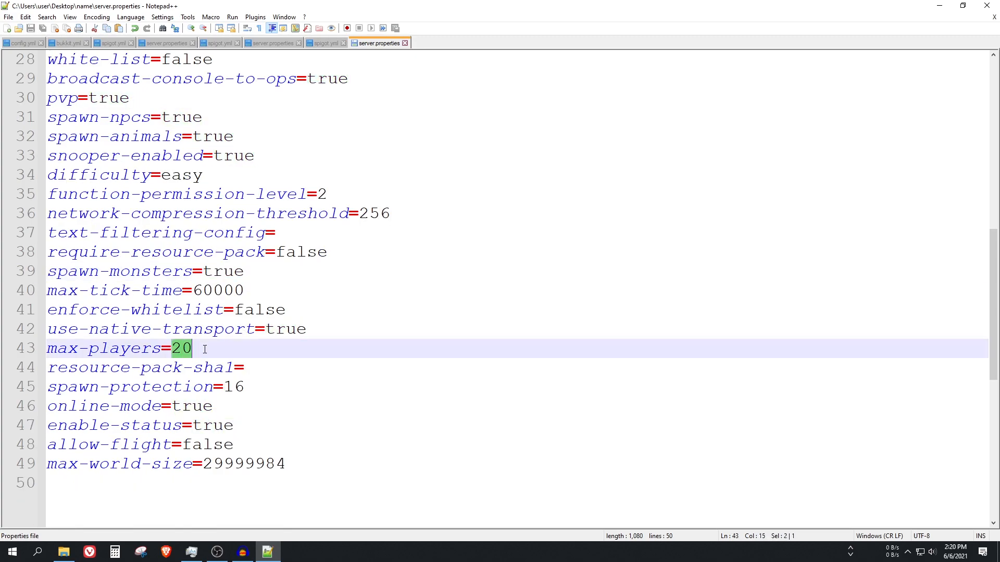
type("5")
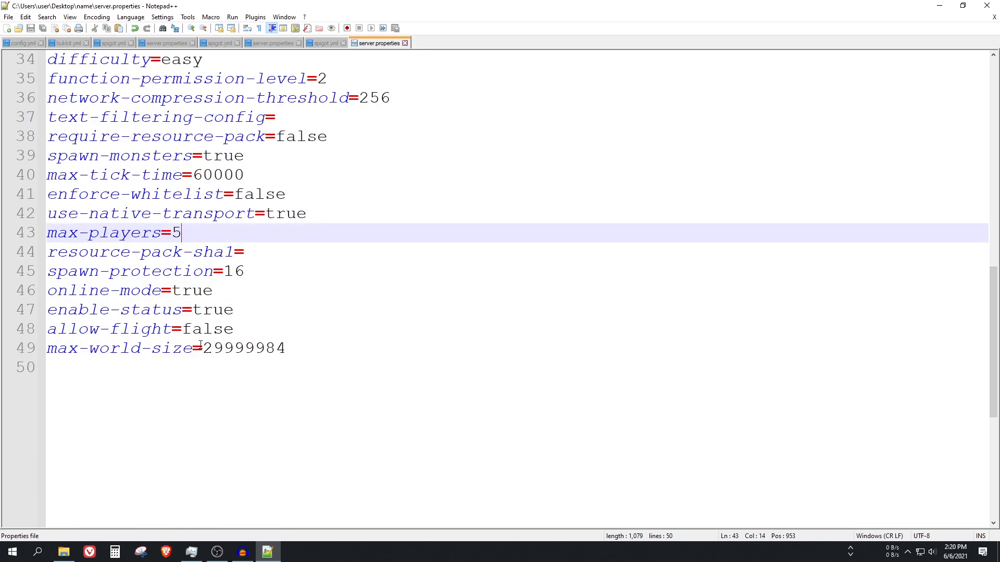
double_click(207, 329)
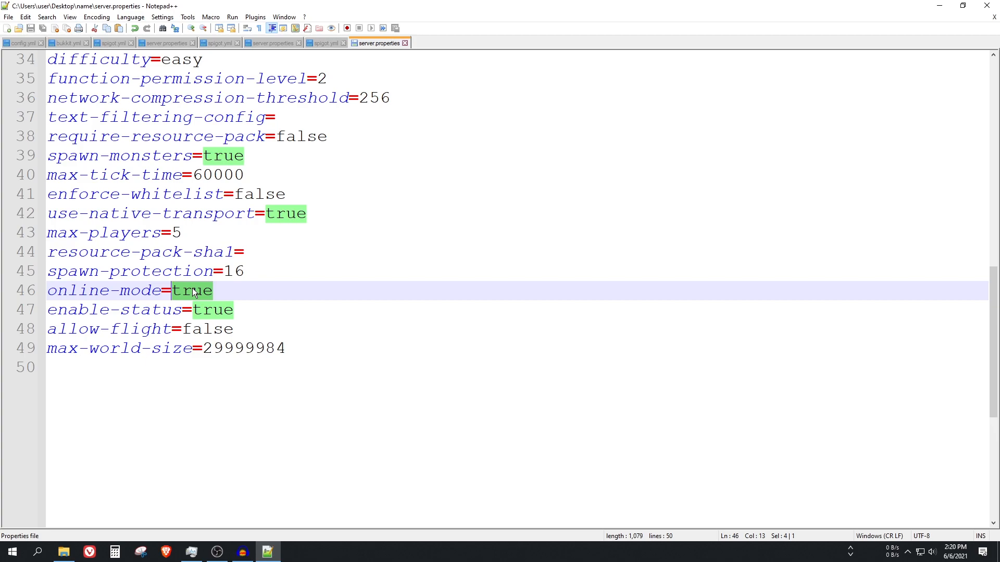
left_click(212, 291)
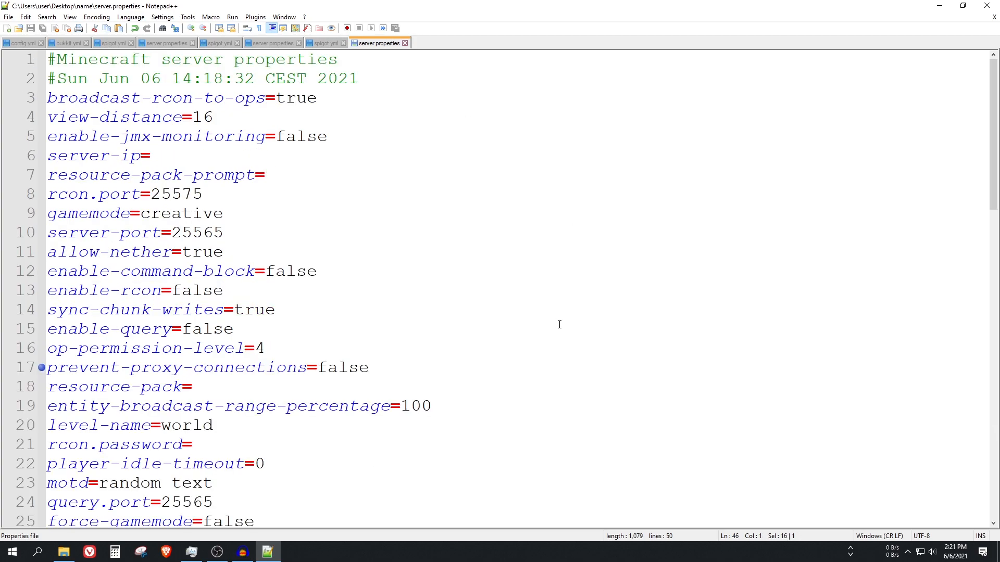
mouse_move(447, 221)
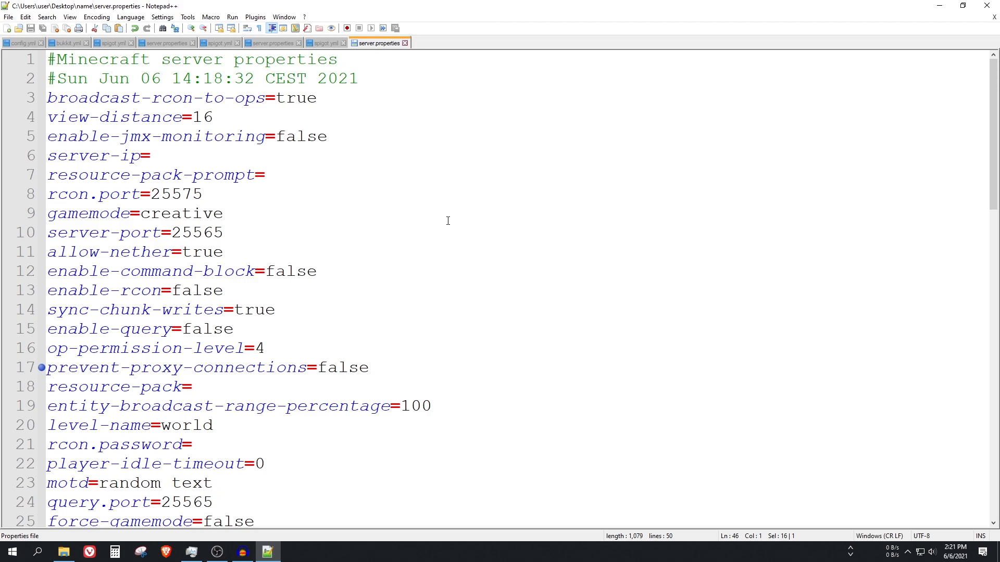
left_click(62, 551)
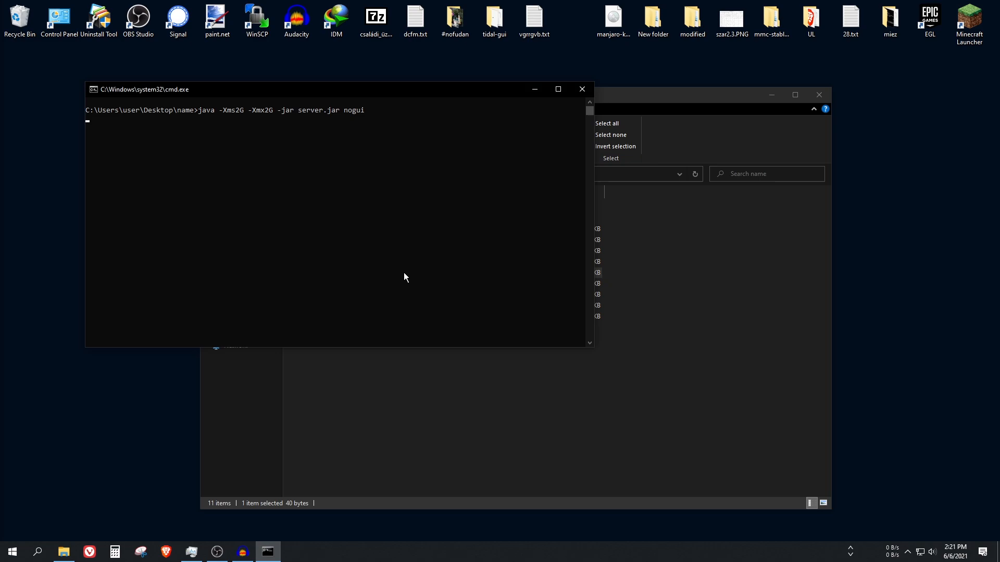
mouse_move(404, 285)
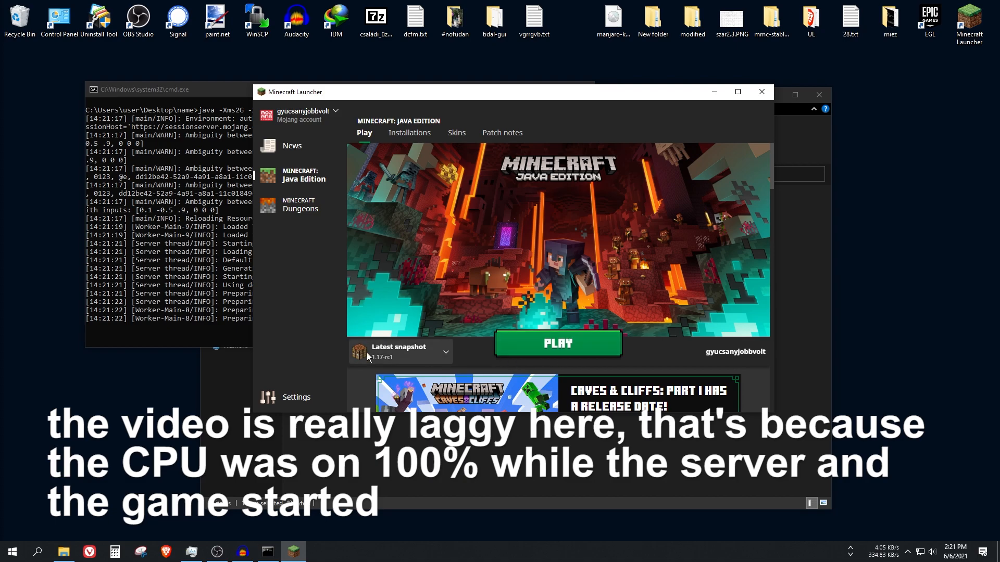
Step: Launch Minecraft 1.17 Release Candidate 1 from the Minecraft Launcher
left_click(556, 343)
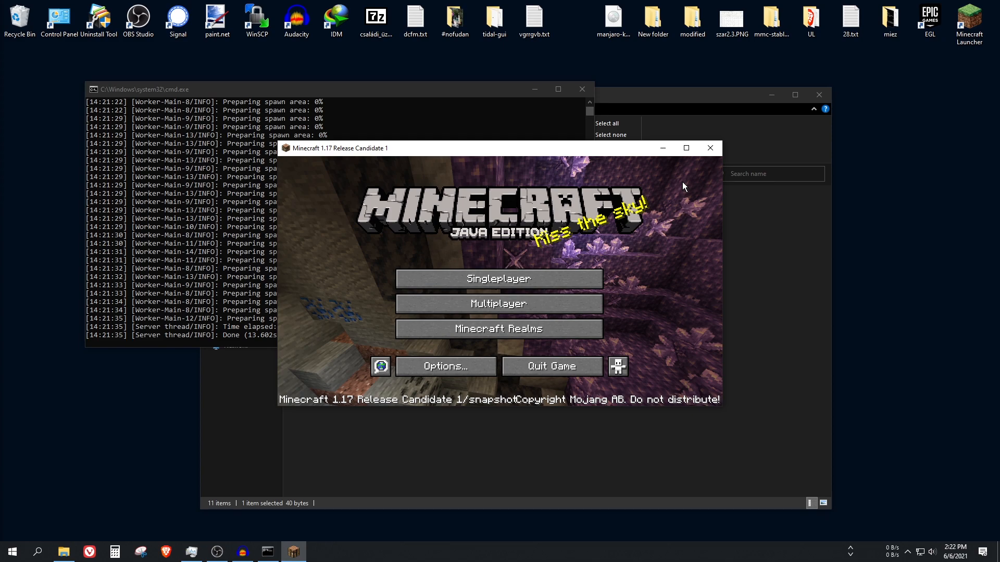
Step: Join the local multiplayer server from the Minecraft title screen
left_click(498, 303)
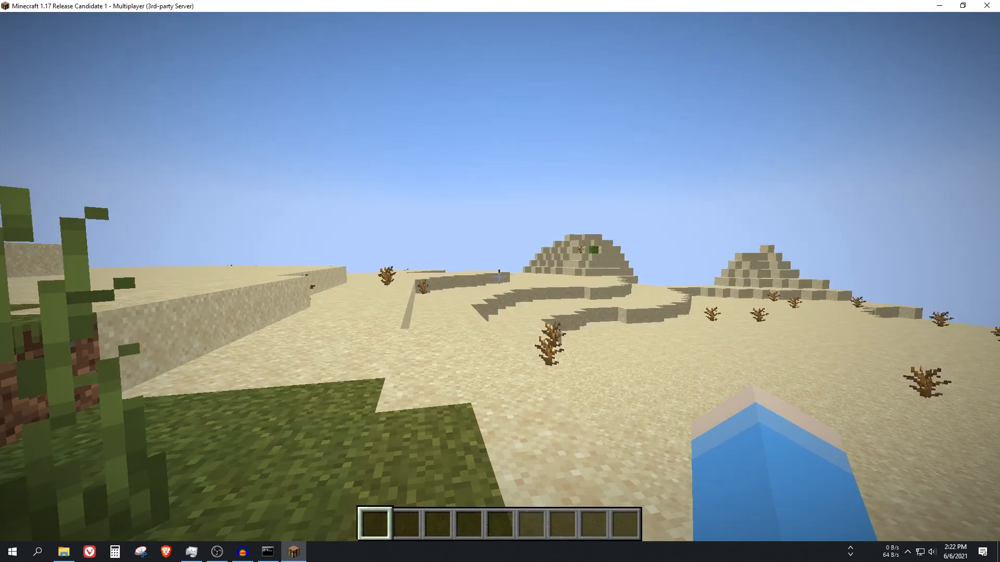
mouse_move(498, 277)
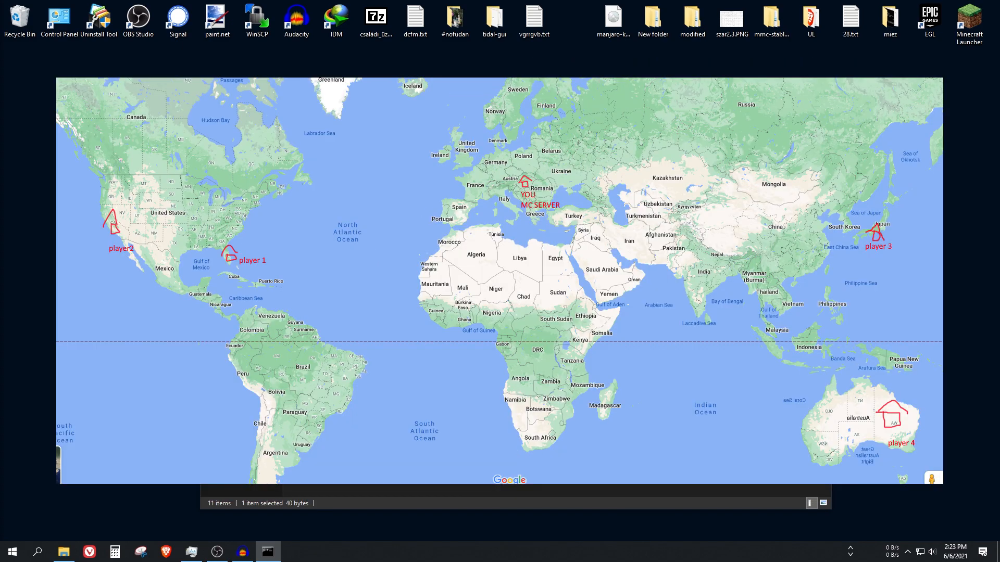
Step: Switch from the annotated Google Maps world map to the web browser
left_click(166, 552)
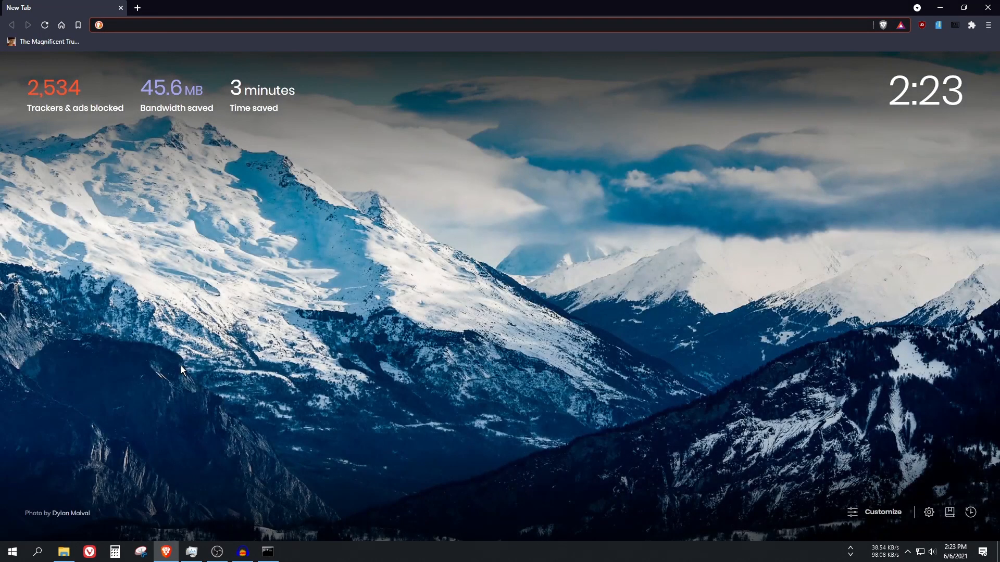
Step: Search for ngrok, reach ngrok.com and start the account sign-up, with a temporary-mail tab
type("ngrok&t=brave&ia=web")
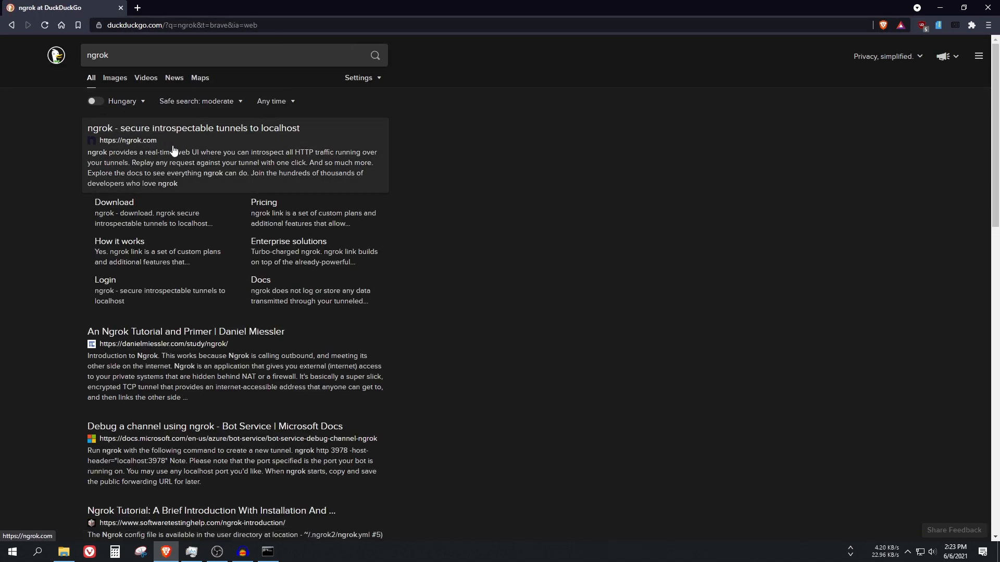
left_click(194, 127)
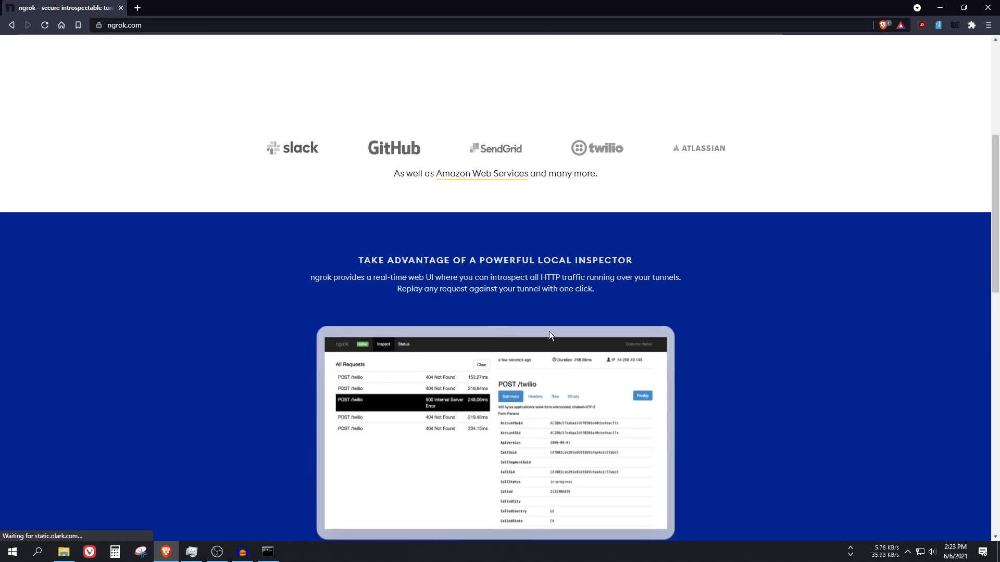
scroll("up", 3)
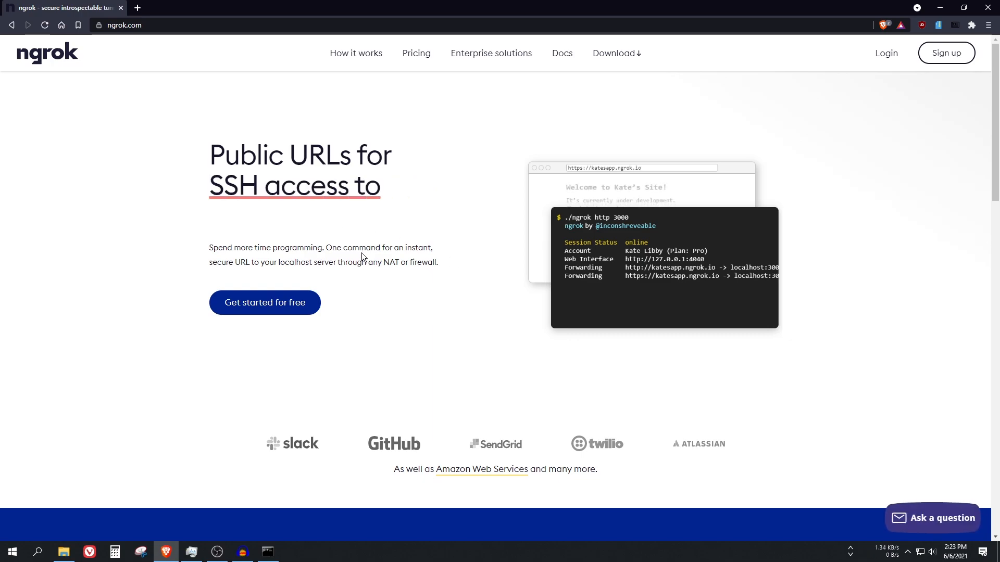
mouse_move(946, 52)
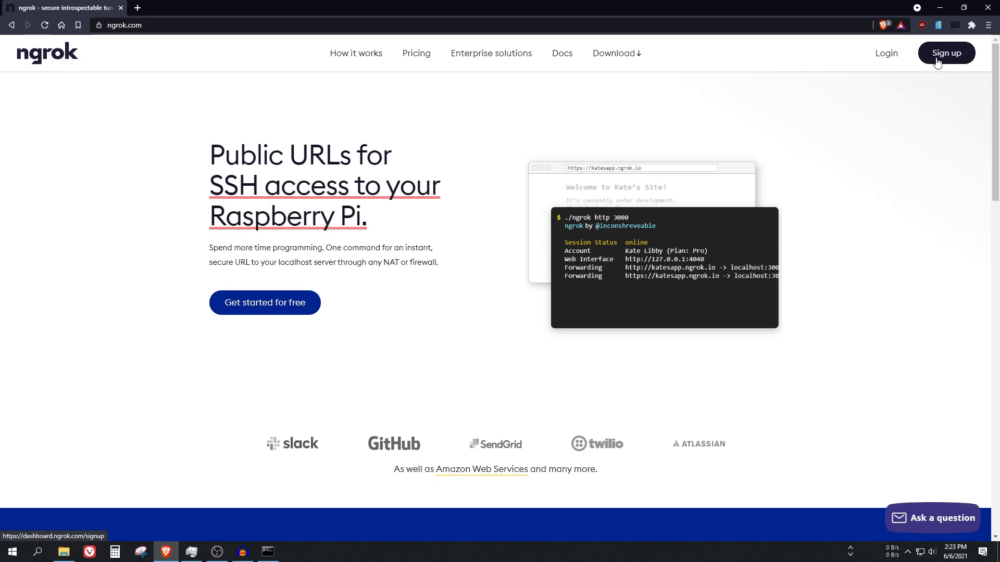
left_click(946, 53)
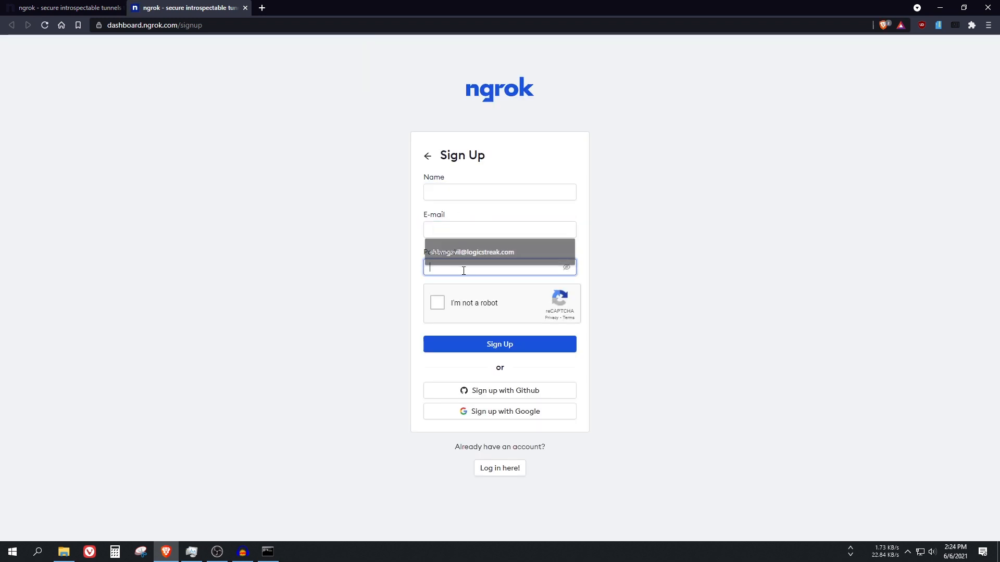
left_click(388, 7)
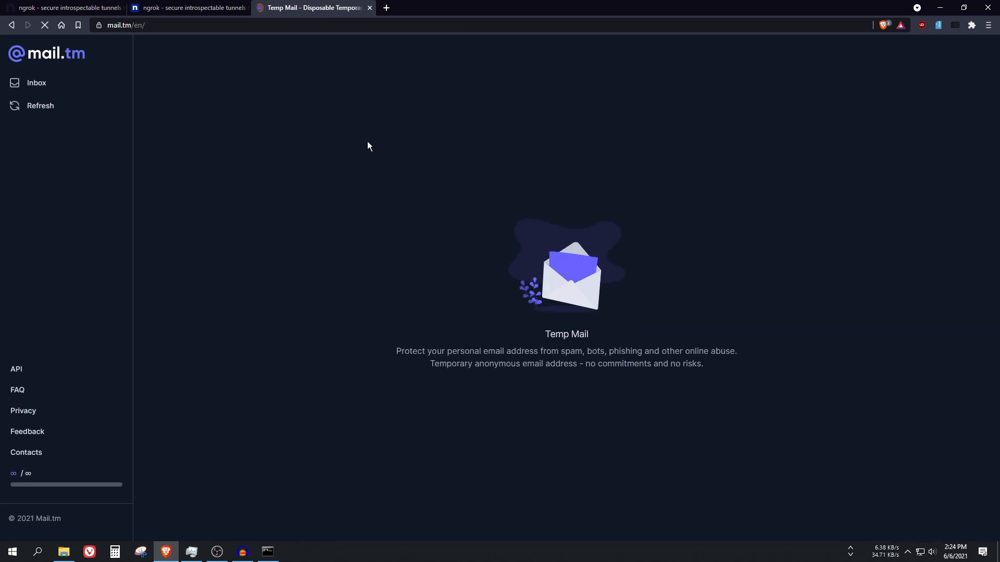
Step: Fill the ngrok sign-up form with a throwaway name, temporary email and password, and pass the reCAPTCHA
left_click(188, 7)
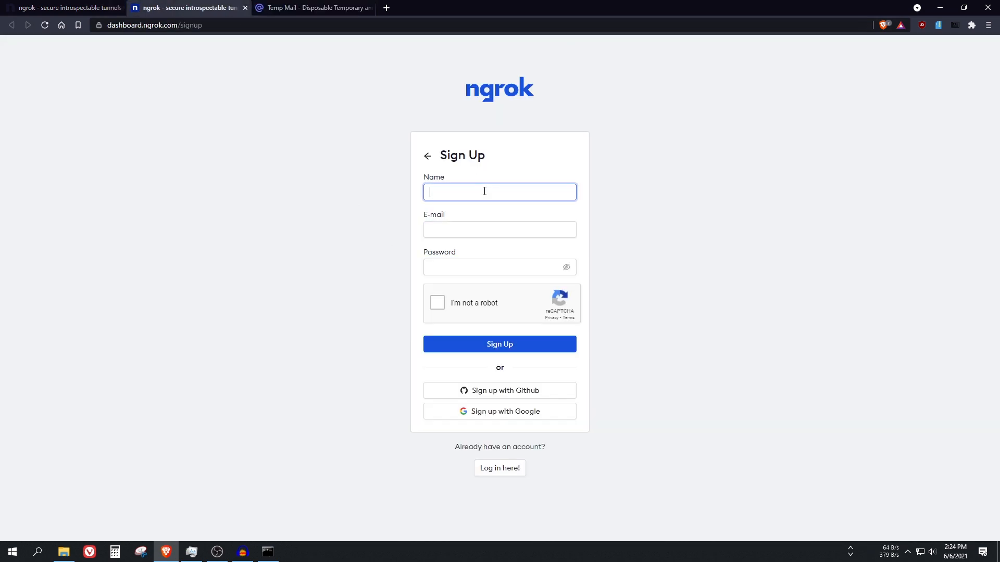
type("throwaway1234")
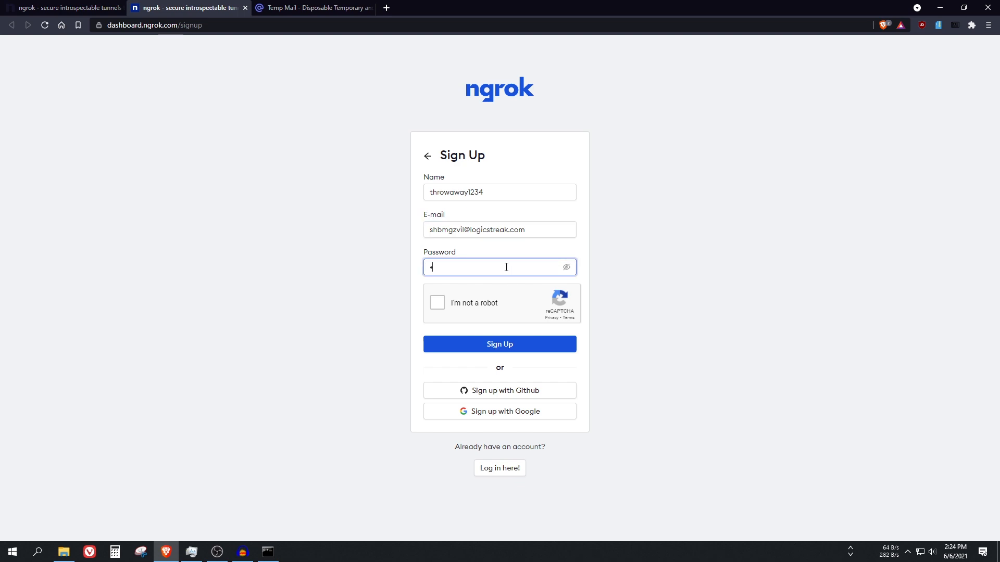
type("password")
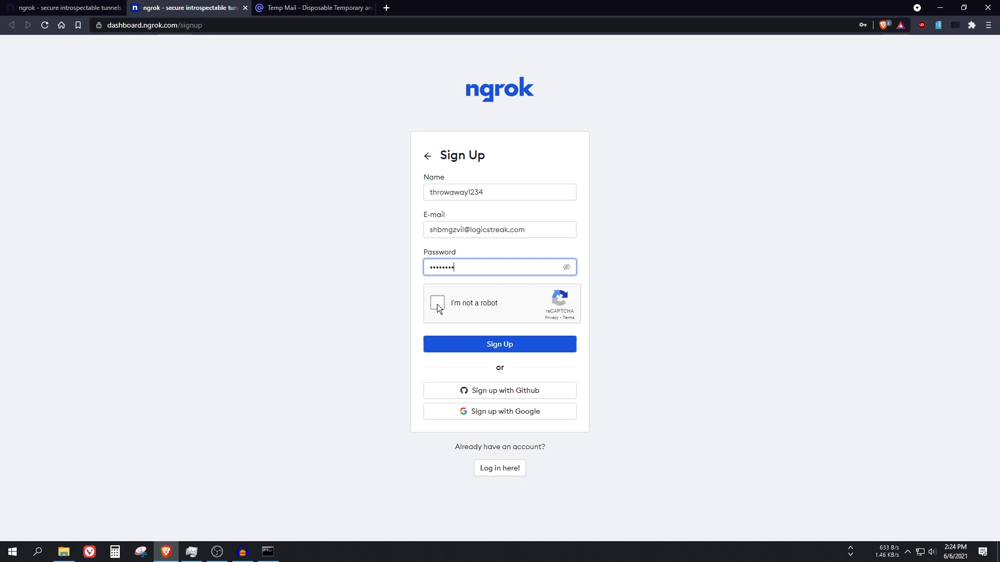
left_click(438, 303)
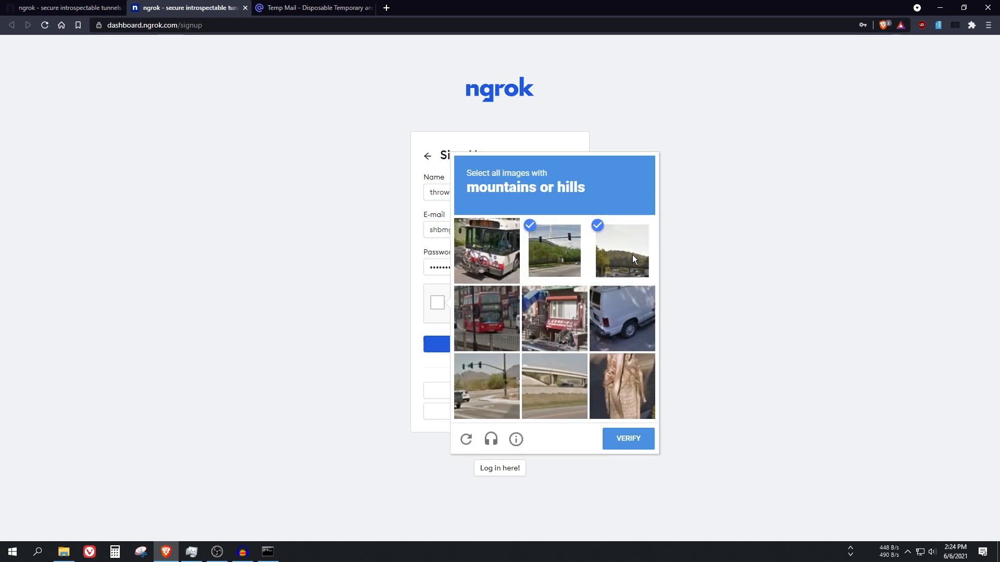
left_click(626, 439)
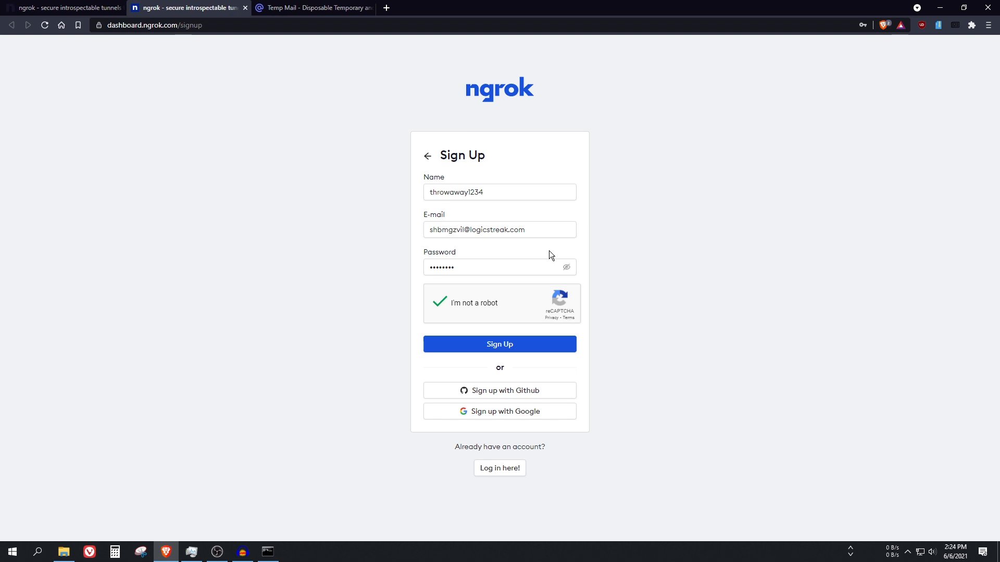
mouse_move(373, 154)
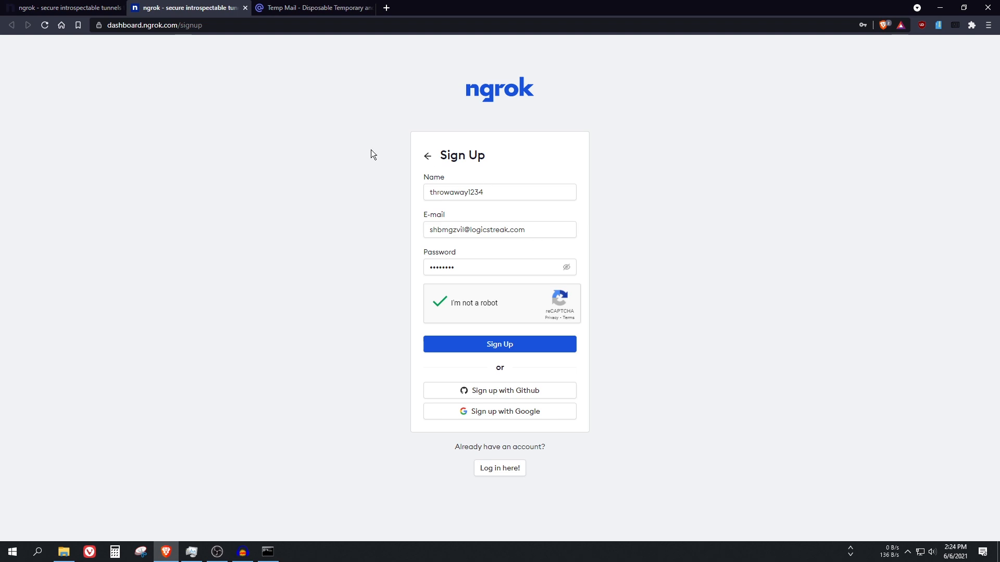
left_click(499, 343)
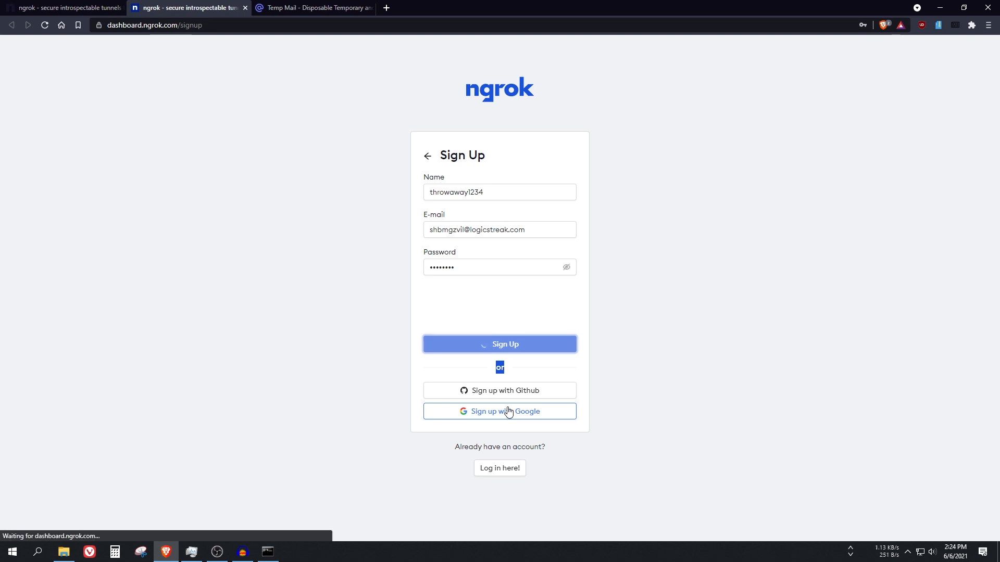
left_click(499, 344)
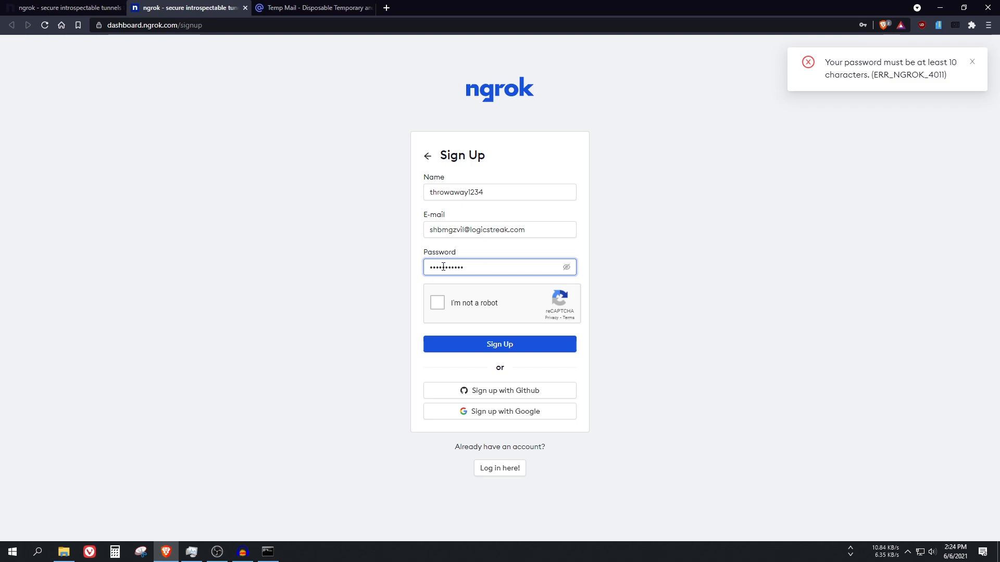
Step: Lengthen the too-short password, redo the not-a-robot check and submit the sign-up again
left_click(437, 302)
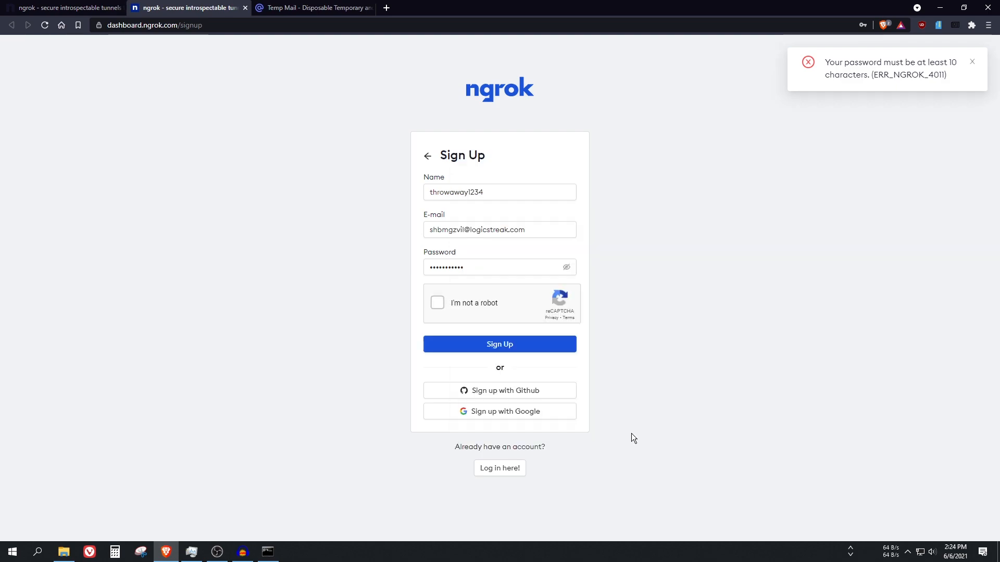
left_click(498, 344)
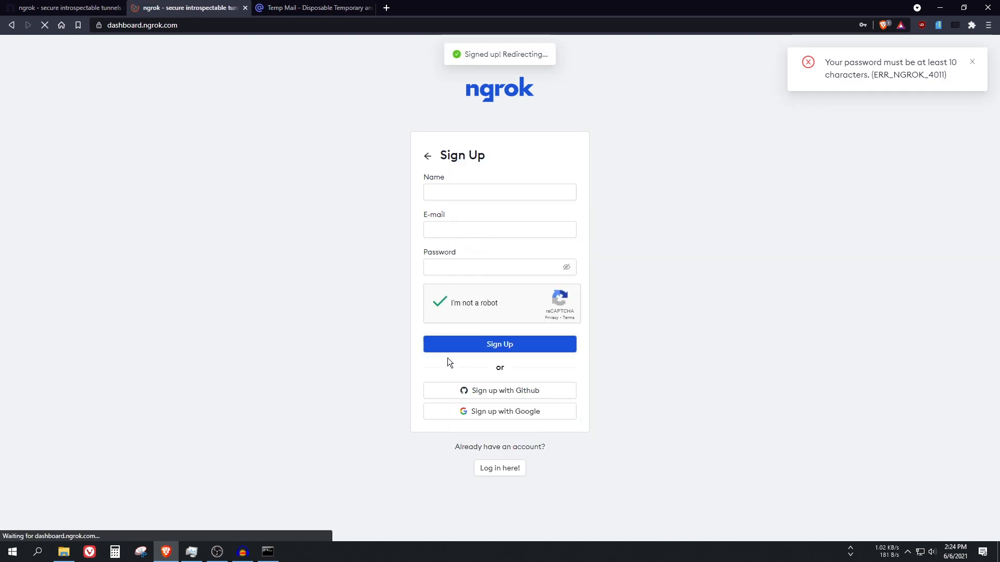
left_click(499, 345)
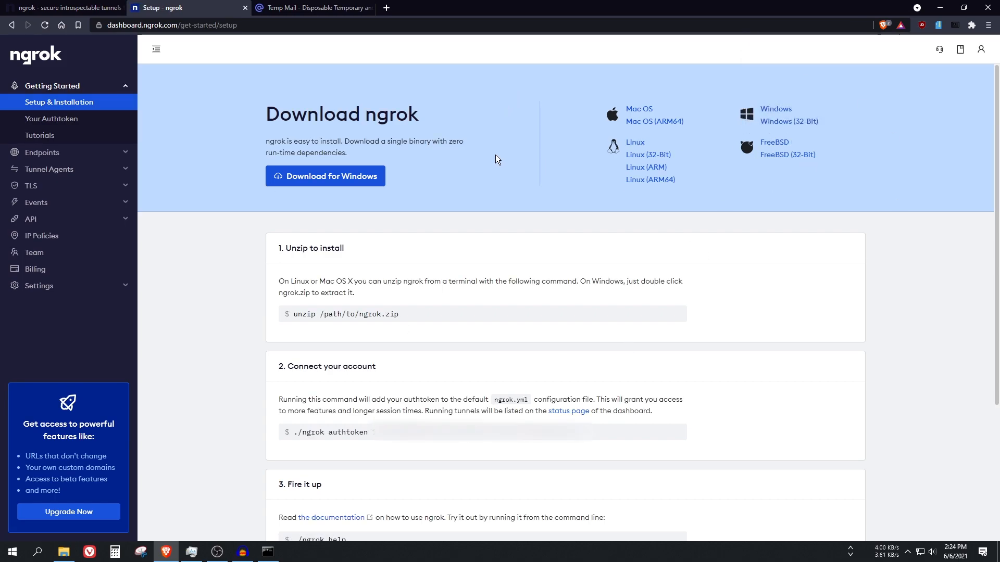
mouse_move(520, 257)
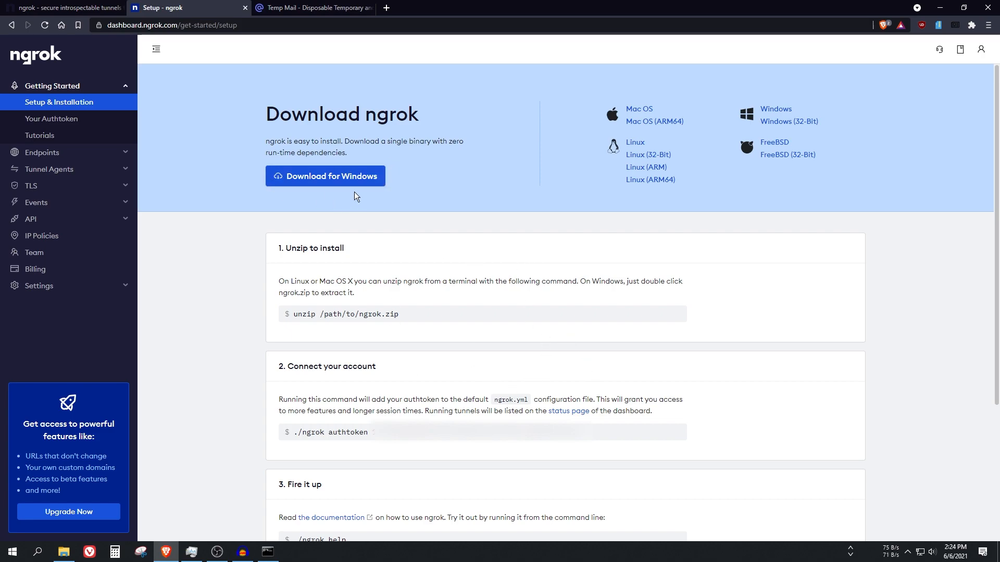
mouse_move(325, 176)
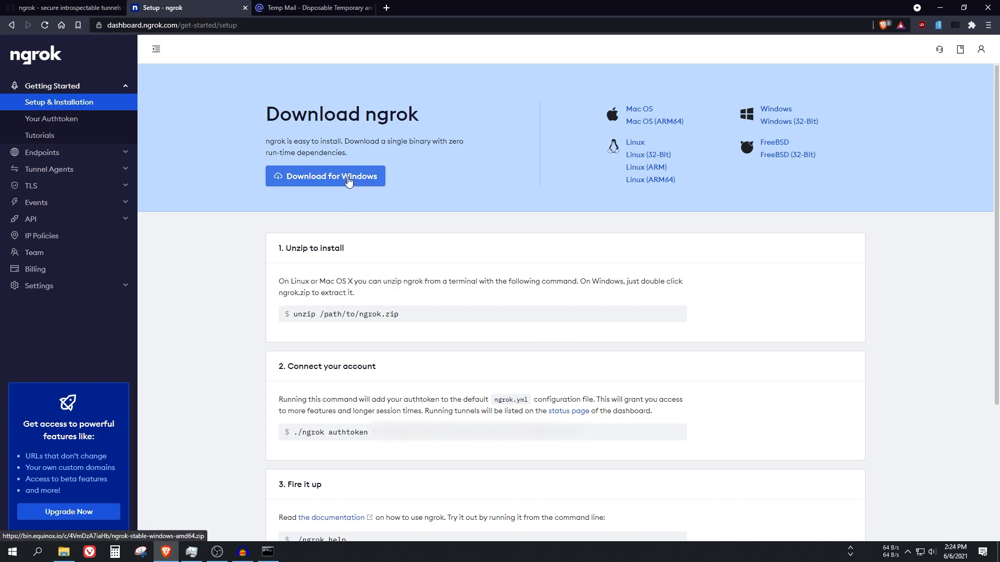
mouse_move(320, 178)
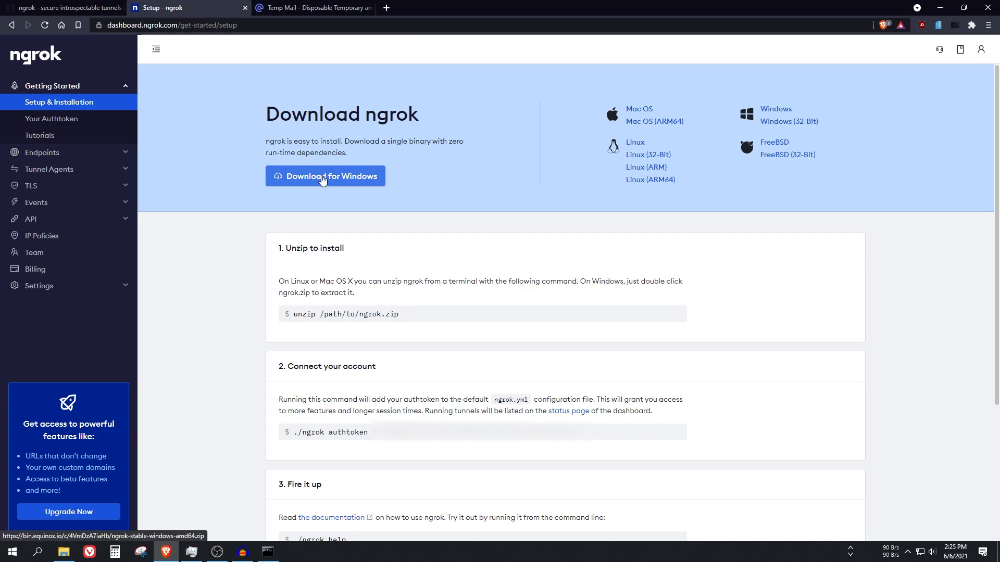
Step: Save ngrok-stable-windows-amd64.zip to the Desktop
left_click(325, 176)
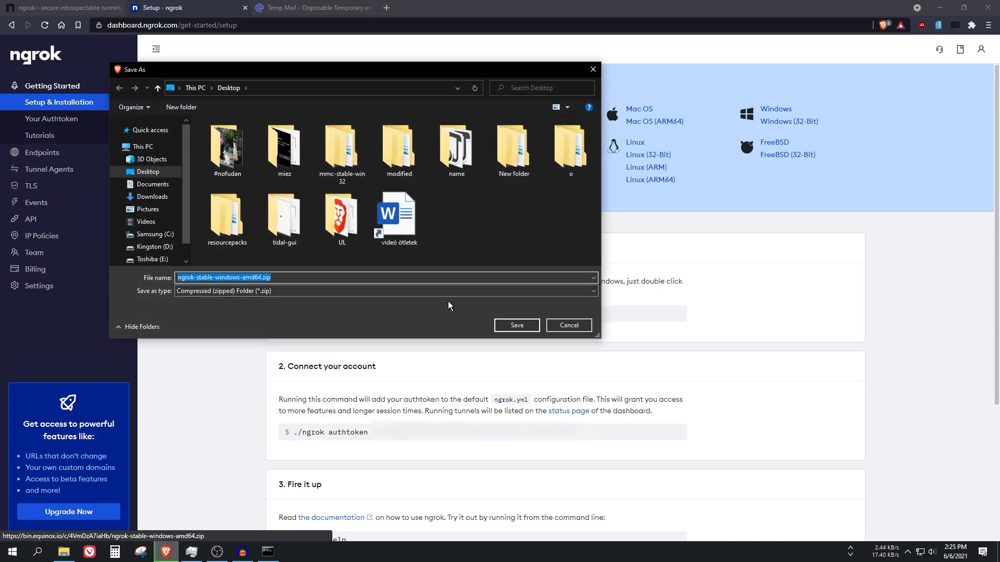
left_click(515, 325)
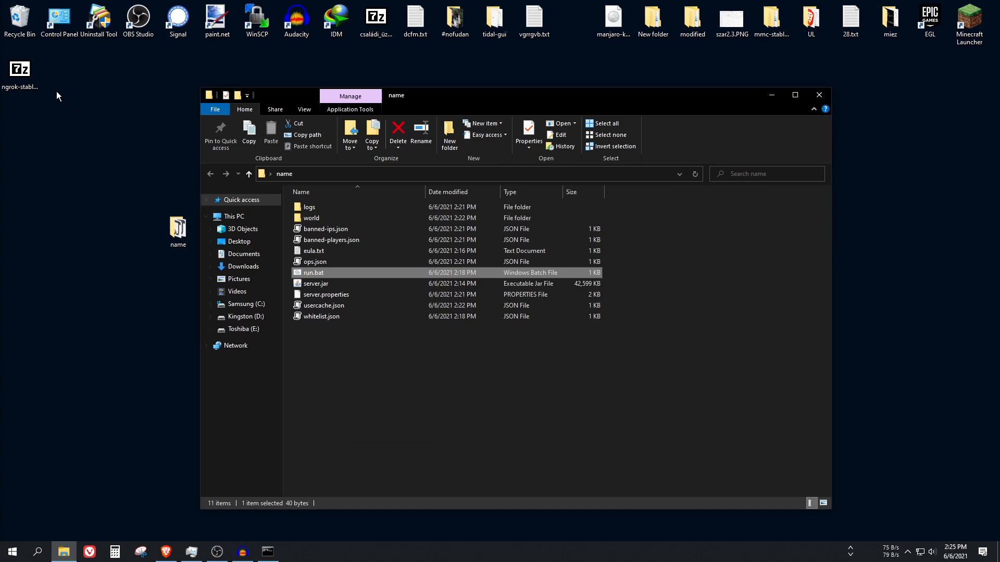
Step: Extract ngrok.exe from the ngrok zip onto the Desktop via 7-Zip's Open archive
right_click(58, 124)
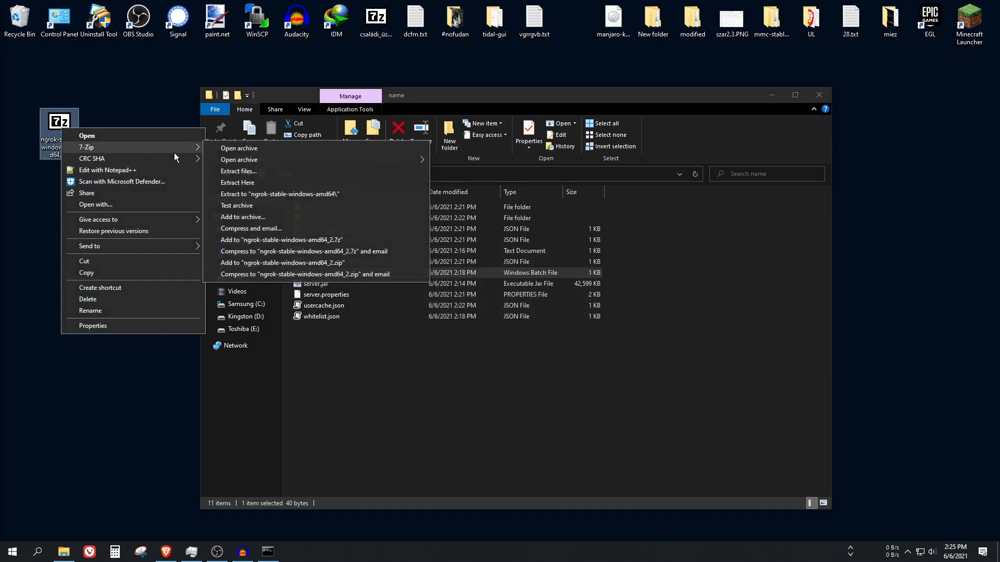
left_click(238, 148)
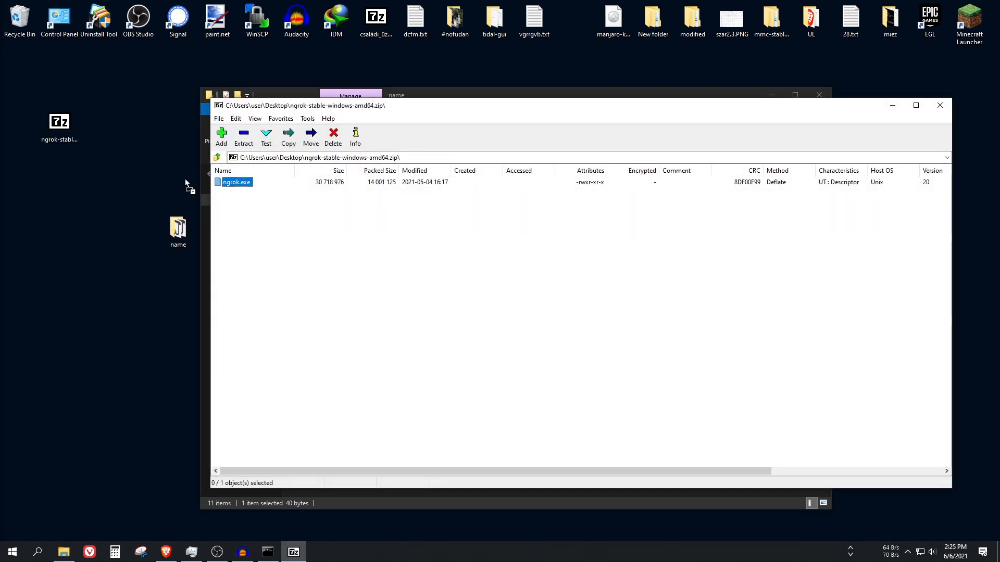
left_click_drag(235, 181, 139, 182)
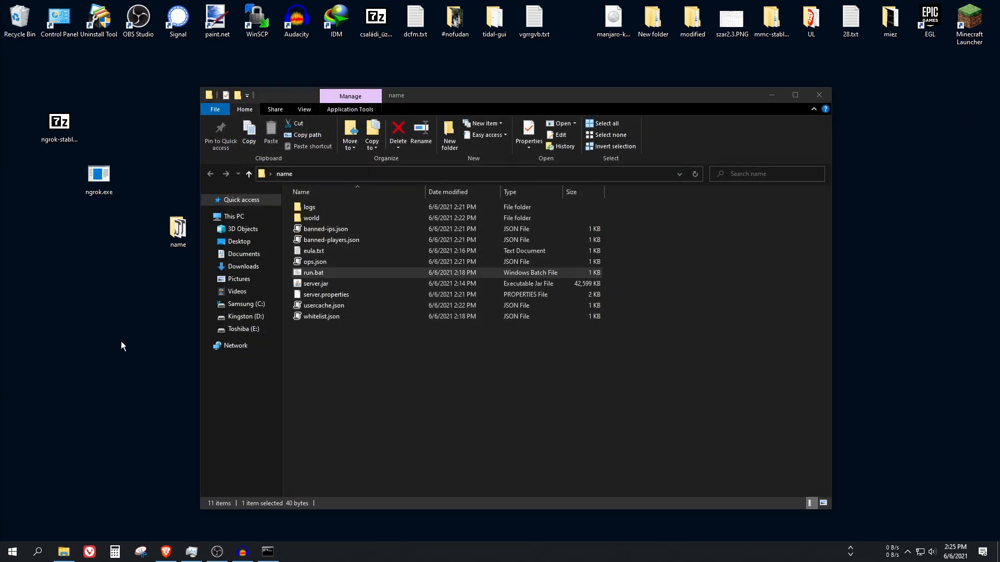
mouse_move(106, 279)
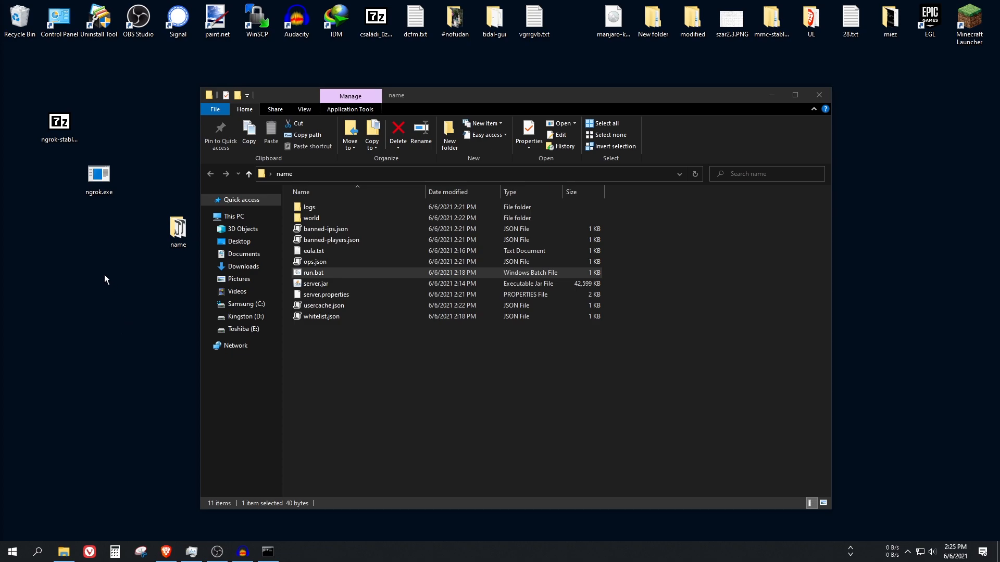
left_click(98, 174)
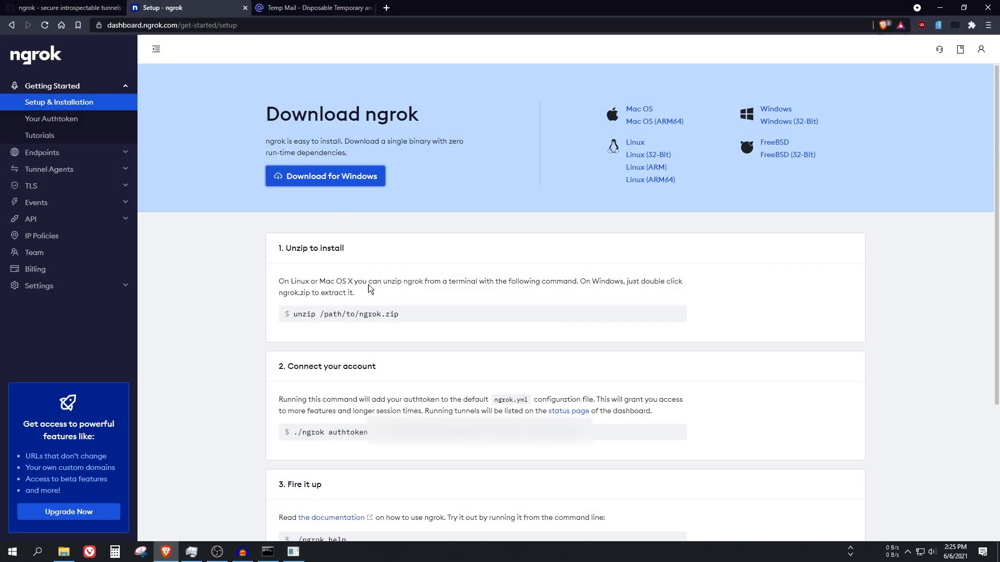
Step: Select the ./ngrok authtoken command under Connect your account on the setup page
scroll("down", 3)
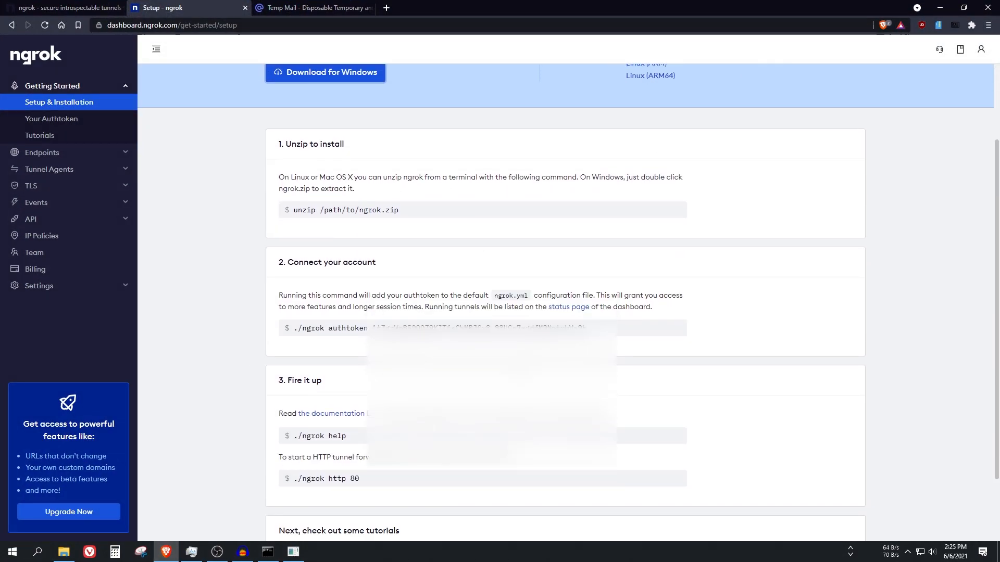
scroll("down", 3)
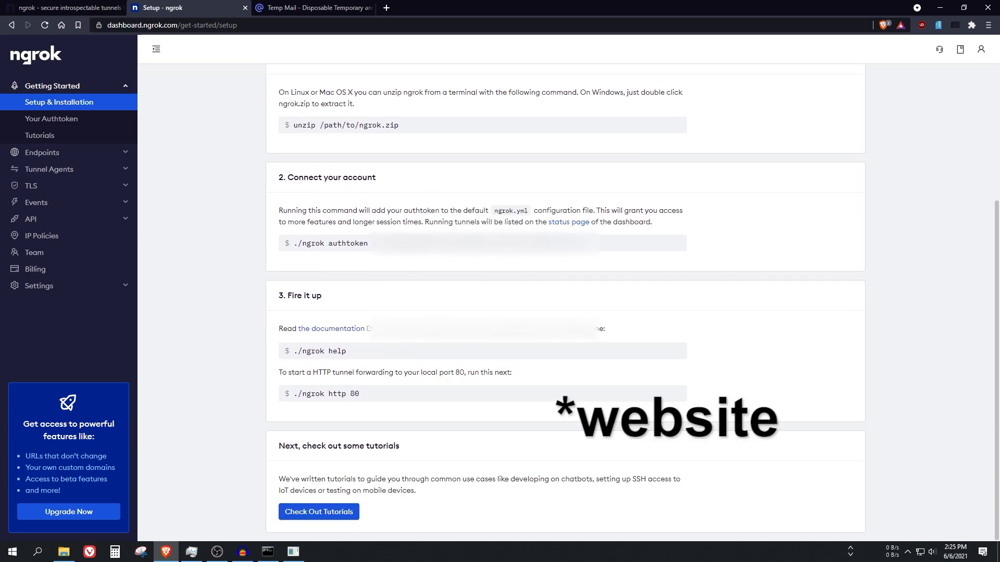
left_click_drag(294, 243, 593, 242)
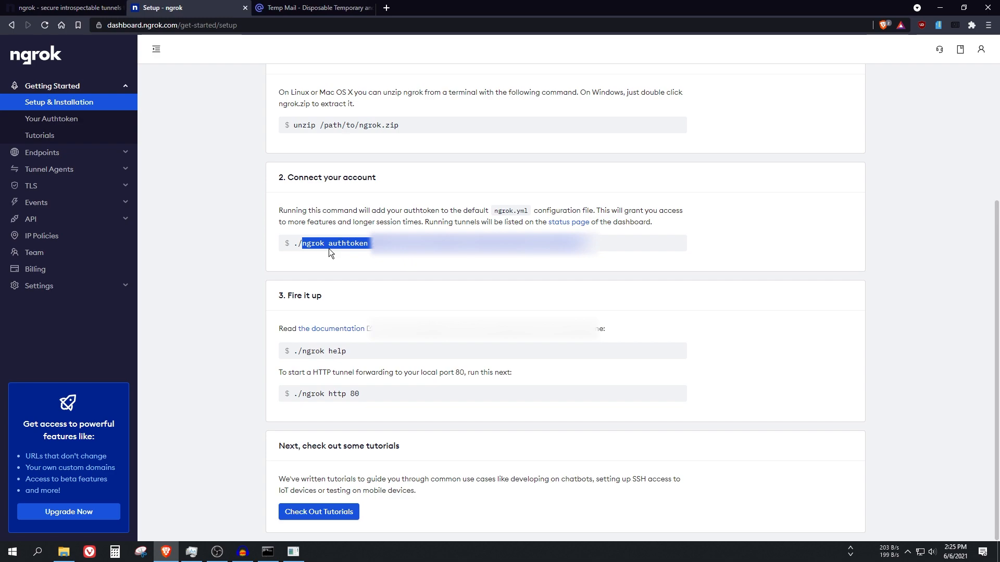
mouse_move(536, 268)
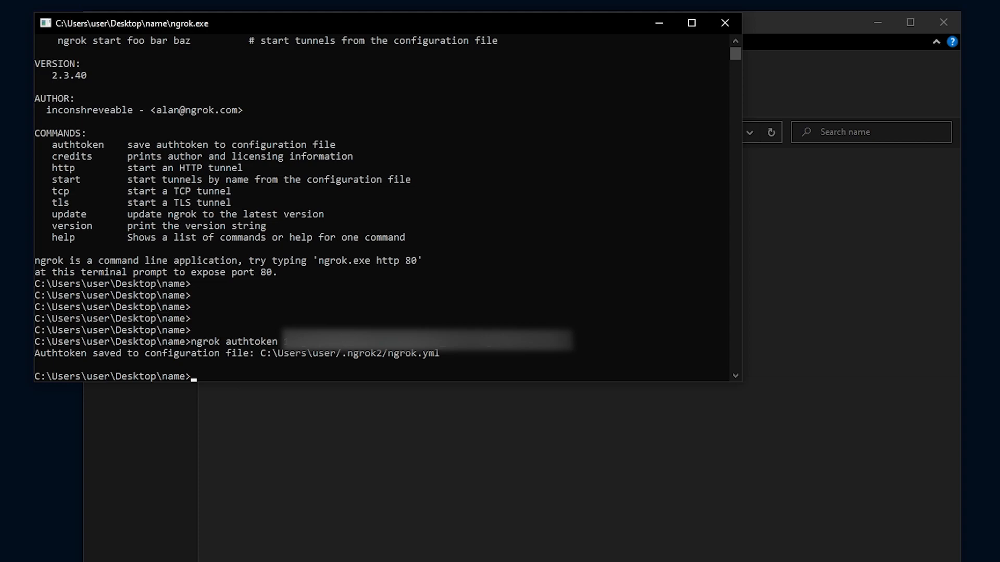
Step: Run ngrok authtoken, then enter 'ngrok tcp 25565' to tunnel the Minecraft server port
type("ngri")
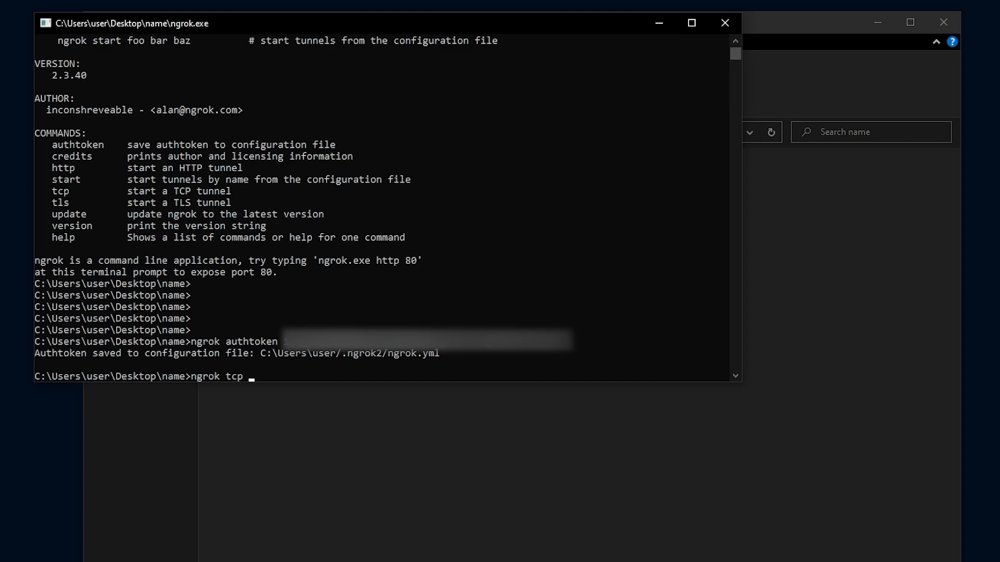
type("255")
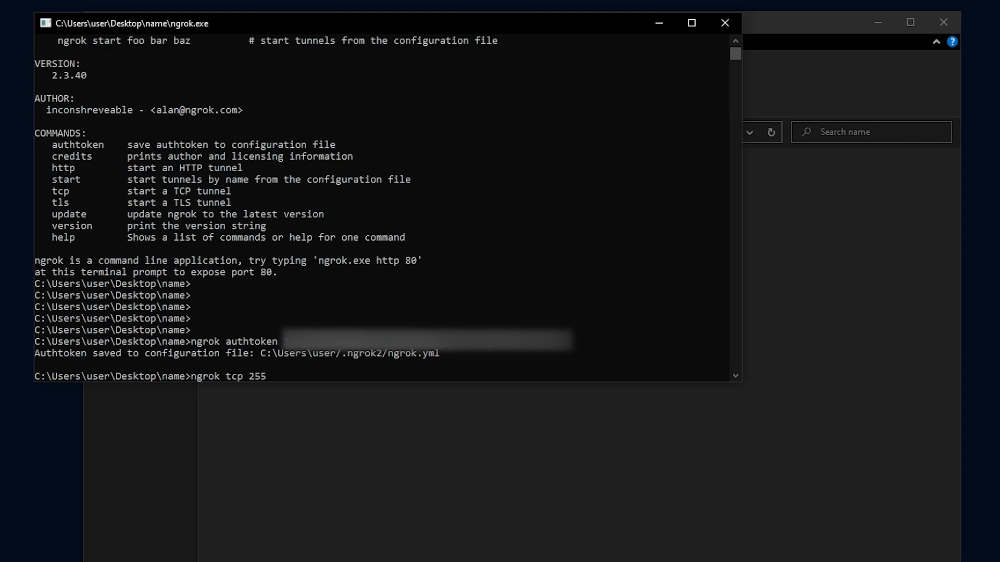
type("65")
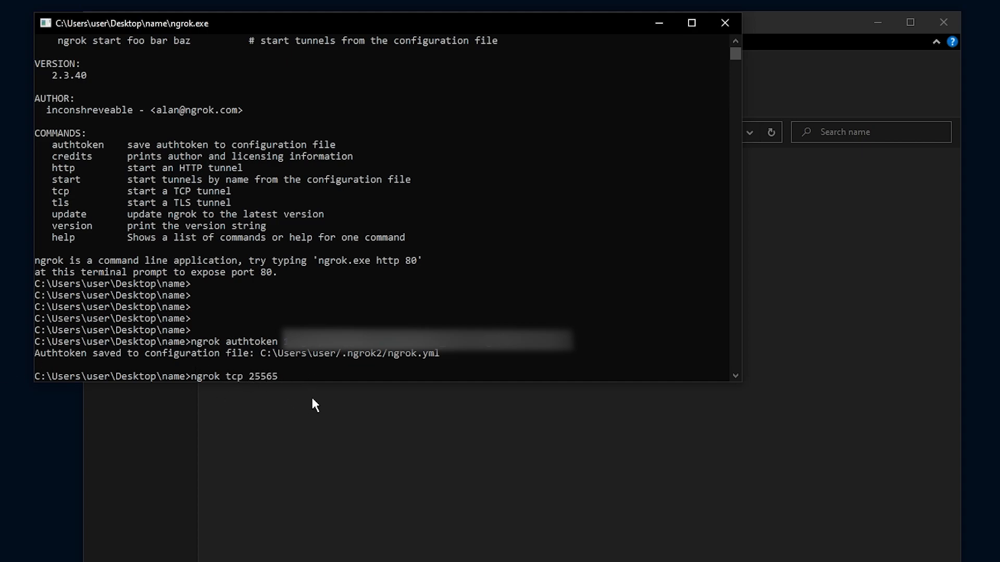
mouse_move(319, 426)
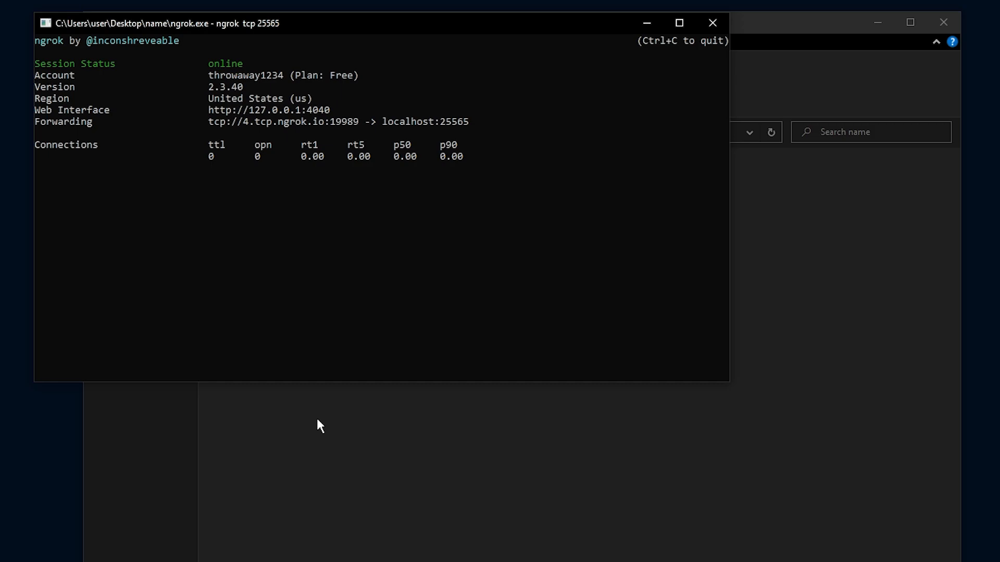
mouse_move(214, 67)
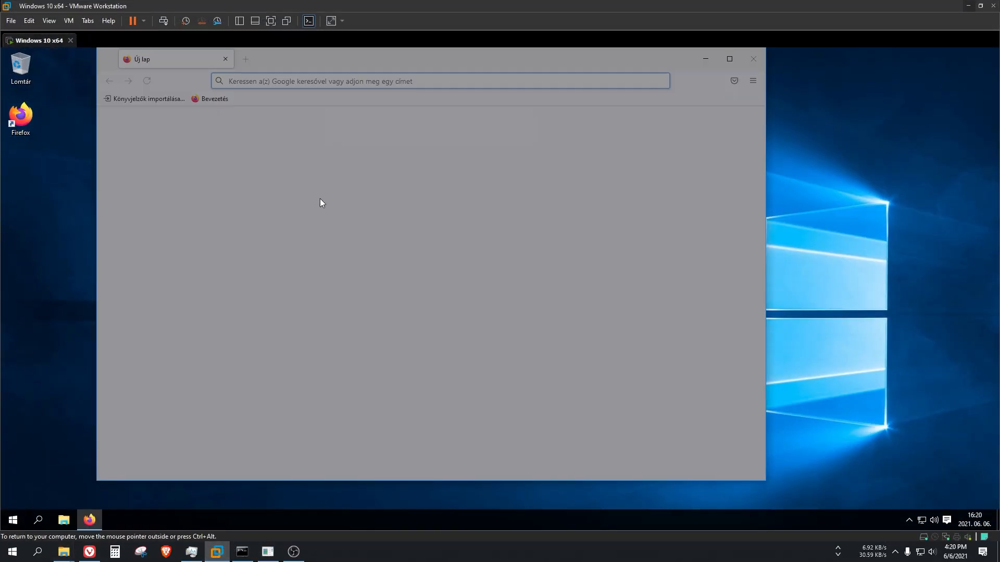
Step: Download the Minecraft installer in the VM's Firefox and run it
type("mineccraft dow")
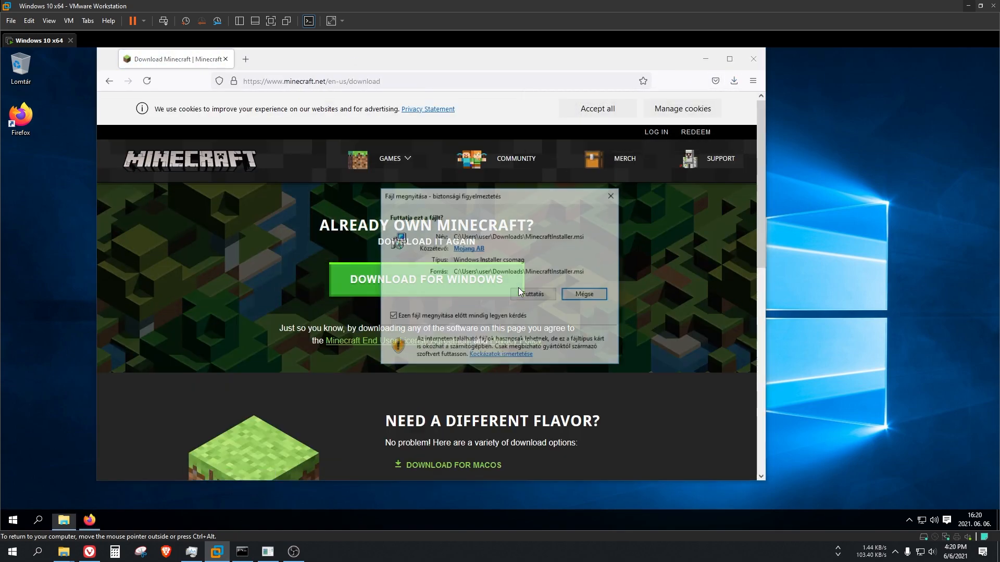
left_click(531, 293)
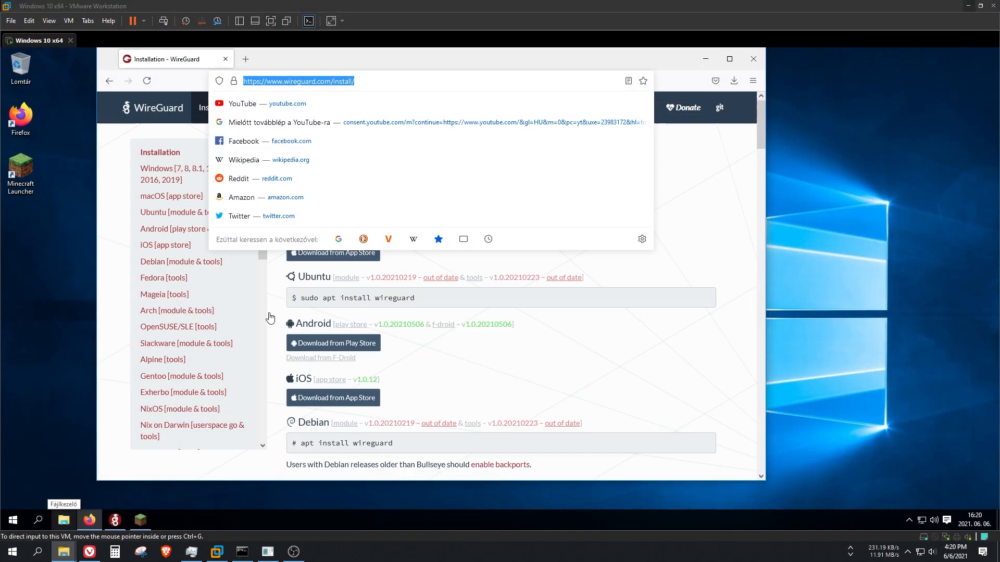
Step: Download the Windows x64 JDK 16 installer from Oracle and log in to the Minecraft Launcher
type("https://www.oracle.com/java/technologies/javase-jdk16-downloads.html")
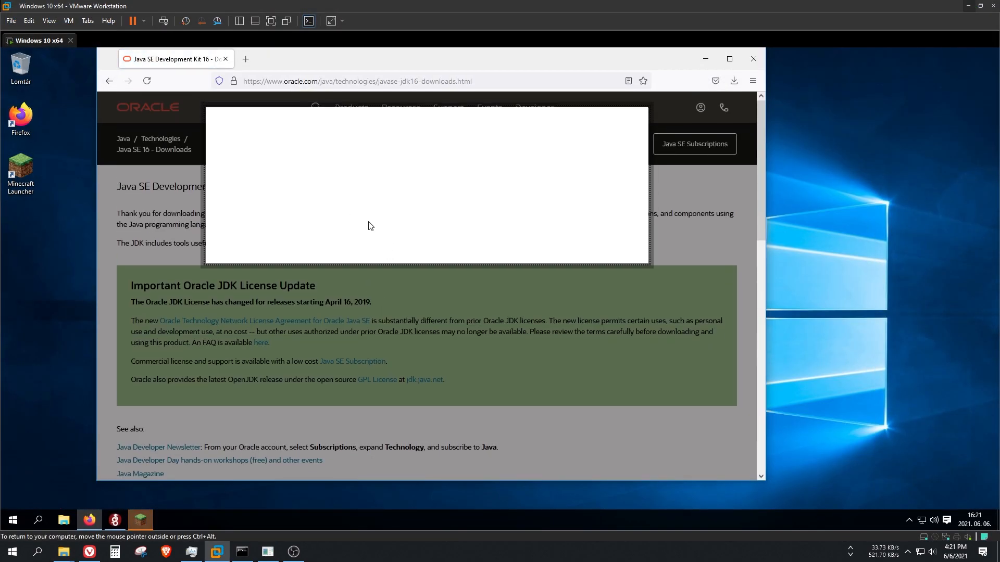
scroll("down", 3)
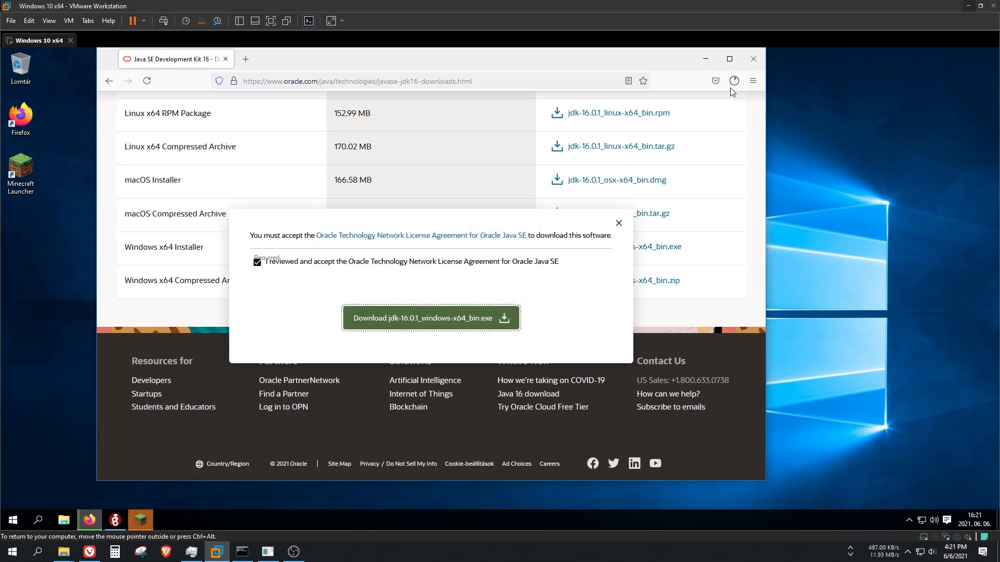
left_click(139, 518)
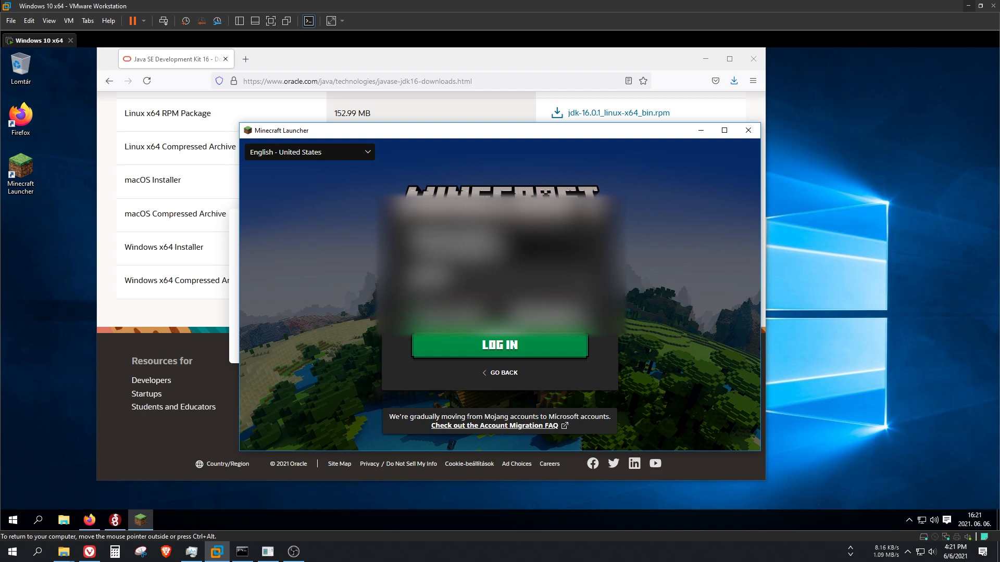
left_click(498, 344)
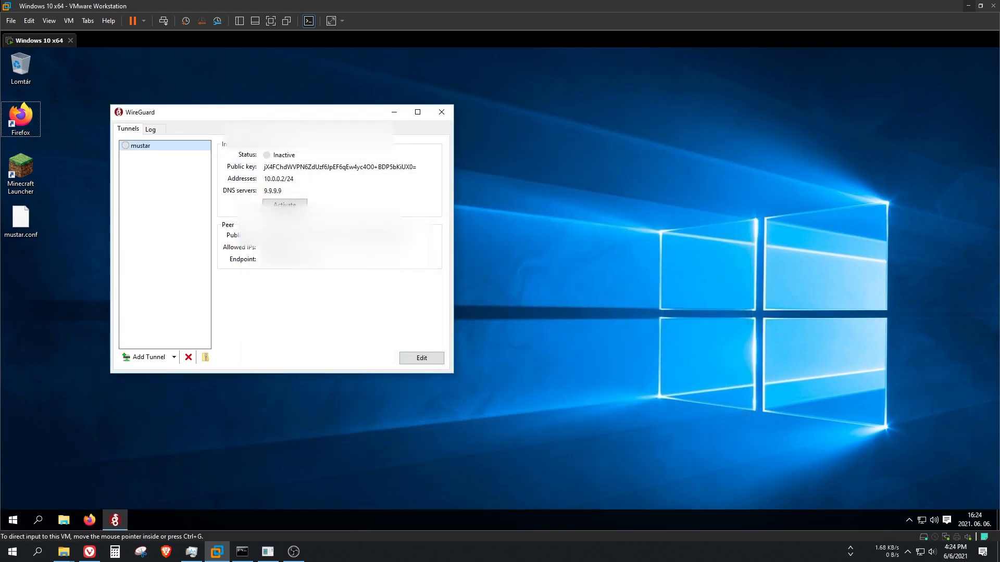
Step: Activate the mustar WireGuard VPN tunnel
left_click(284, 205)
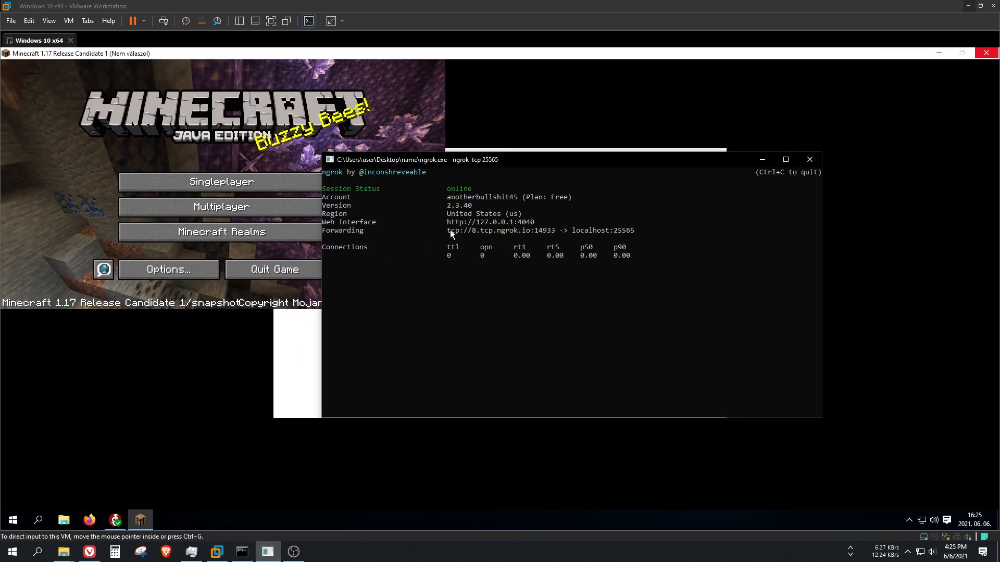
mouse_move(762, 159)
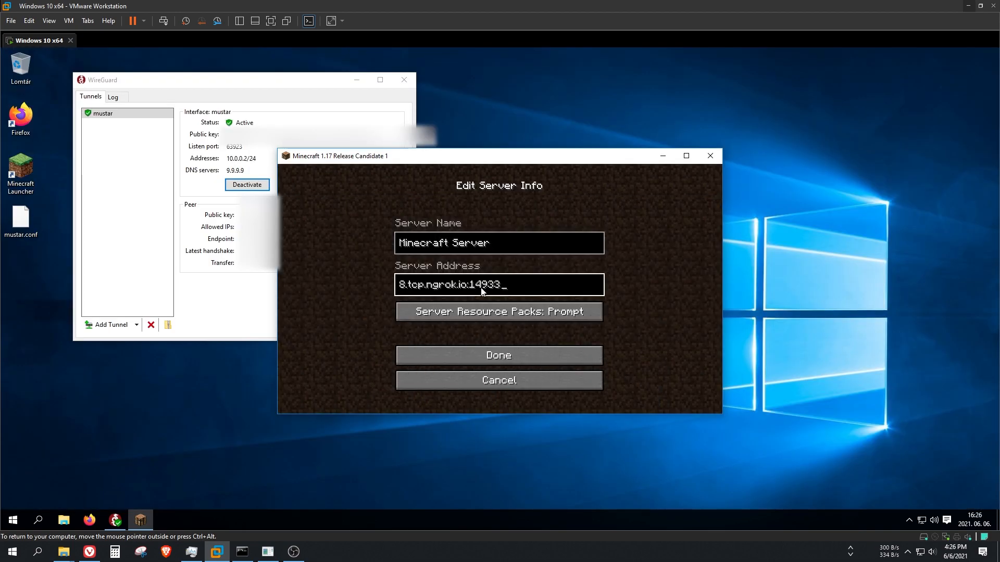
Step: Save the server entry with the ngrok address, join it, and minimize the server console
left_click(497, 355)
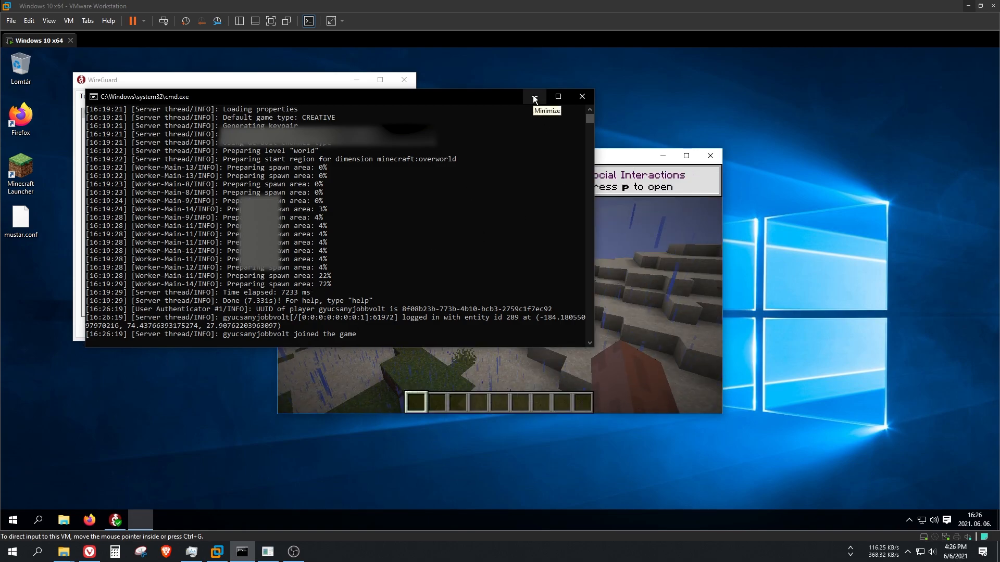
left_click(534, 100)
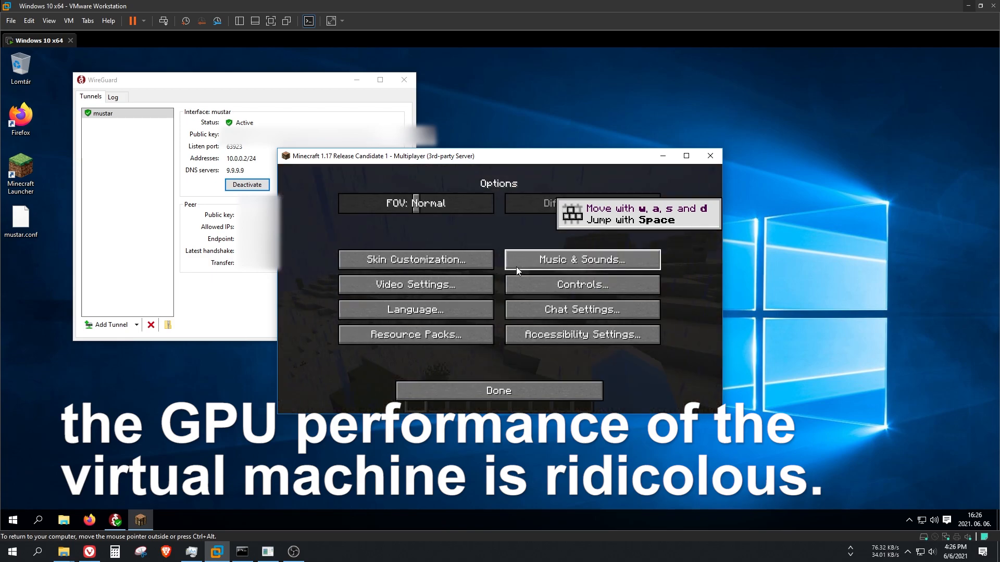
Step: Leave Options to return to playing, then bring up the in-game pause menu
left_click(497, 390)
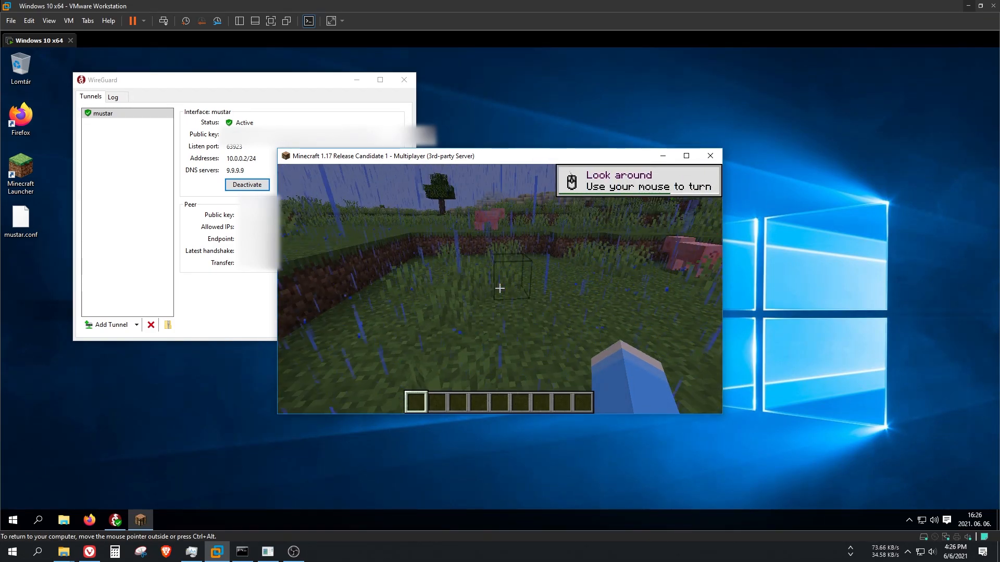
key("Escape")
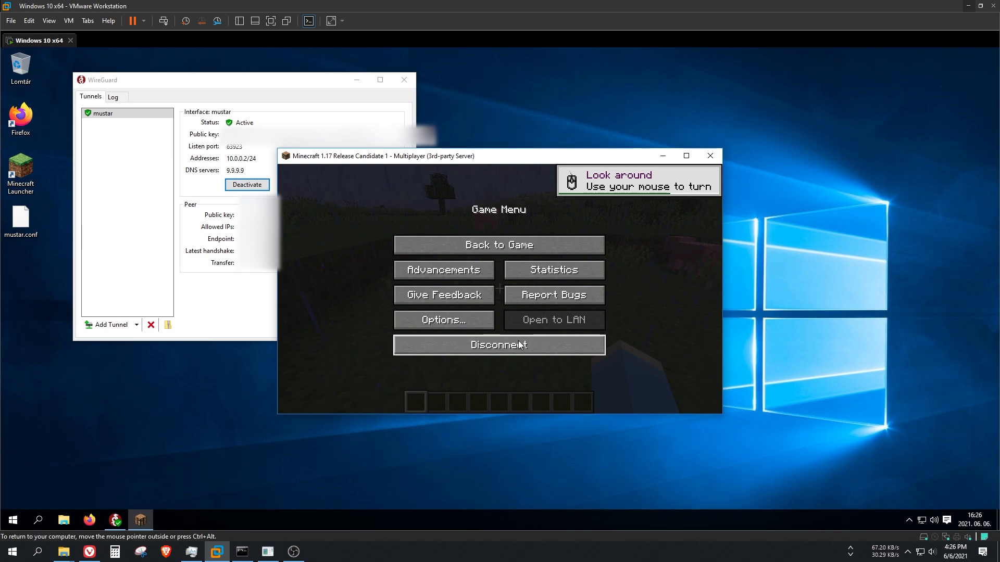